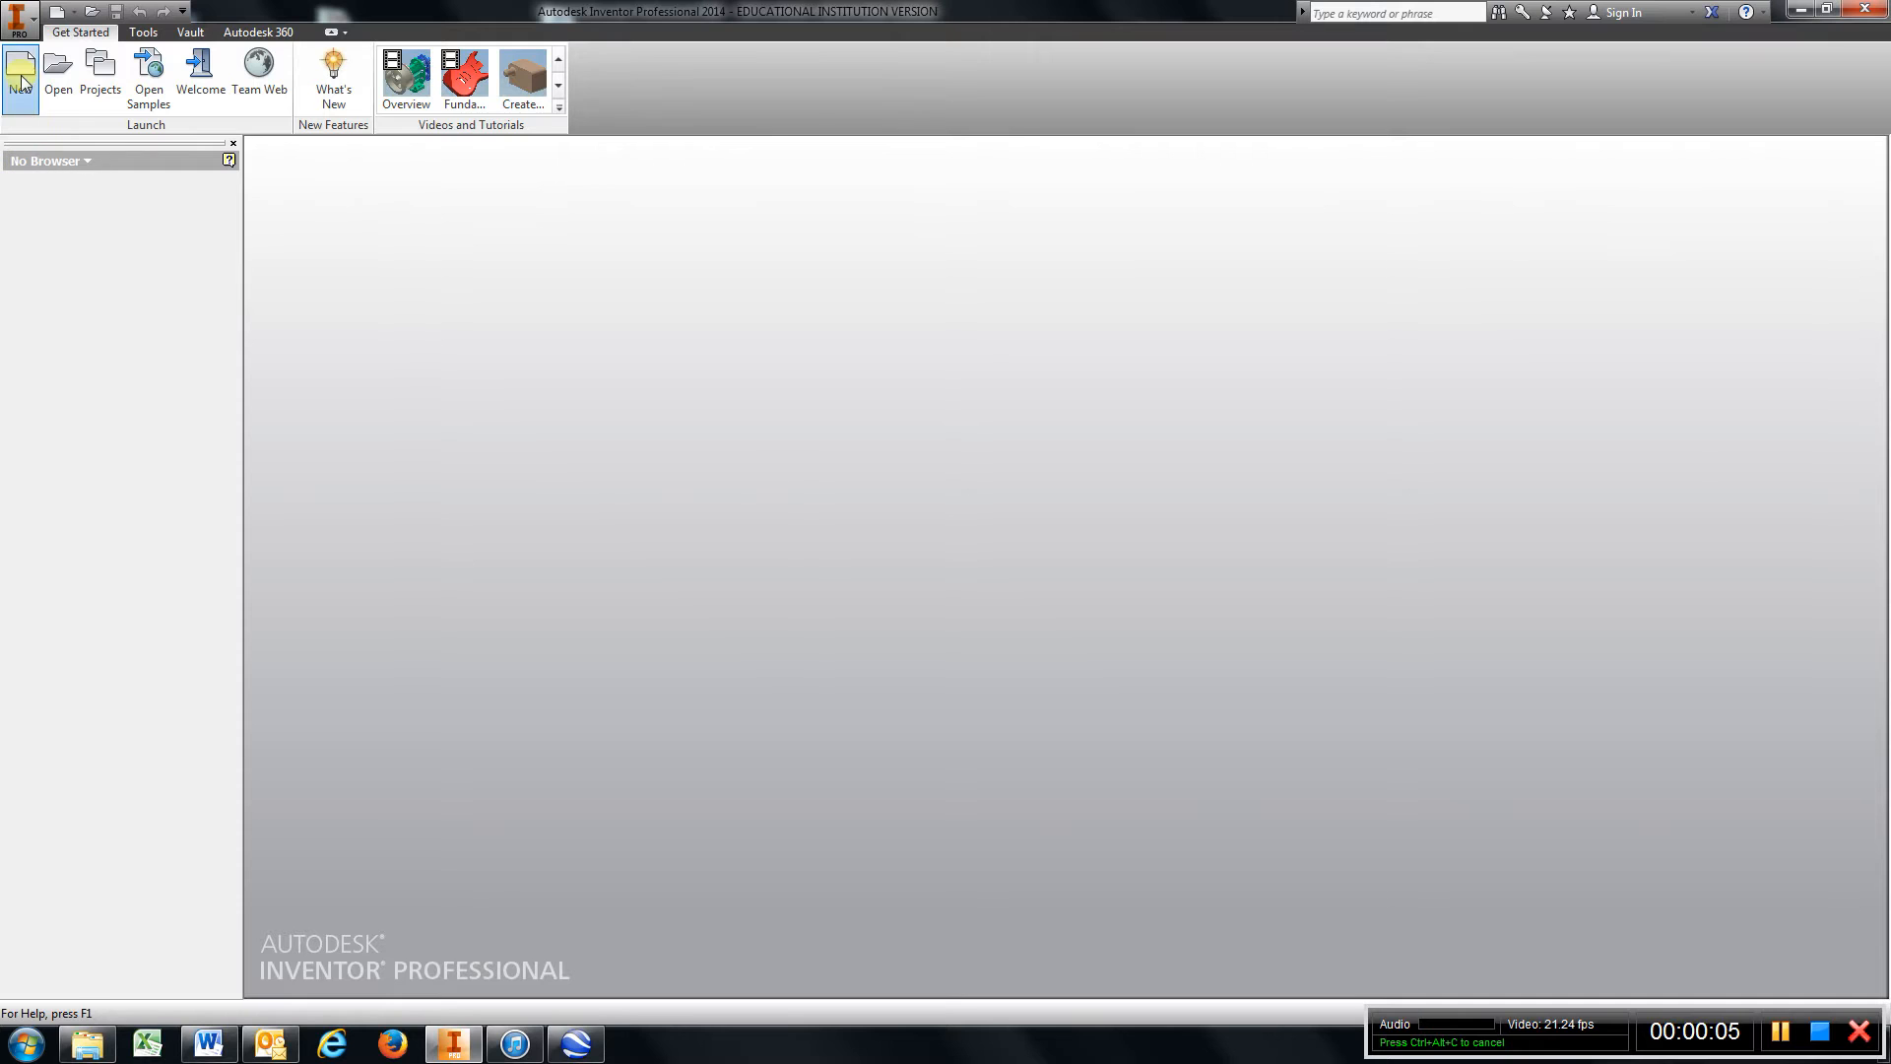
Start a new Standard (in).ipt part and expand its Origin folder of planes and axes
{"action": "left_click", "coordinate": [20, 73]}
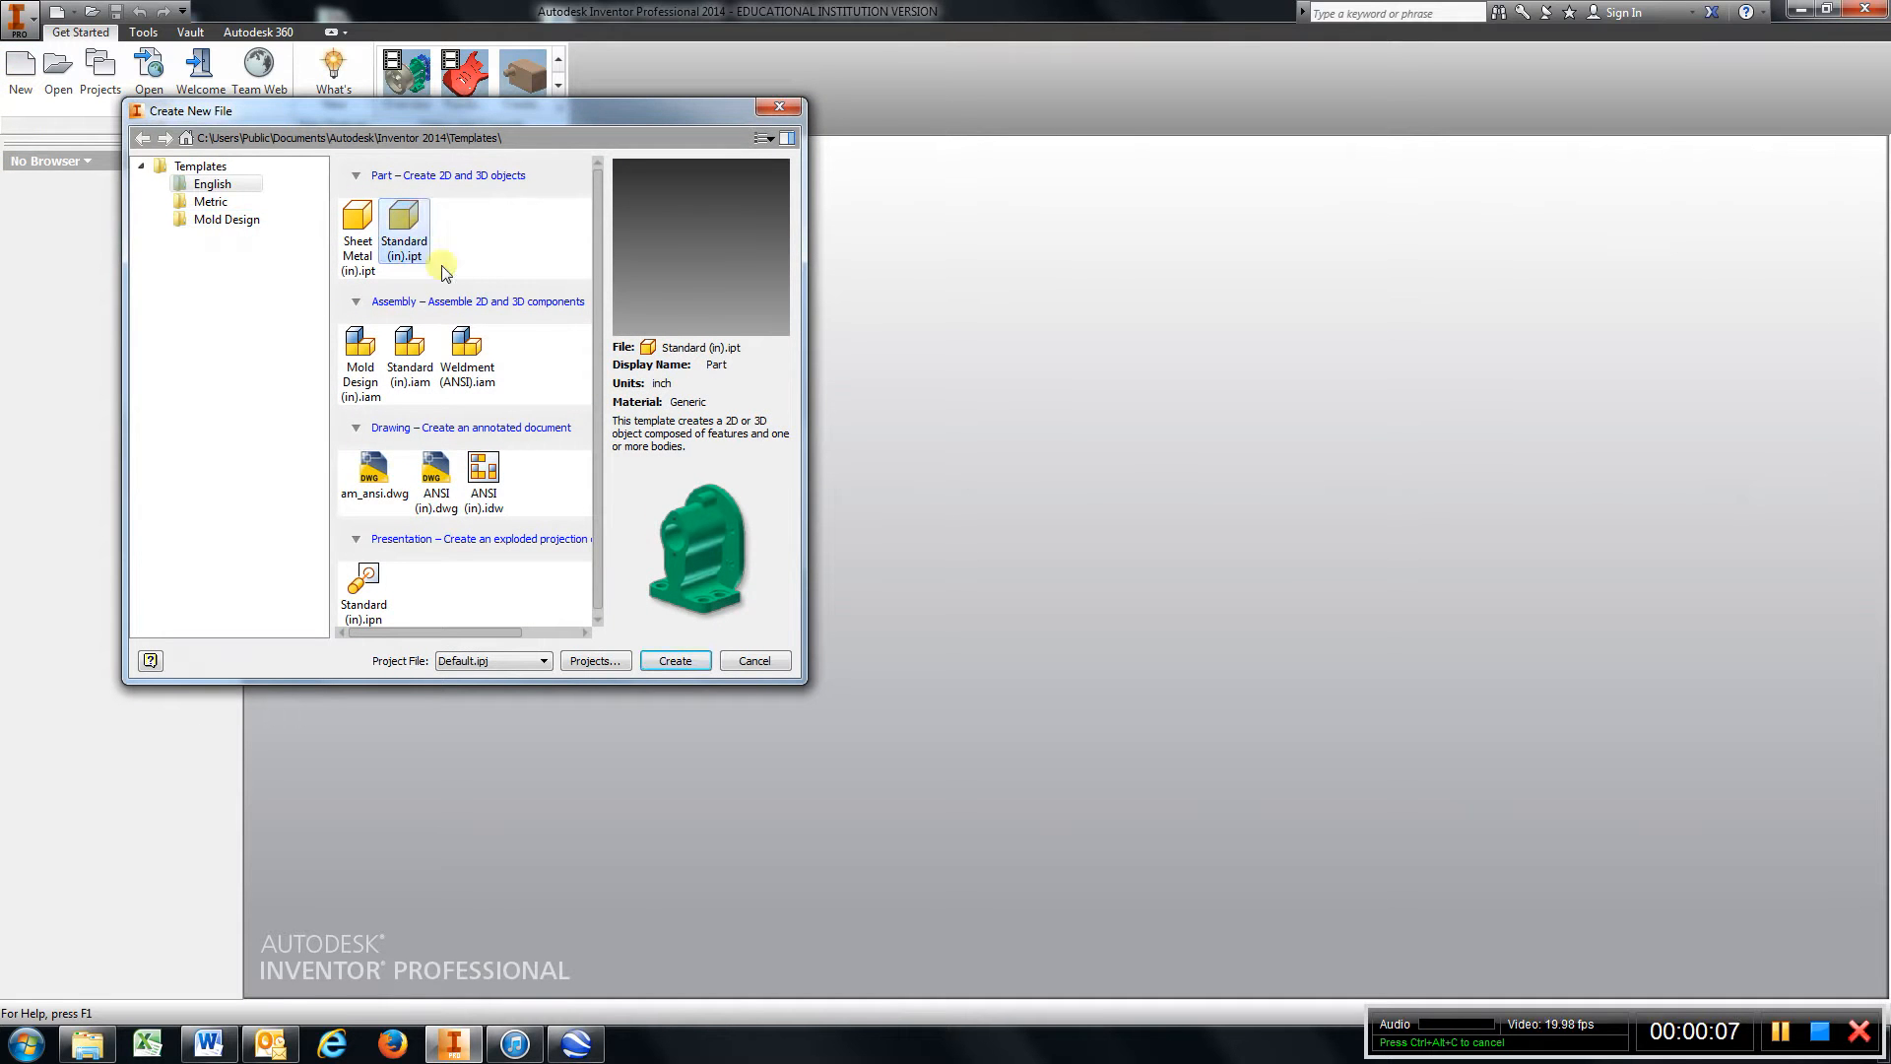
{"action": "left_click", "coordinate": [676, 660]}
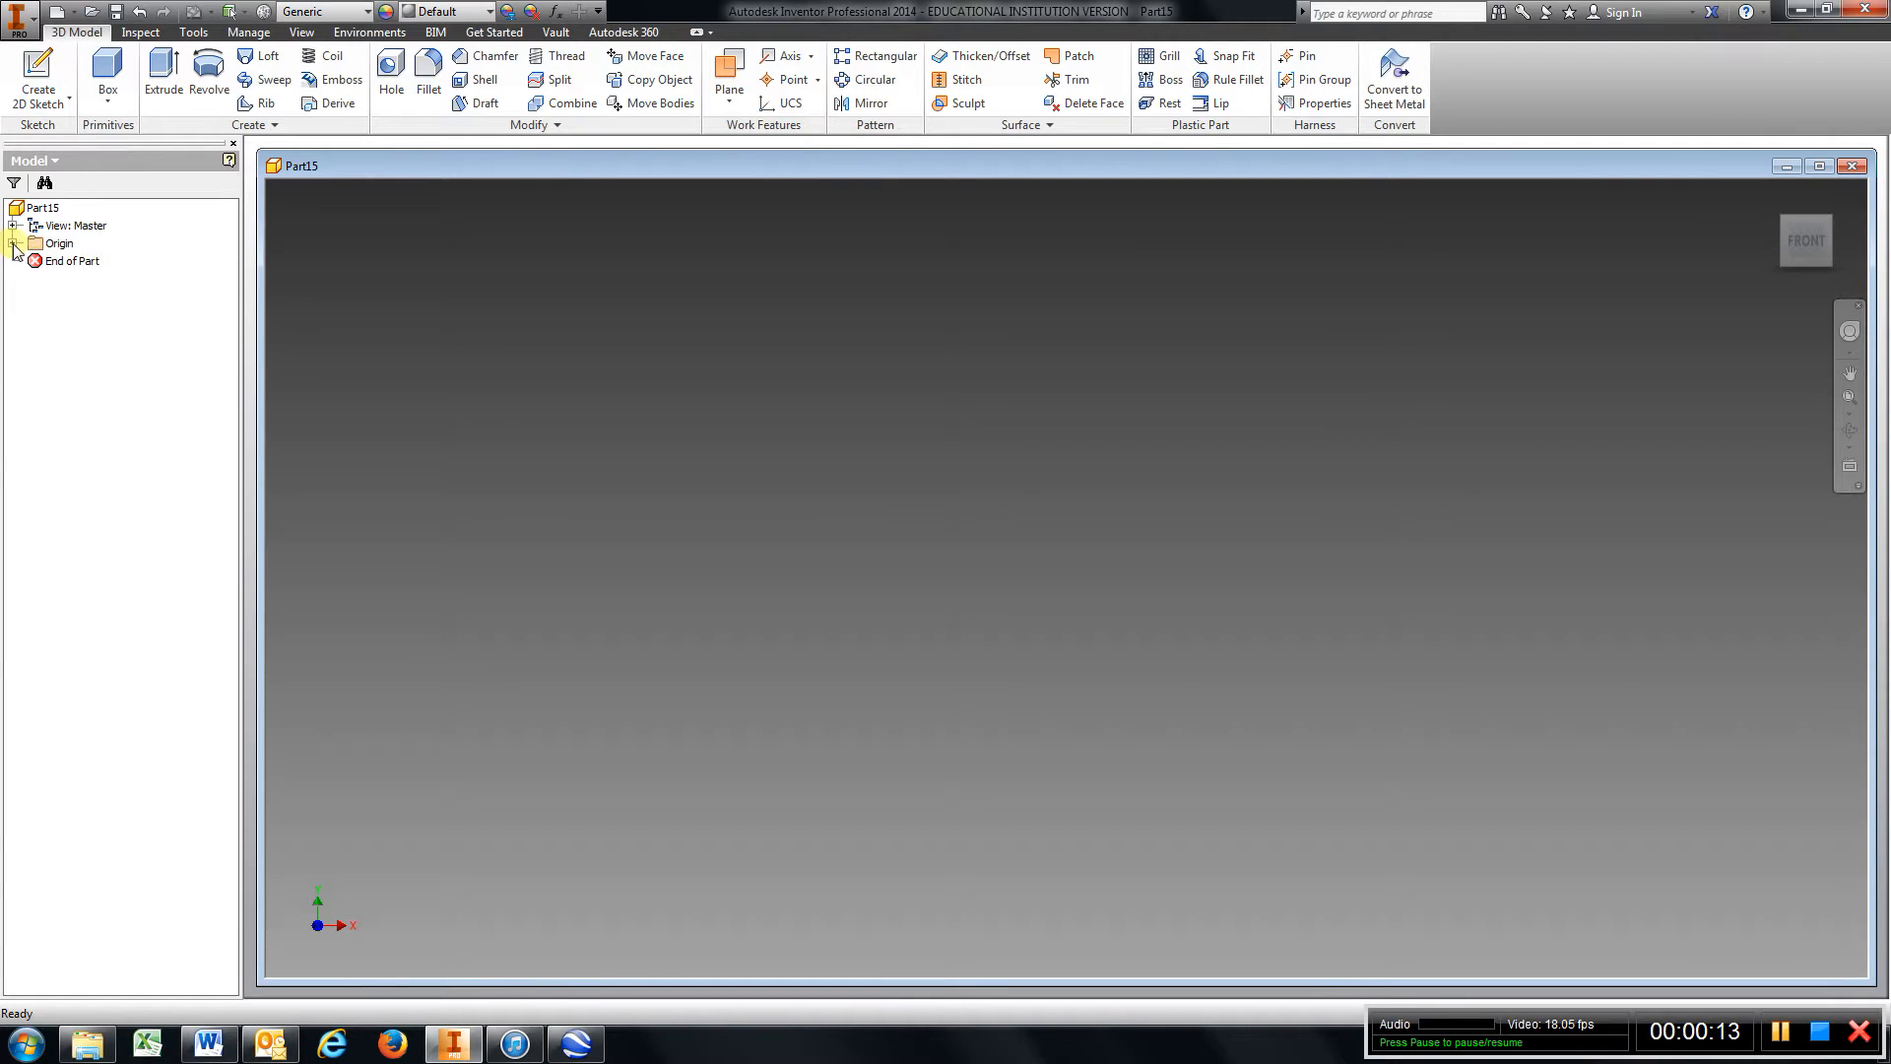
{"action": "left_click", "coordinate": [16, 242]}
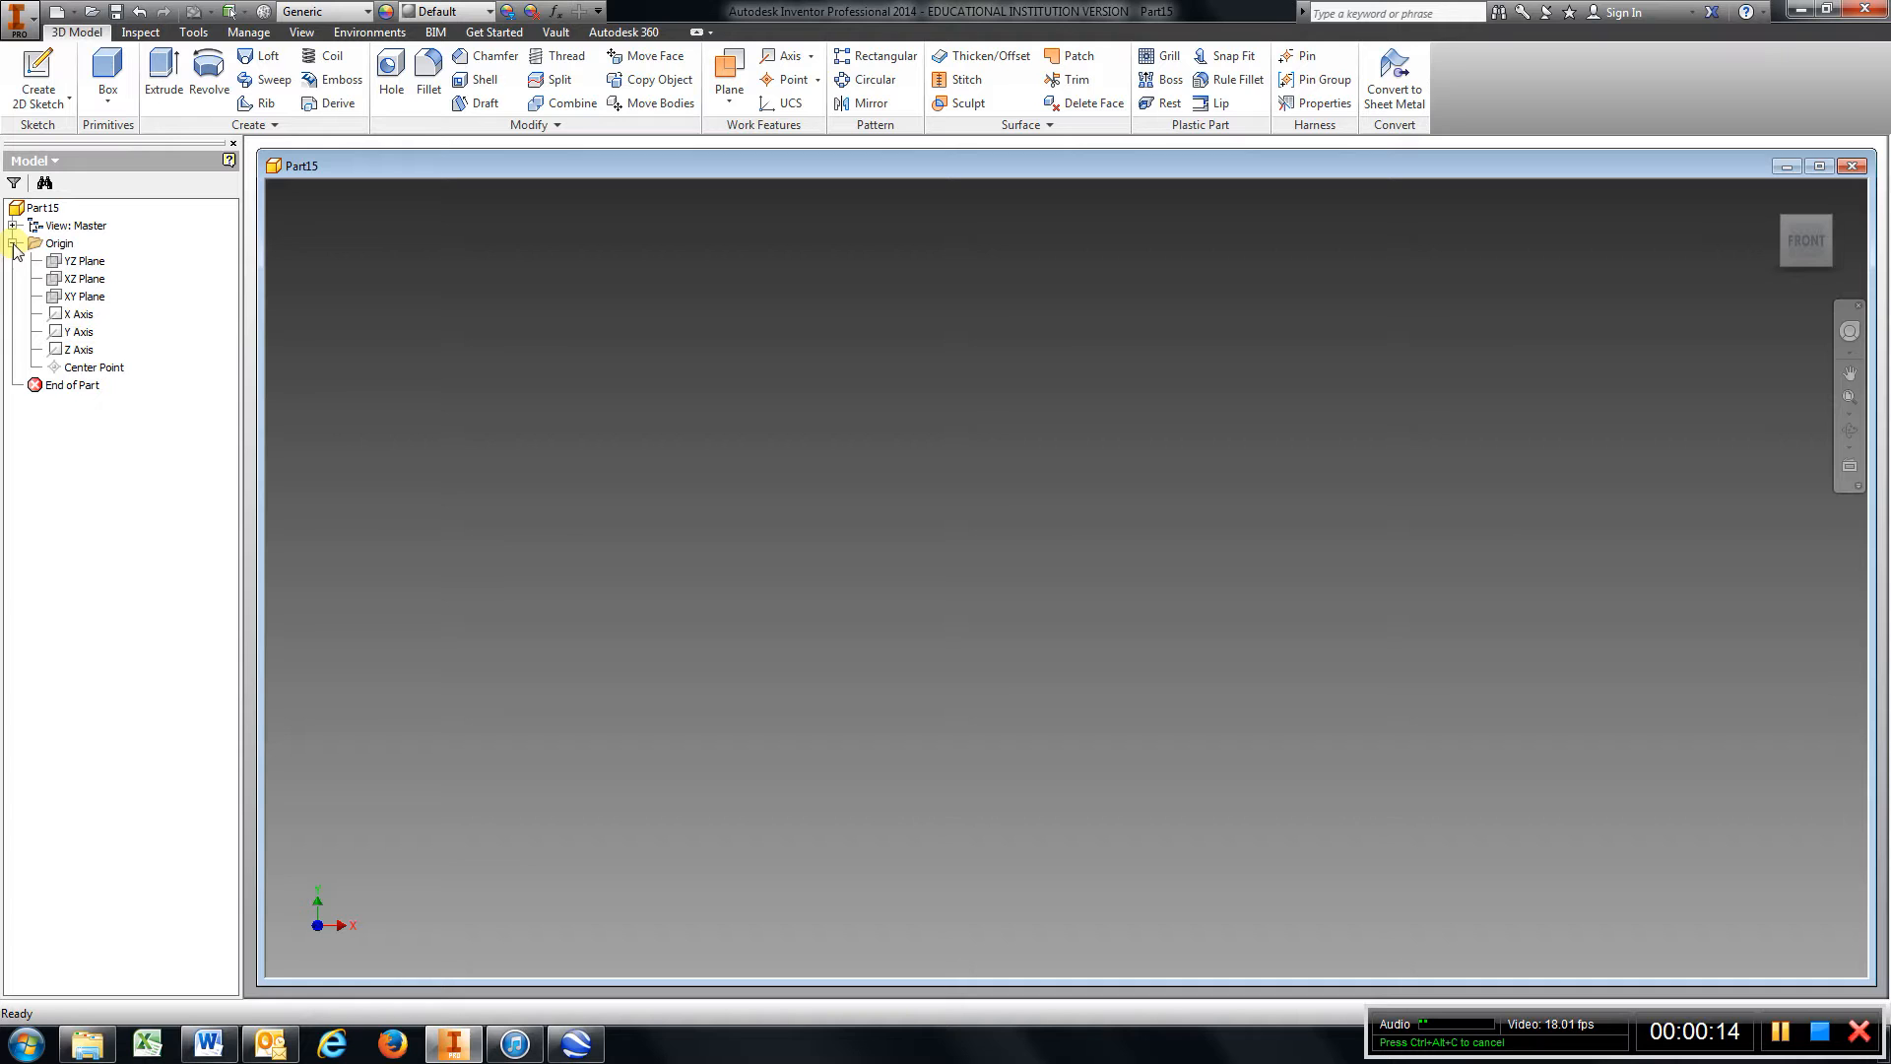
{"action": "left_click", "coordinate": [59, 243]}
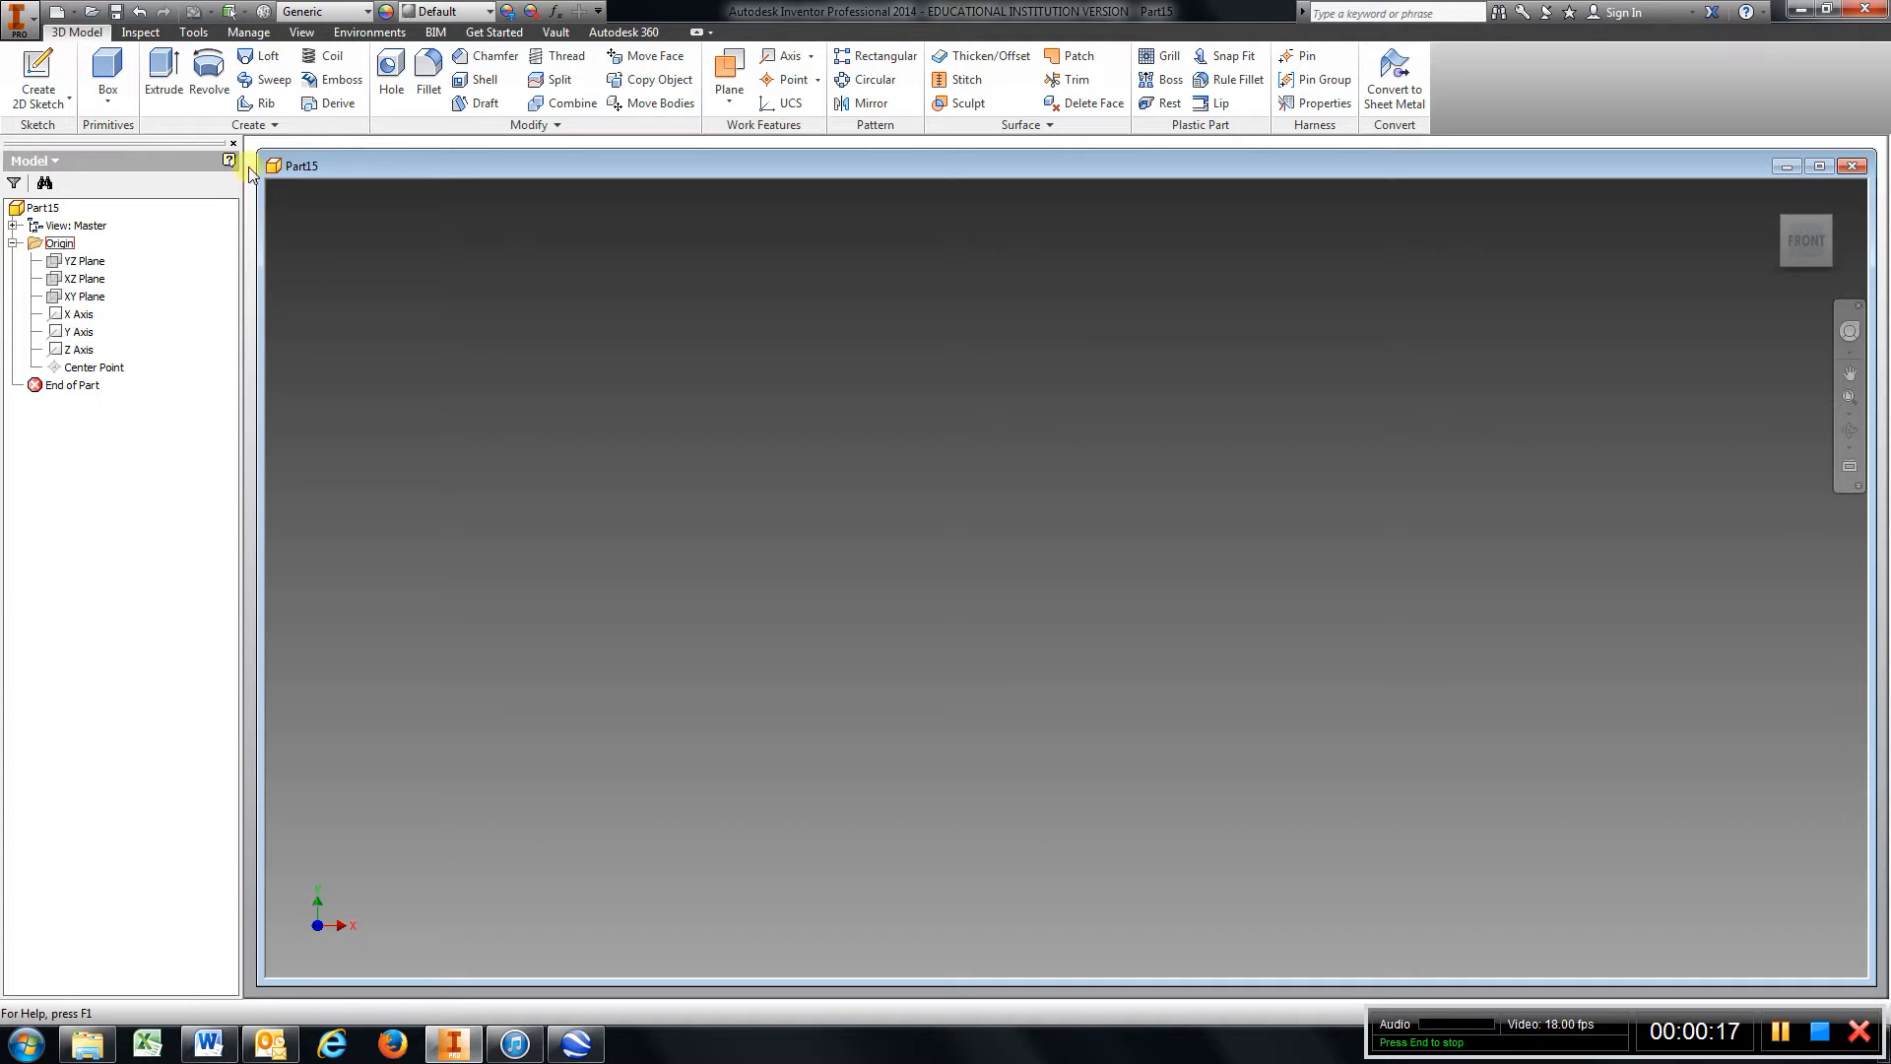
Sketch on the XY plane a 5.5-inch base line dimensioned 2.75 inches from the origin
{"action": "left_click", "coordinate": [37, 79]}
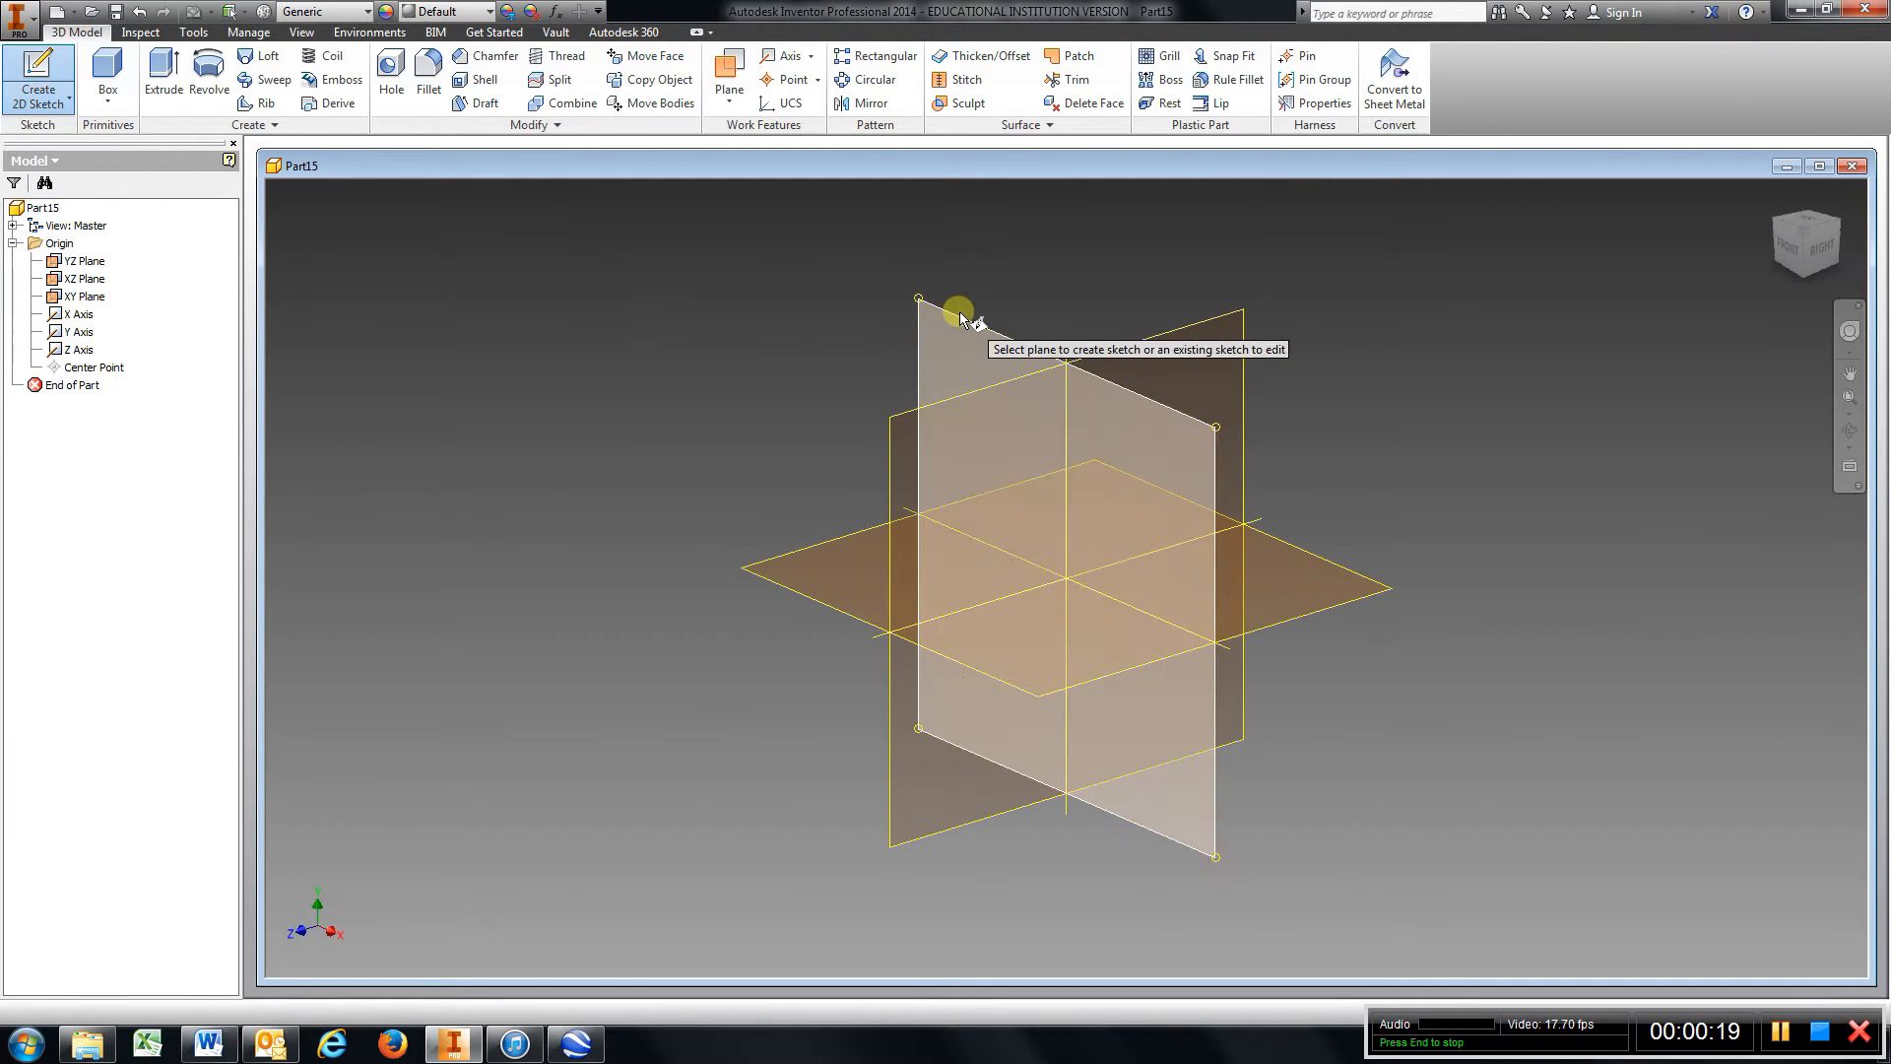
{"action": "left_click", "coordinate": [957, 312]}
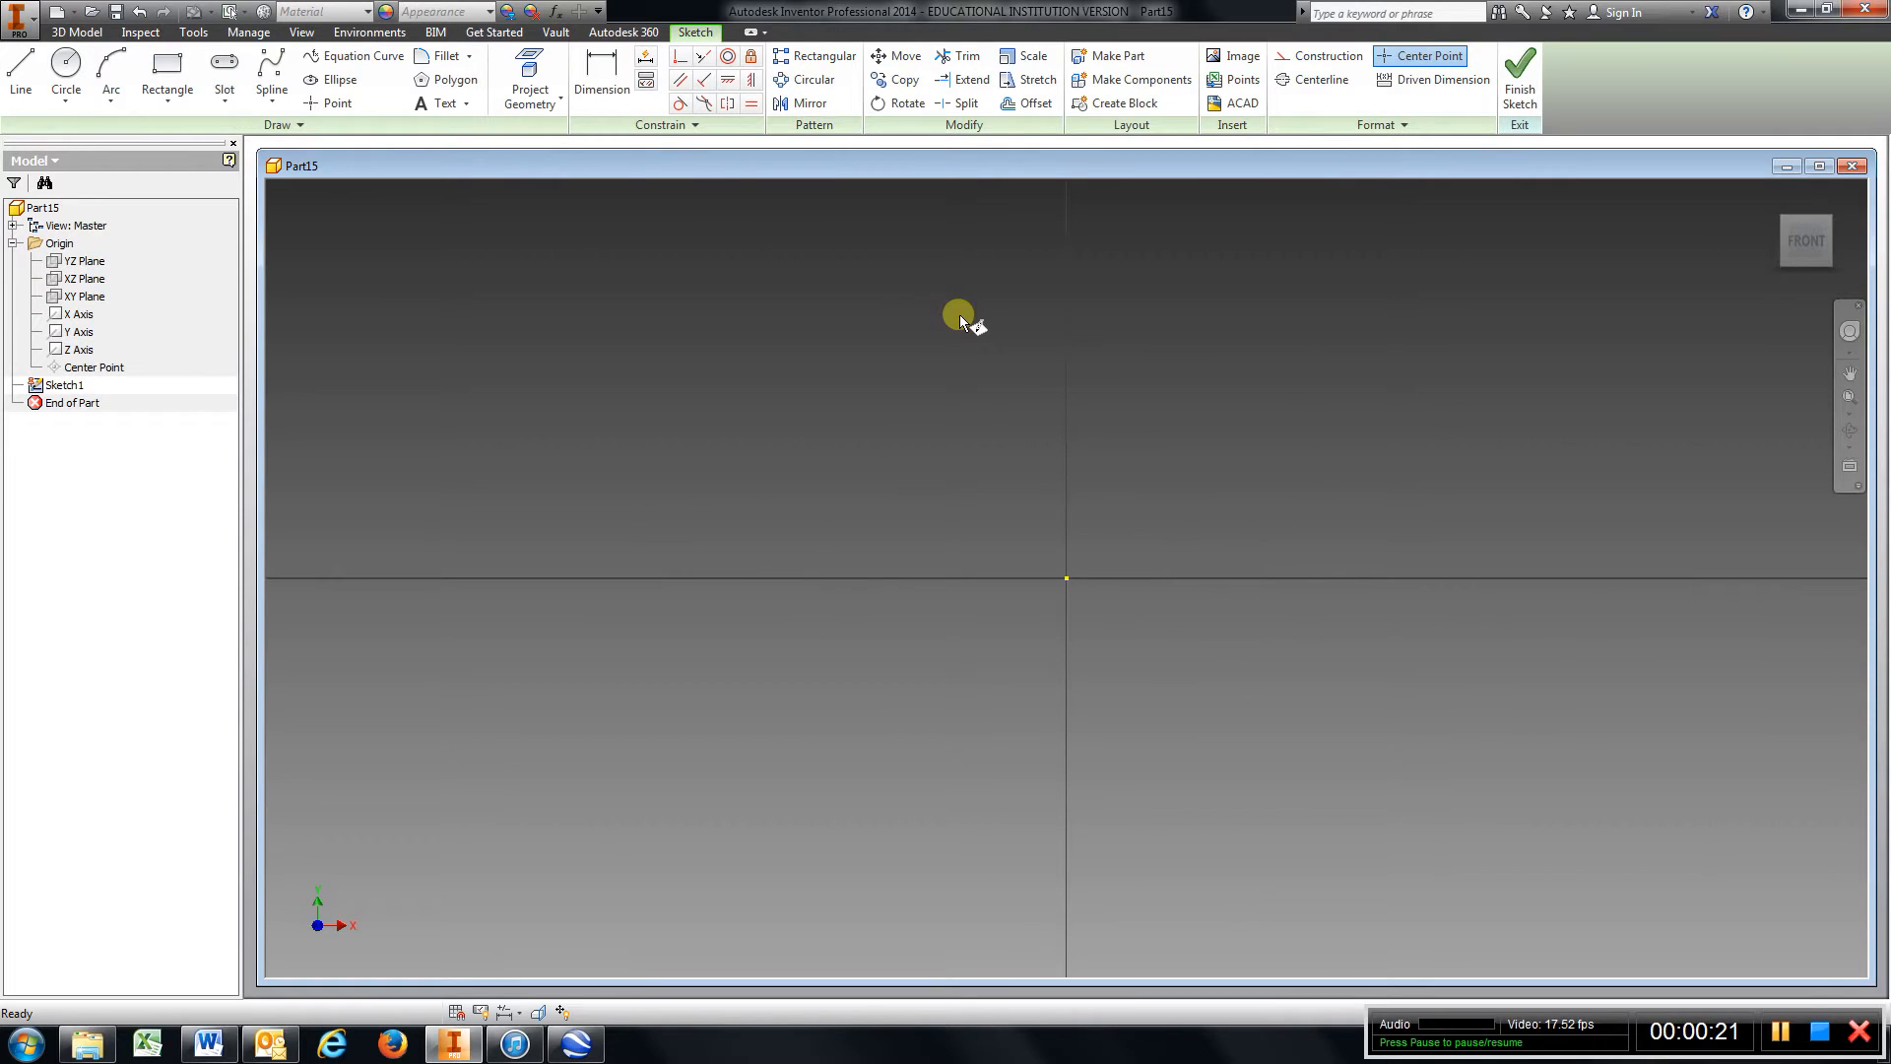
{"action": "left_click", "coordinate": [19, 73]}
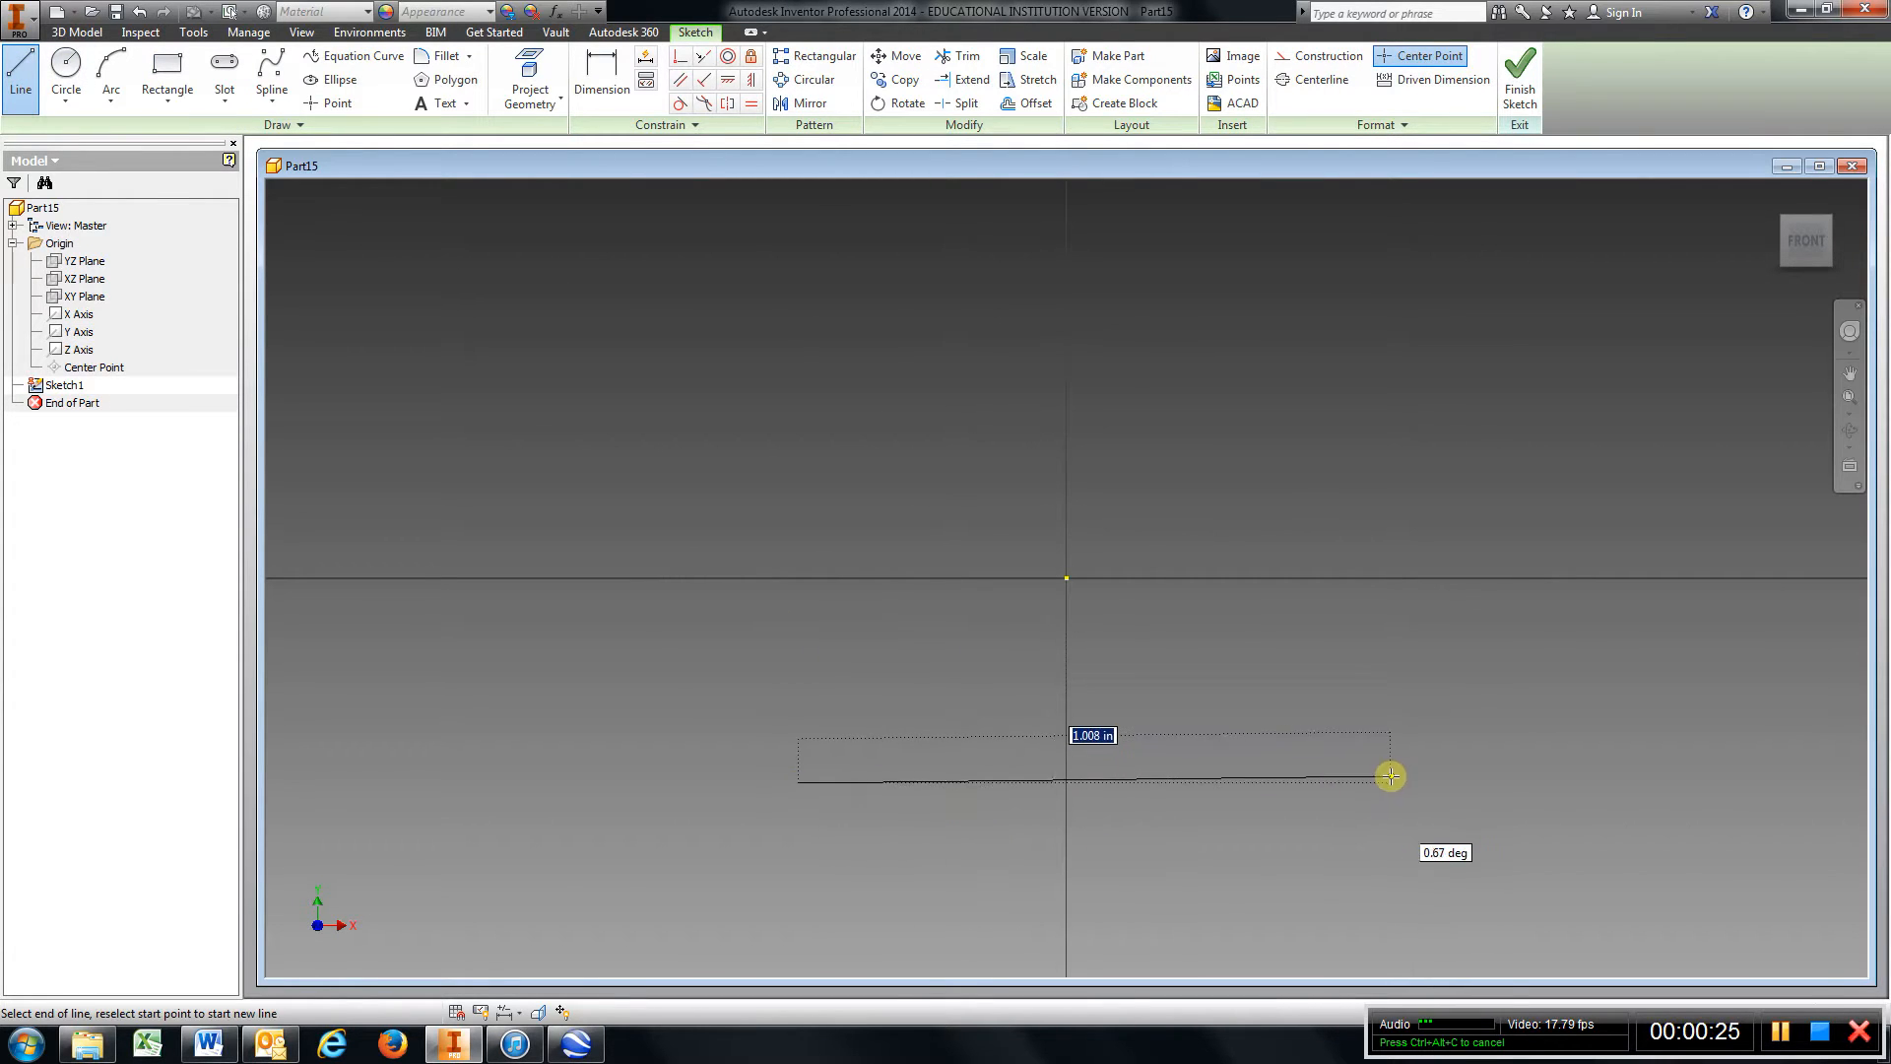
{"action": "type", "text": "5."}
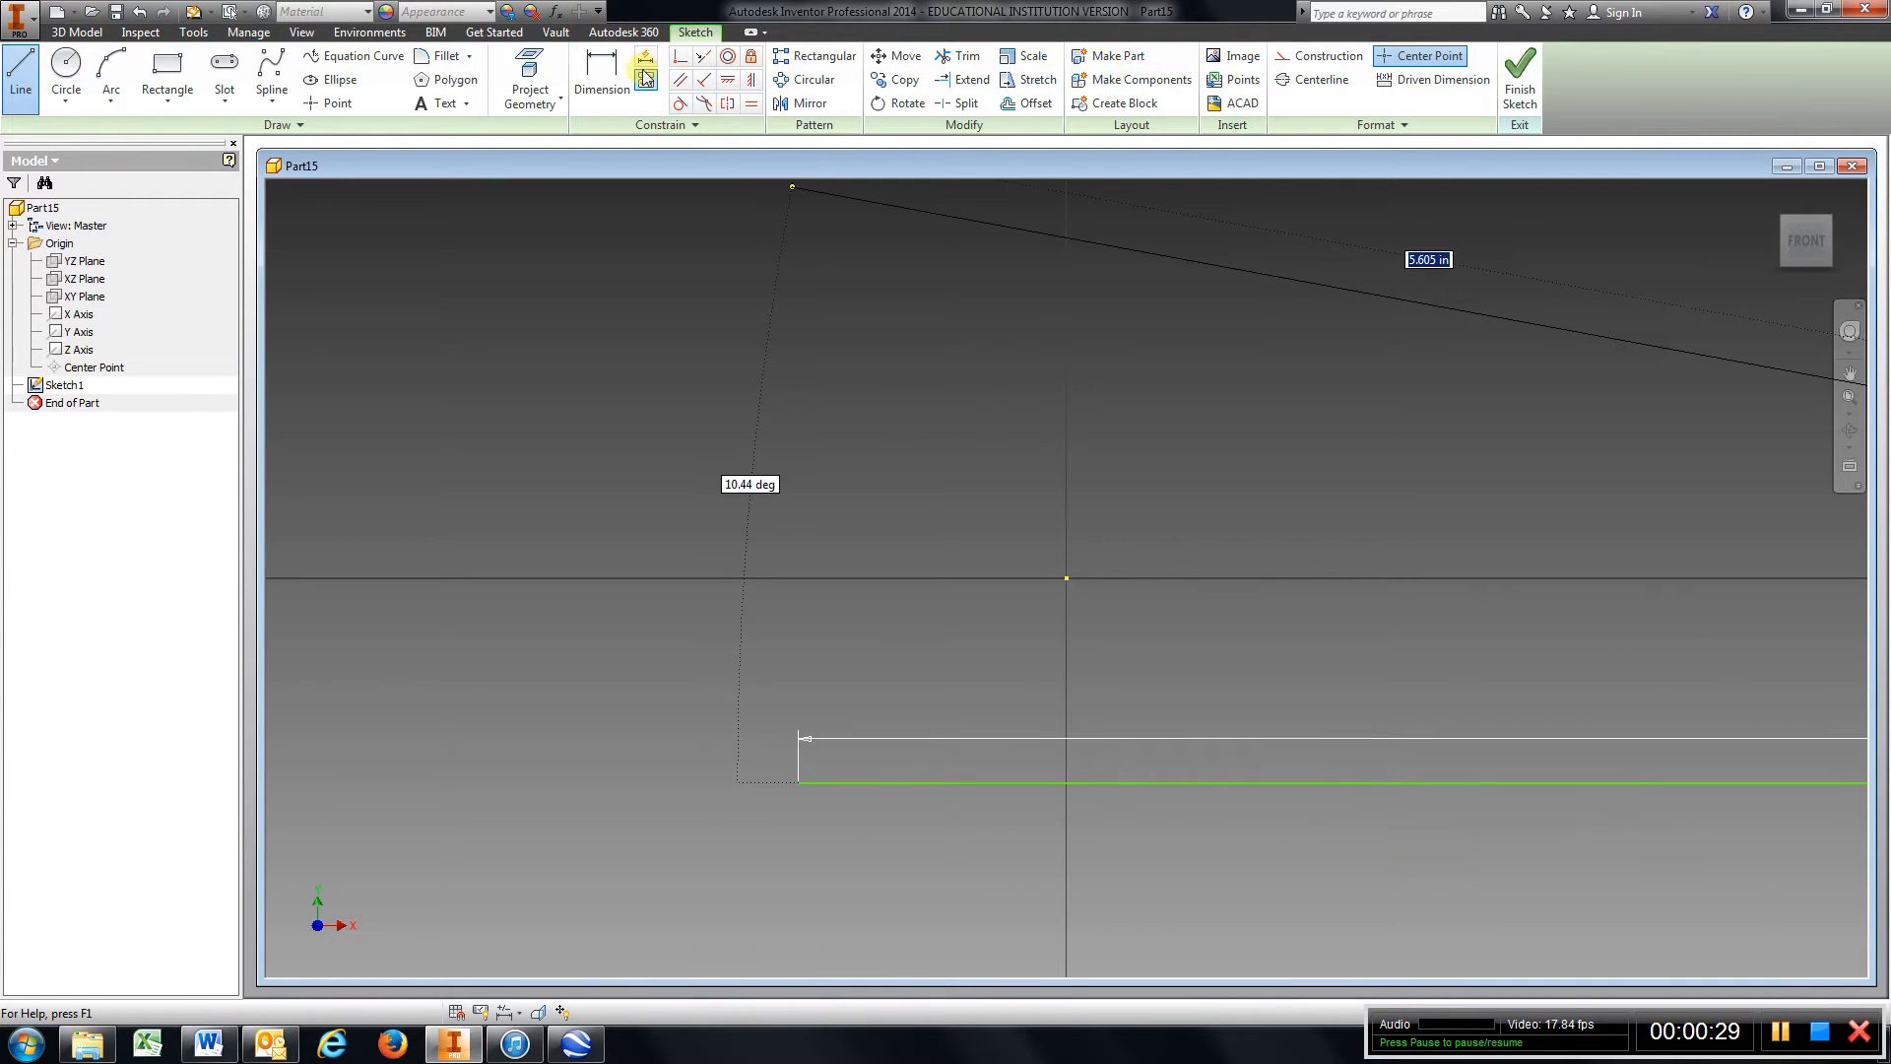
{"action": "left_click", "coordinate": [601, 79]}
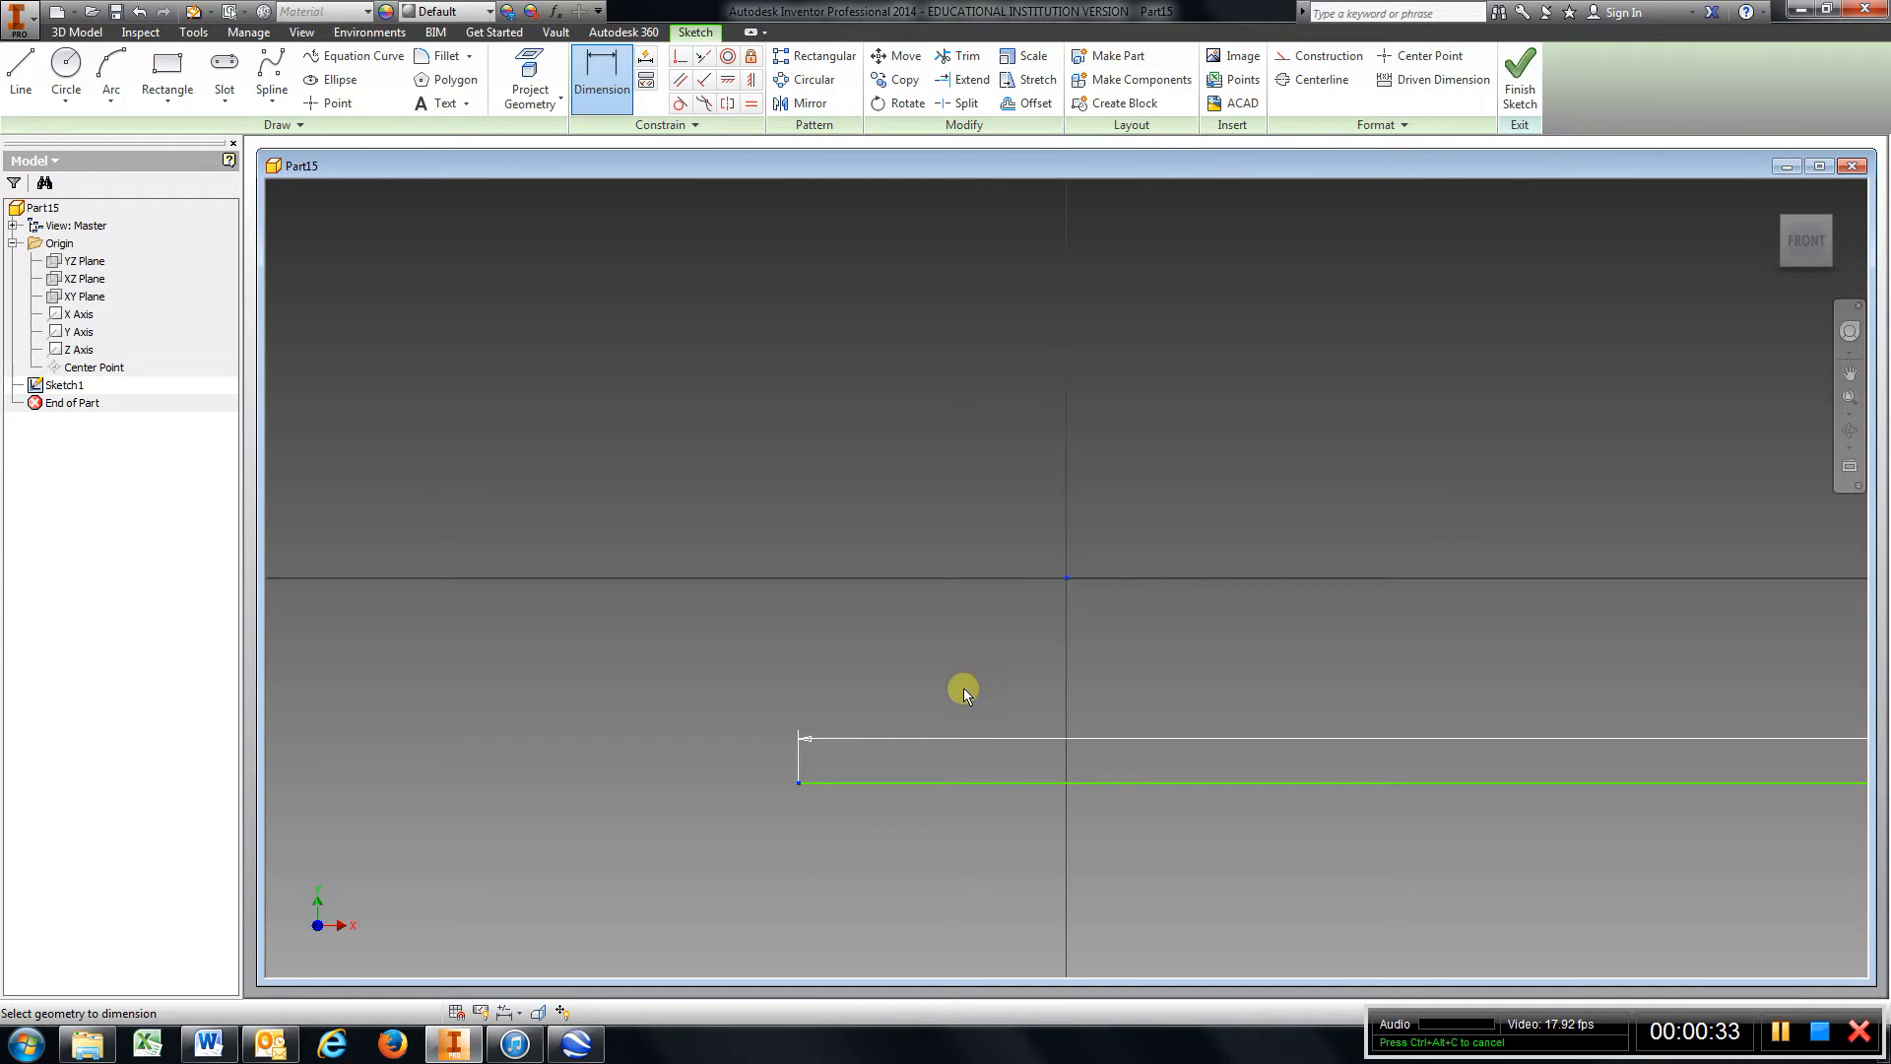
{"action": "left_click", "coordinate": [960, 914]}
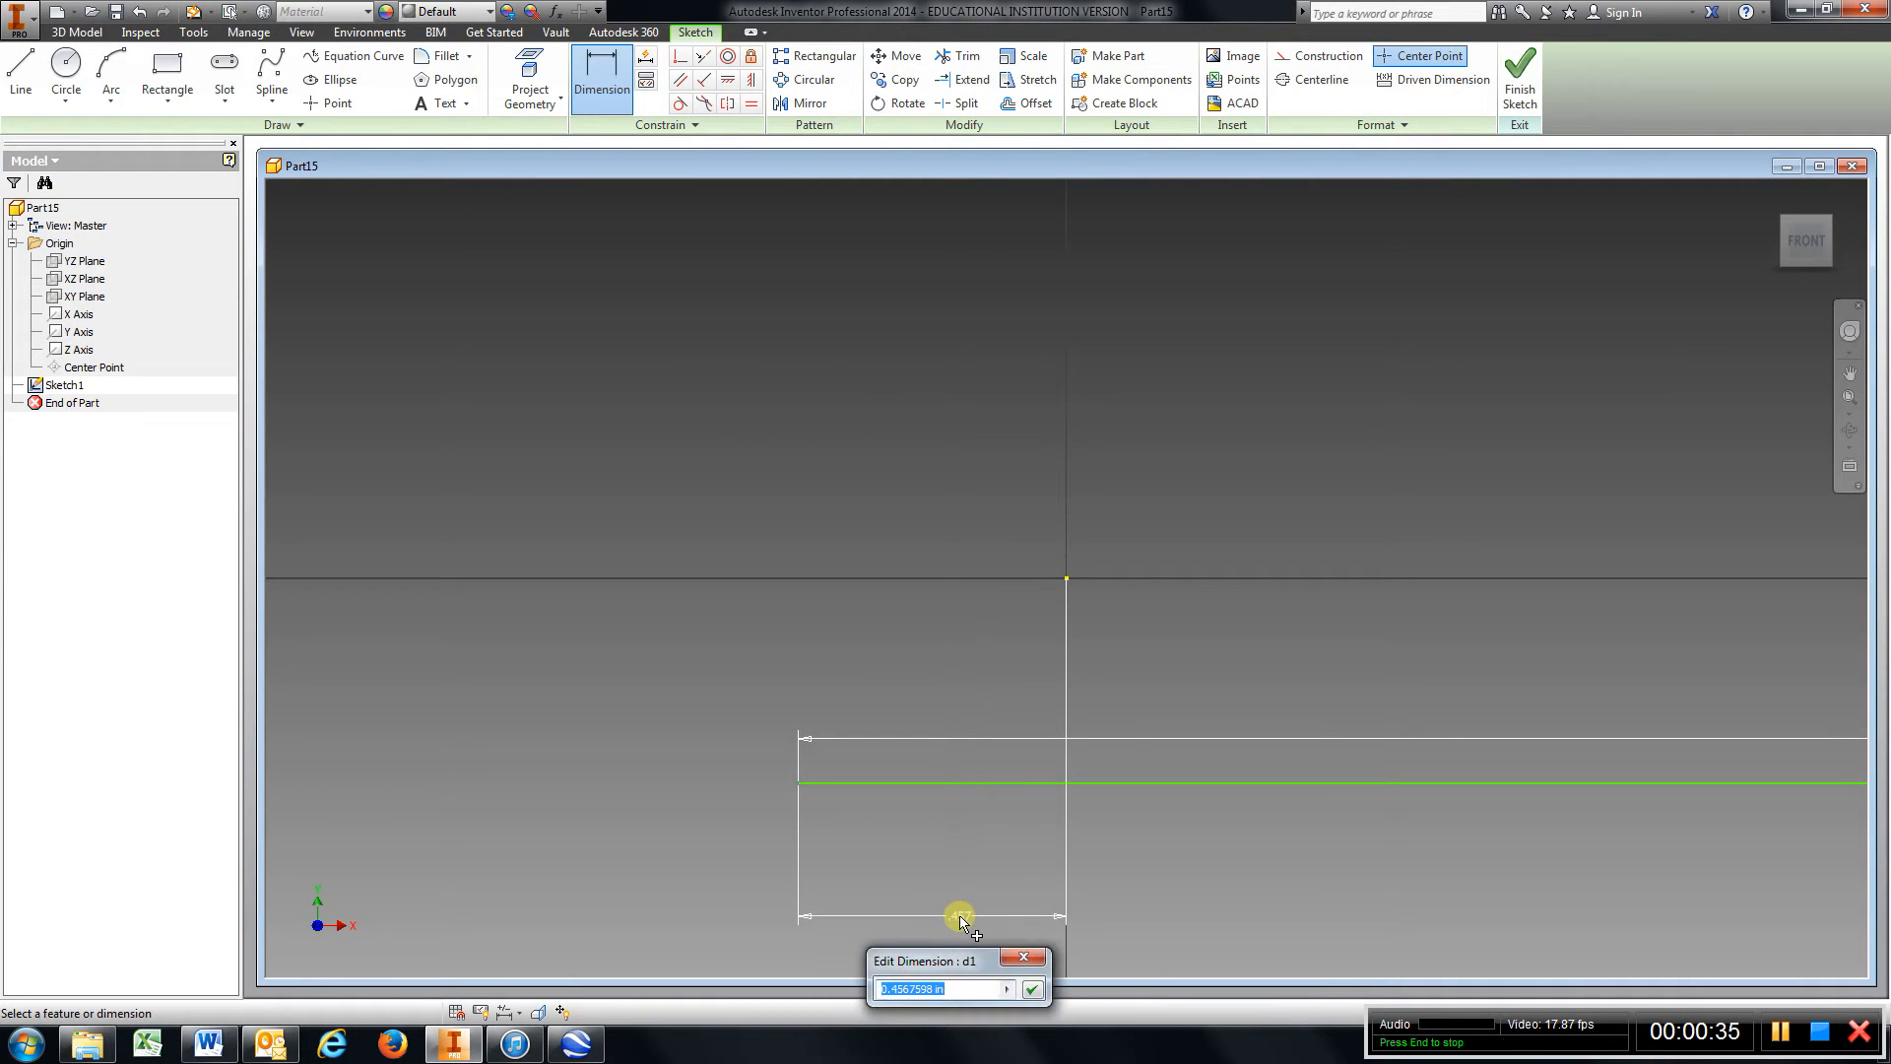
{"action": "type", "text": "5.5"}
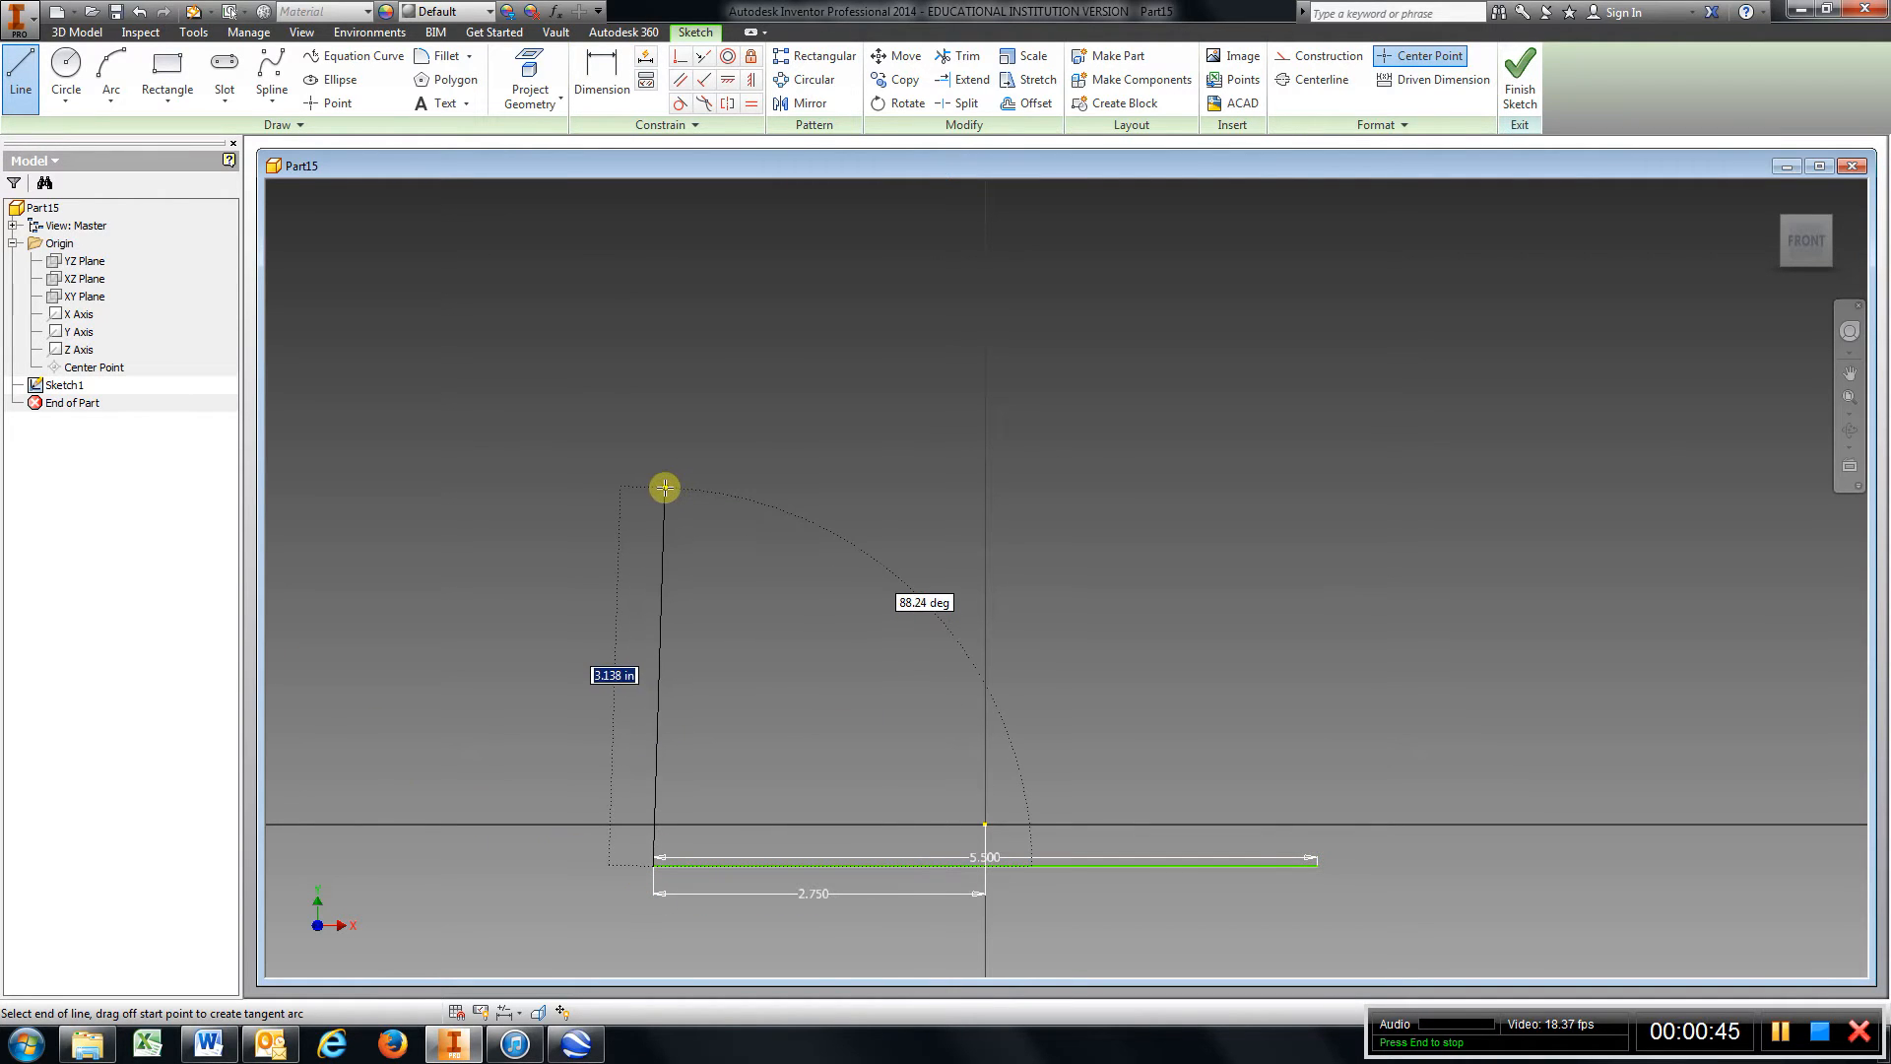
Draw the 4-inch left side, 4.25-inch top, angled corner and 2-inch right side to close the outline
{"action": "type", "text": "4.000"}
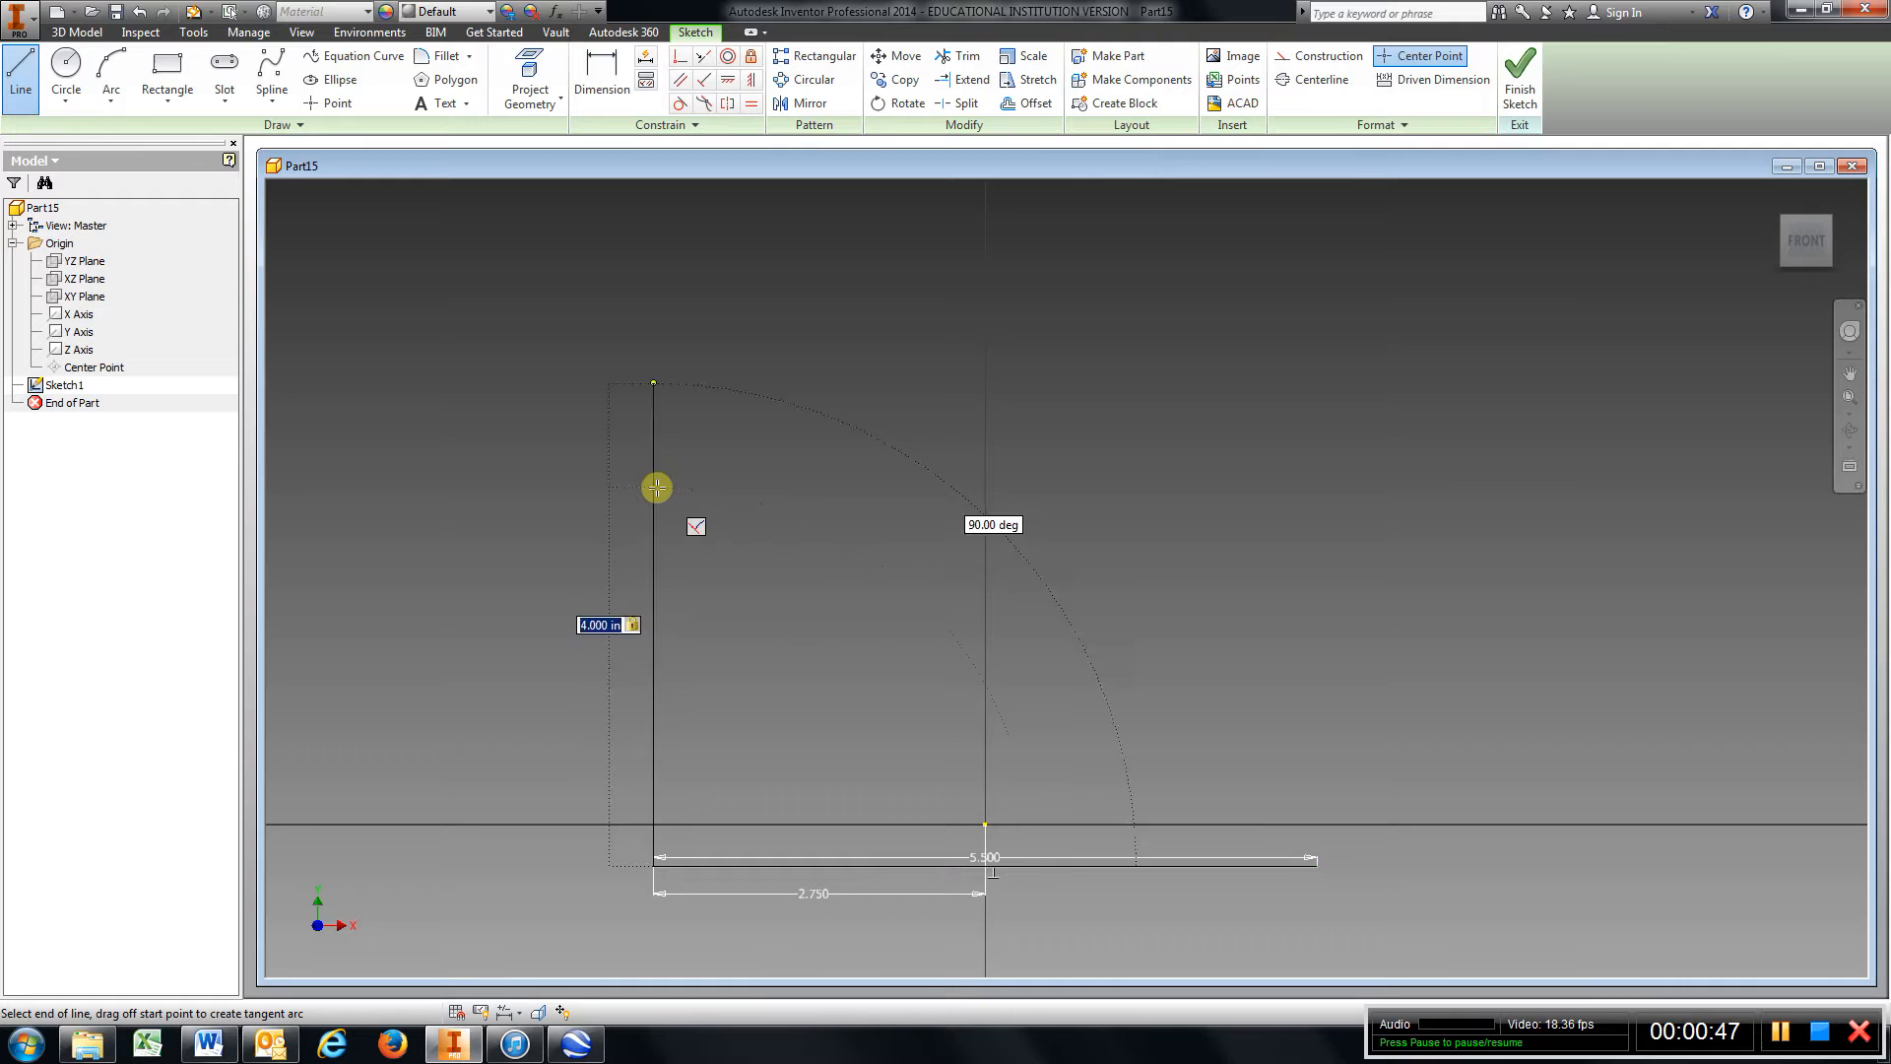
{"action": "left_click_drag", "start_coordinate": [658, 487], "coordinate": [977, 491]}
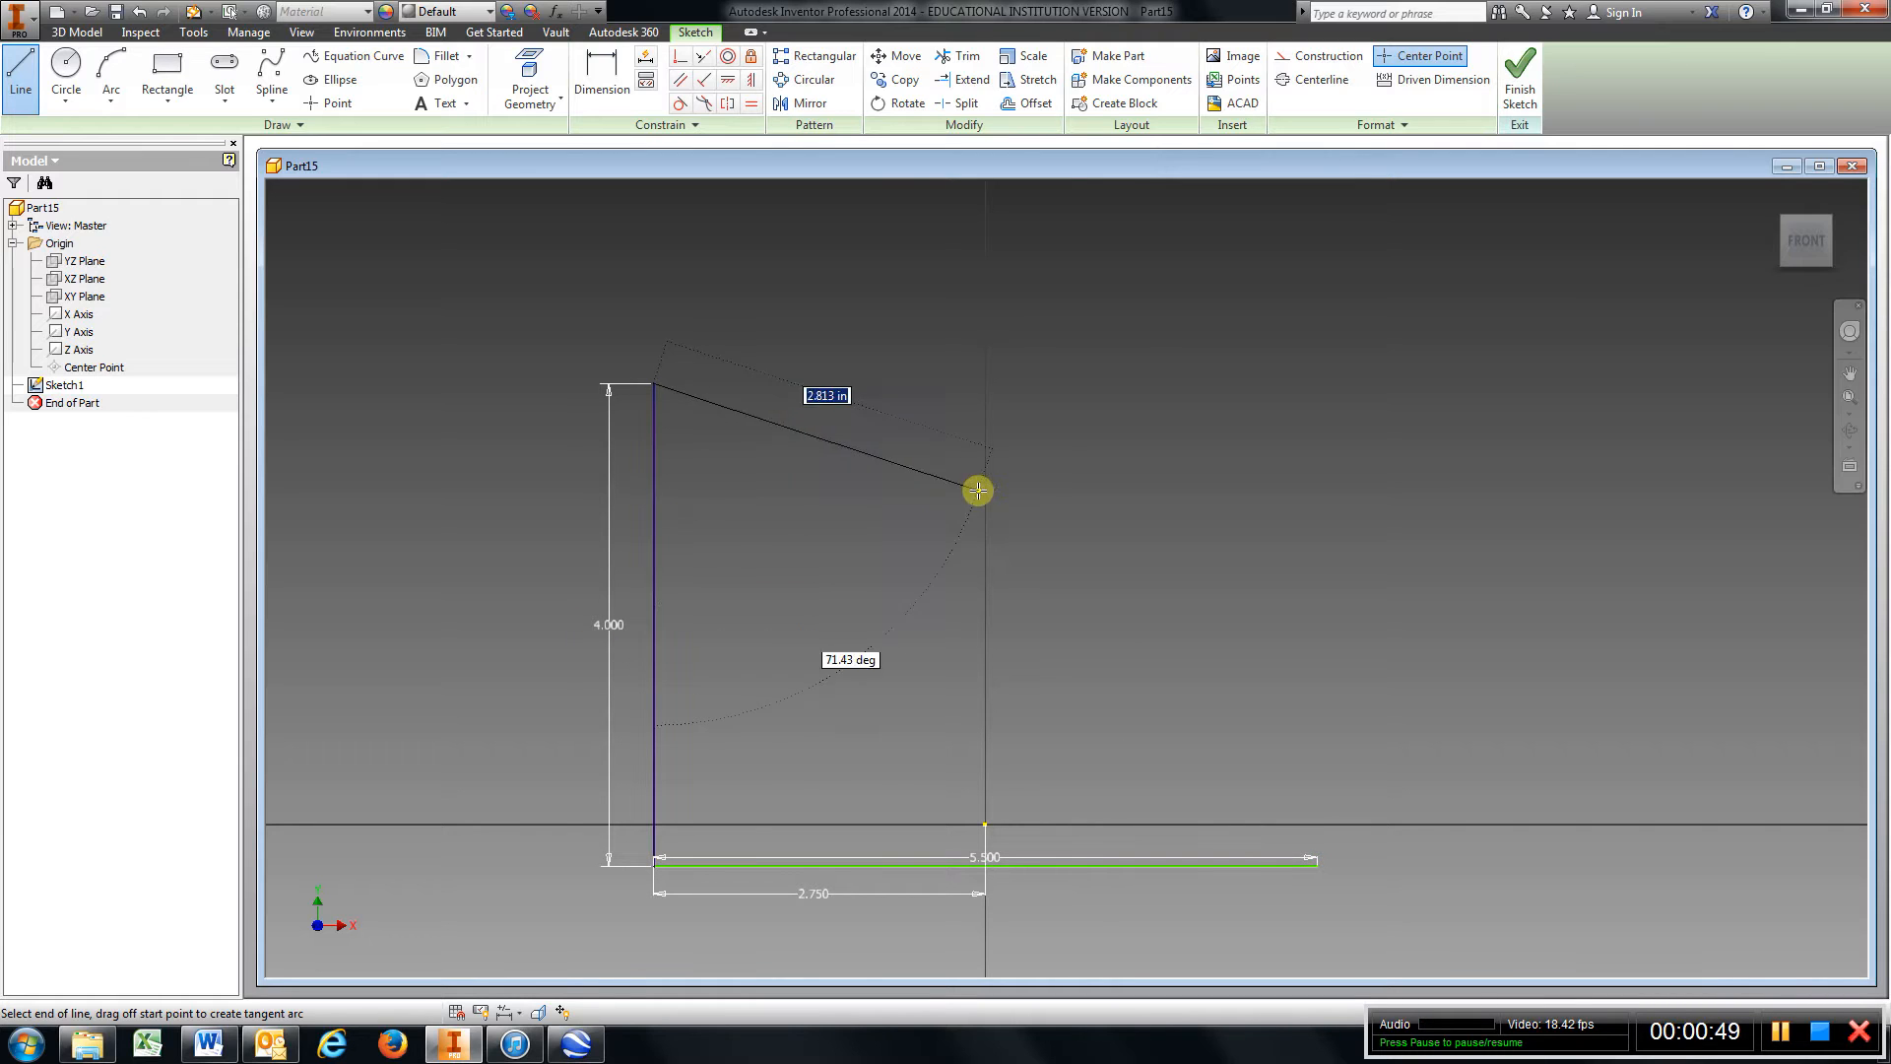
{"action": "left_click_drag", "start_coordinate": [977, 491], "coordinate": [1159, 380]}
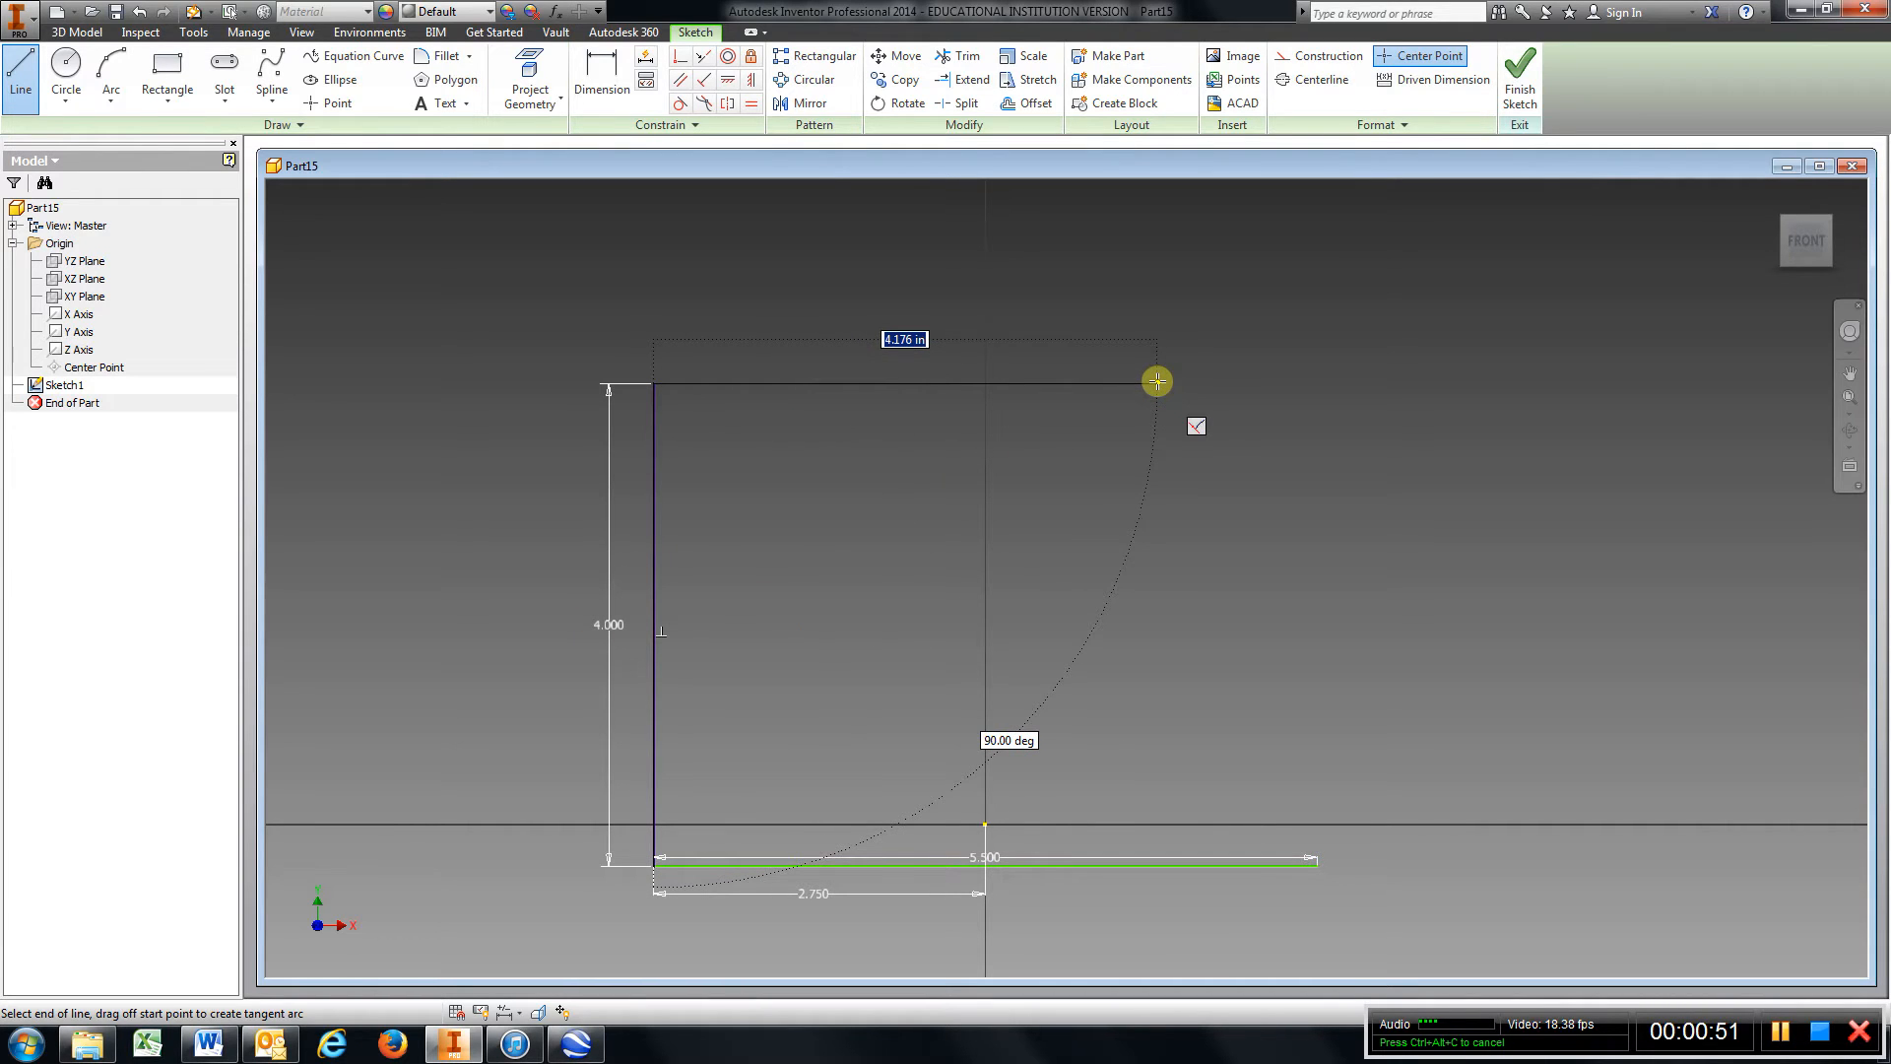
{"action": "type", "text": "4."}
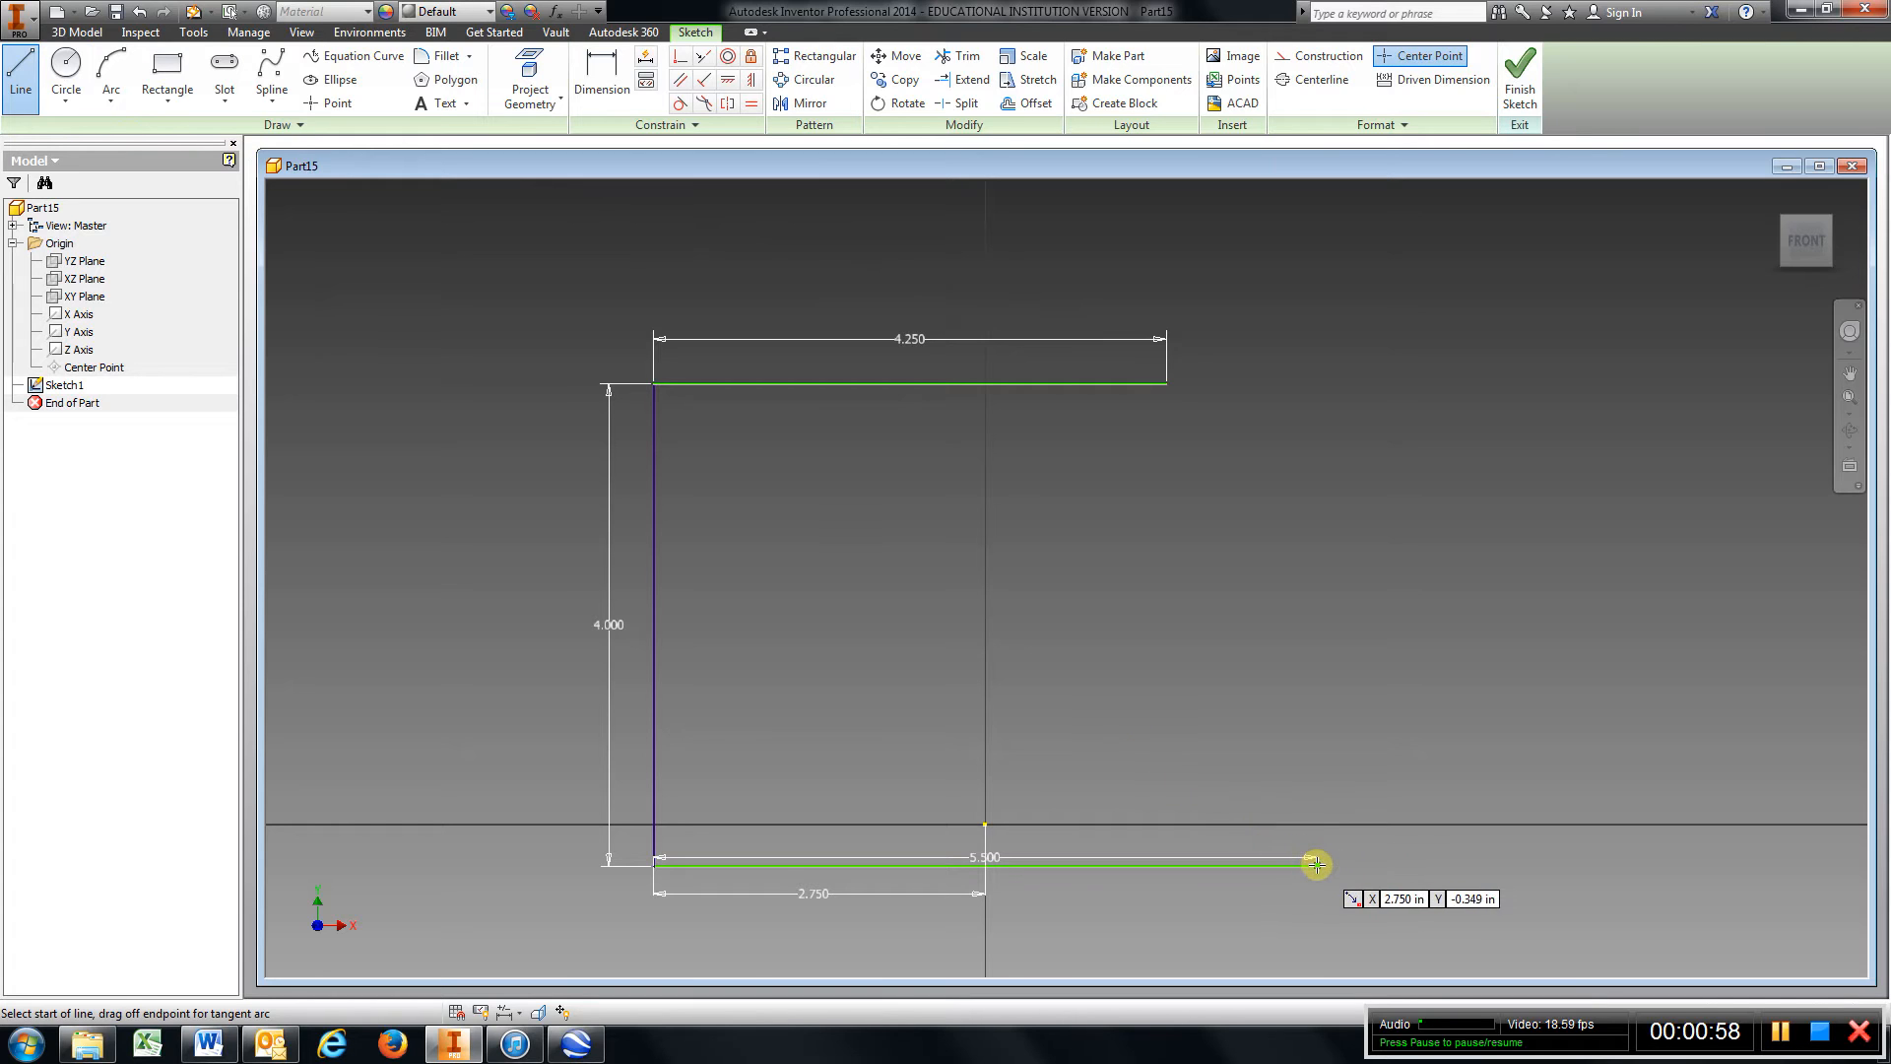
{"action": "left_click", "coordinate": [1314, 865]}
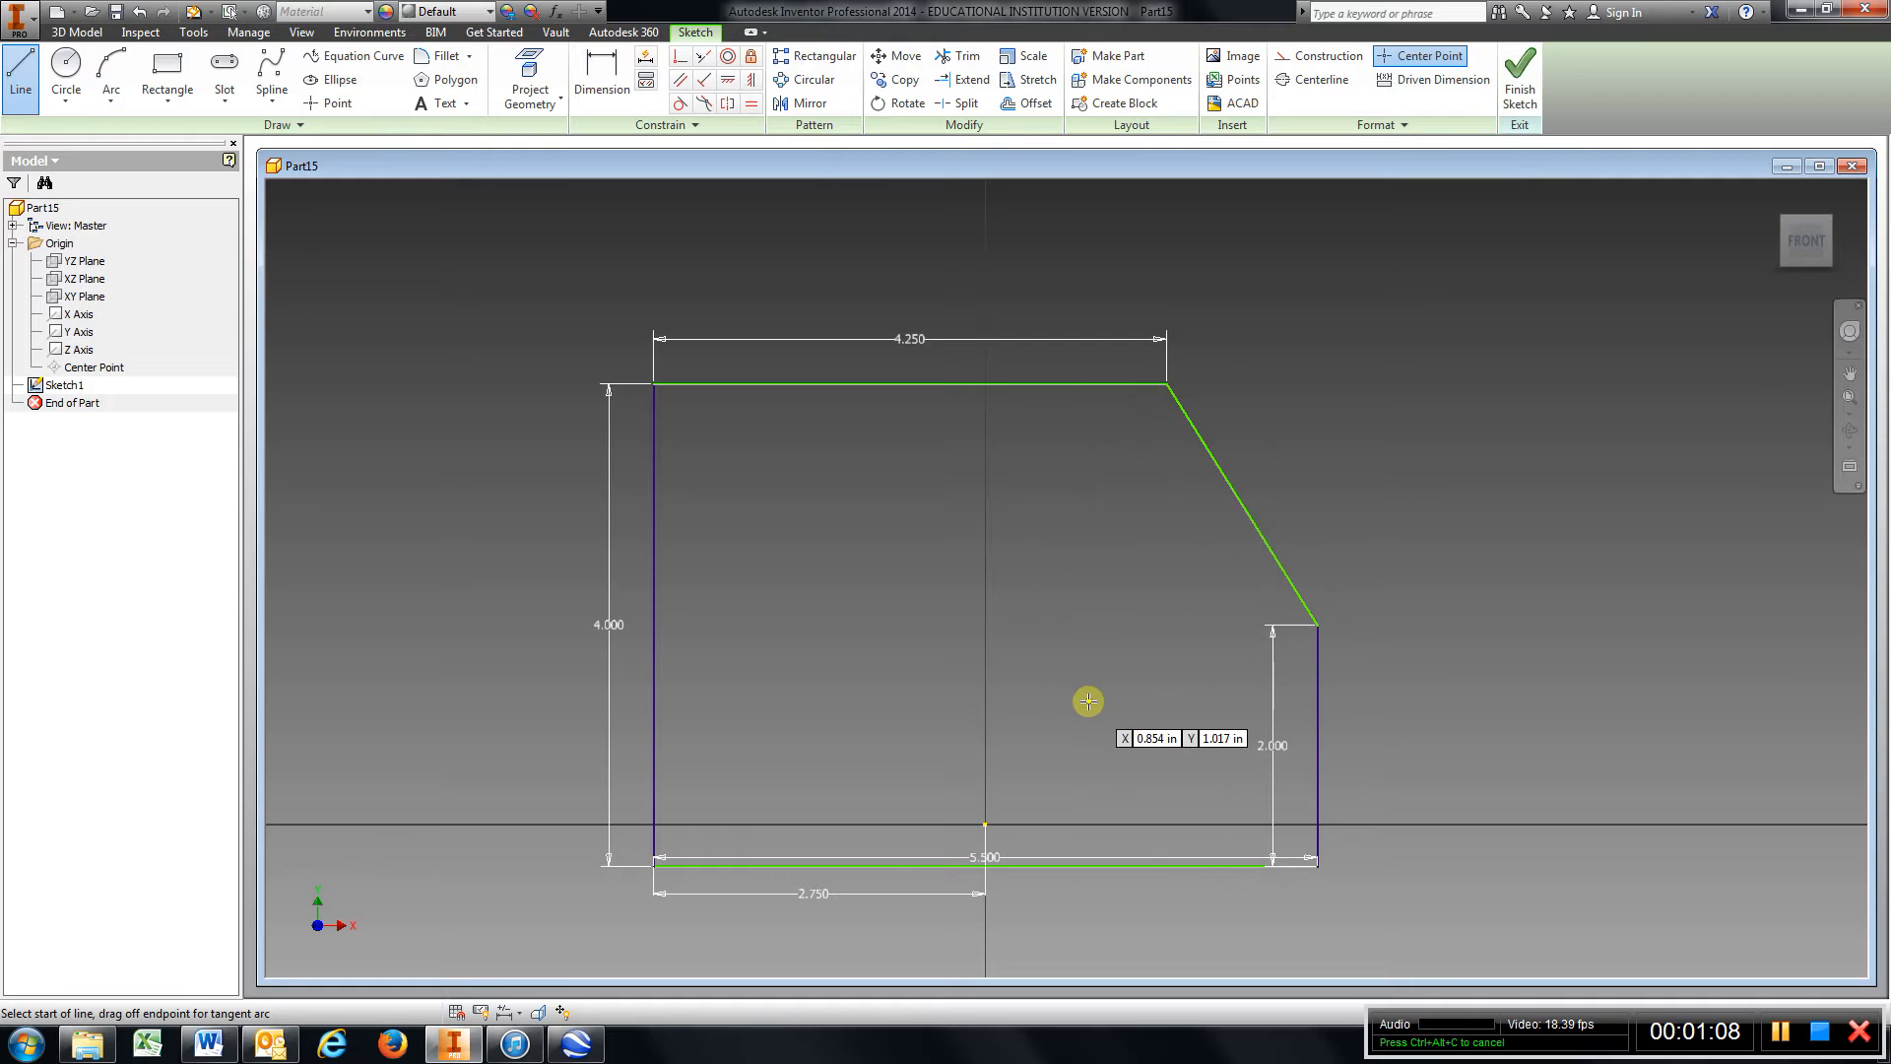
{"action": "left_click_drag", "start_coordinate": [1088, 701], "coordinate": [981, 494]}
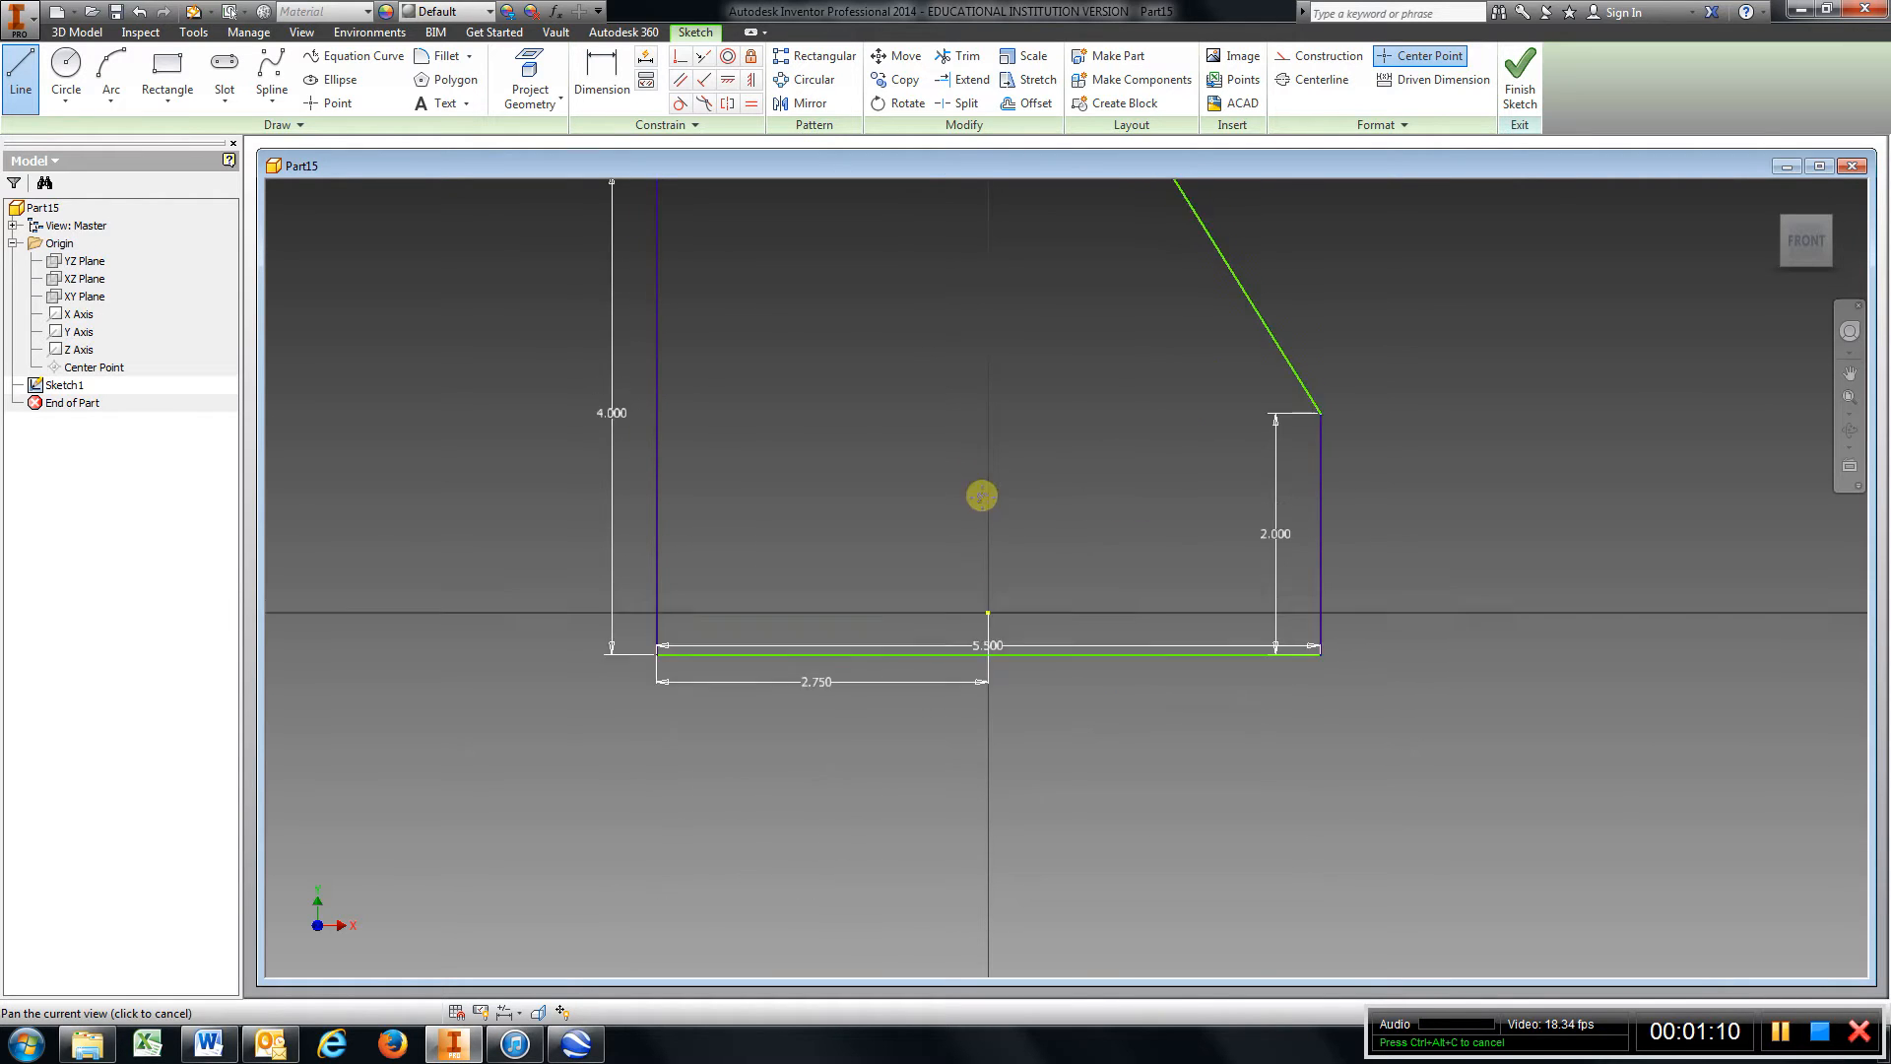
{"action": "left_click", "coordinate": [601, 79]}
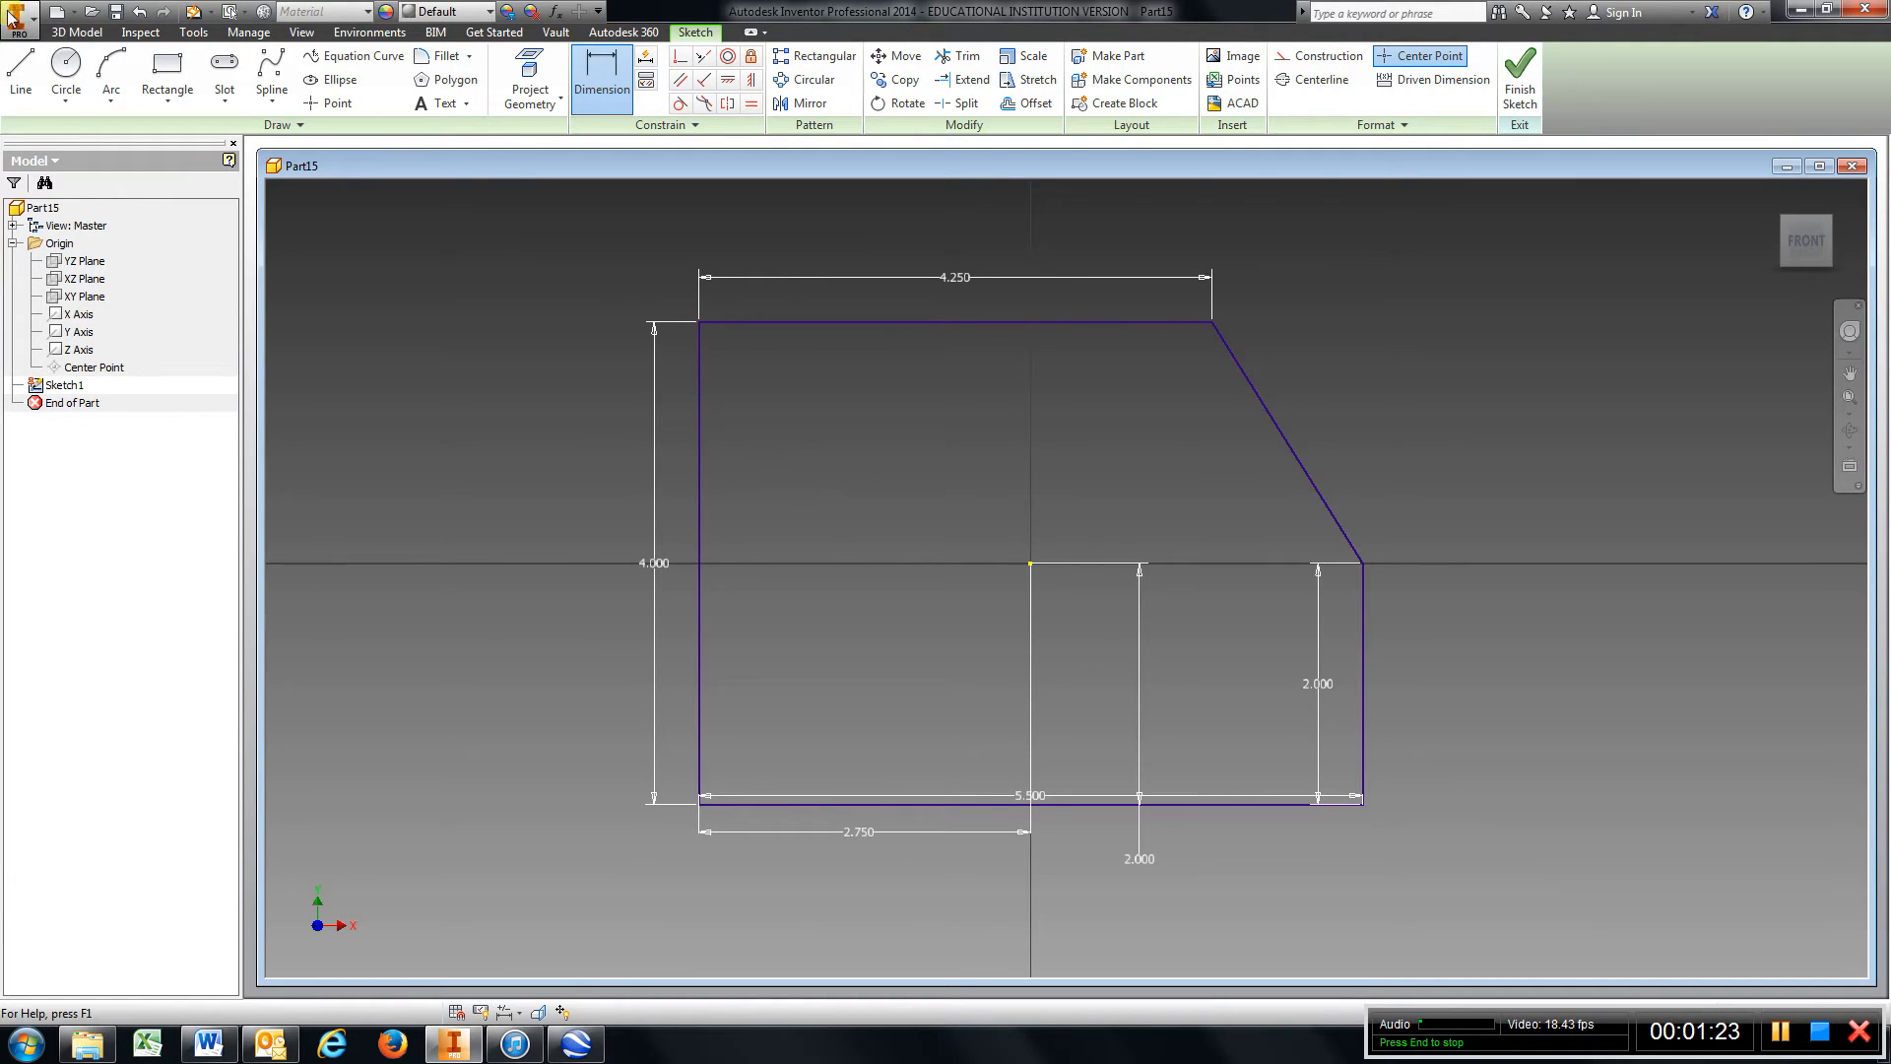
Draw a 1-inch circle near upper left and dimension it 1.000 from the left edge, 2.500 up
{"action": "left_click", "coordinate": [65, 79]}
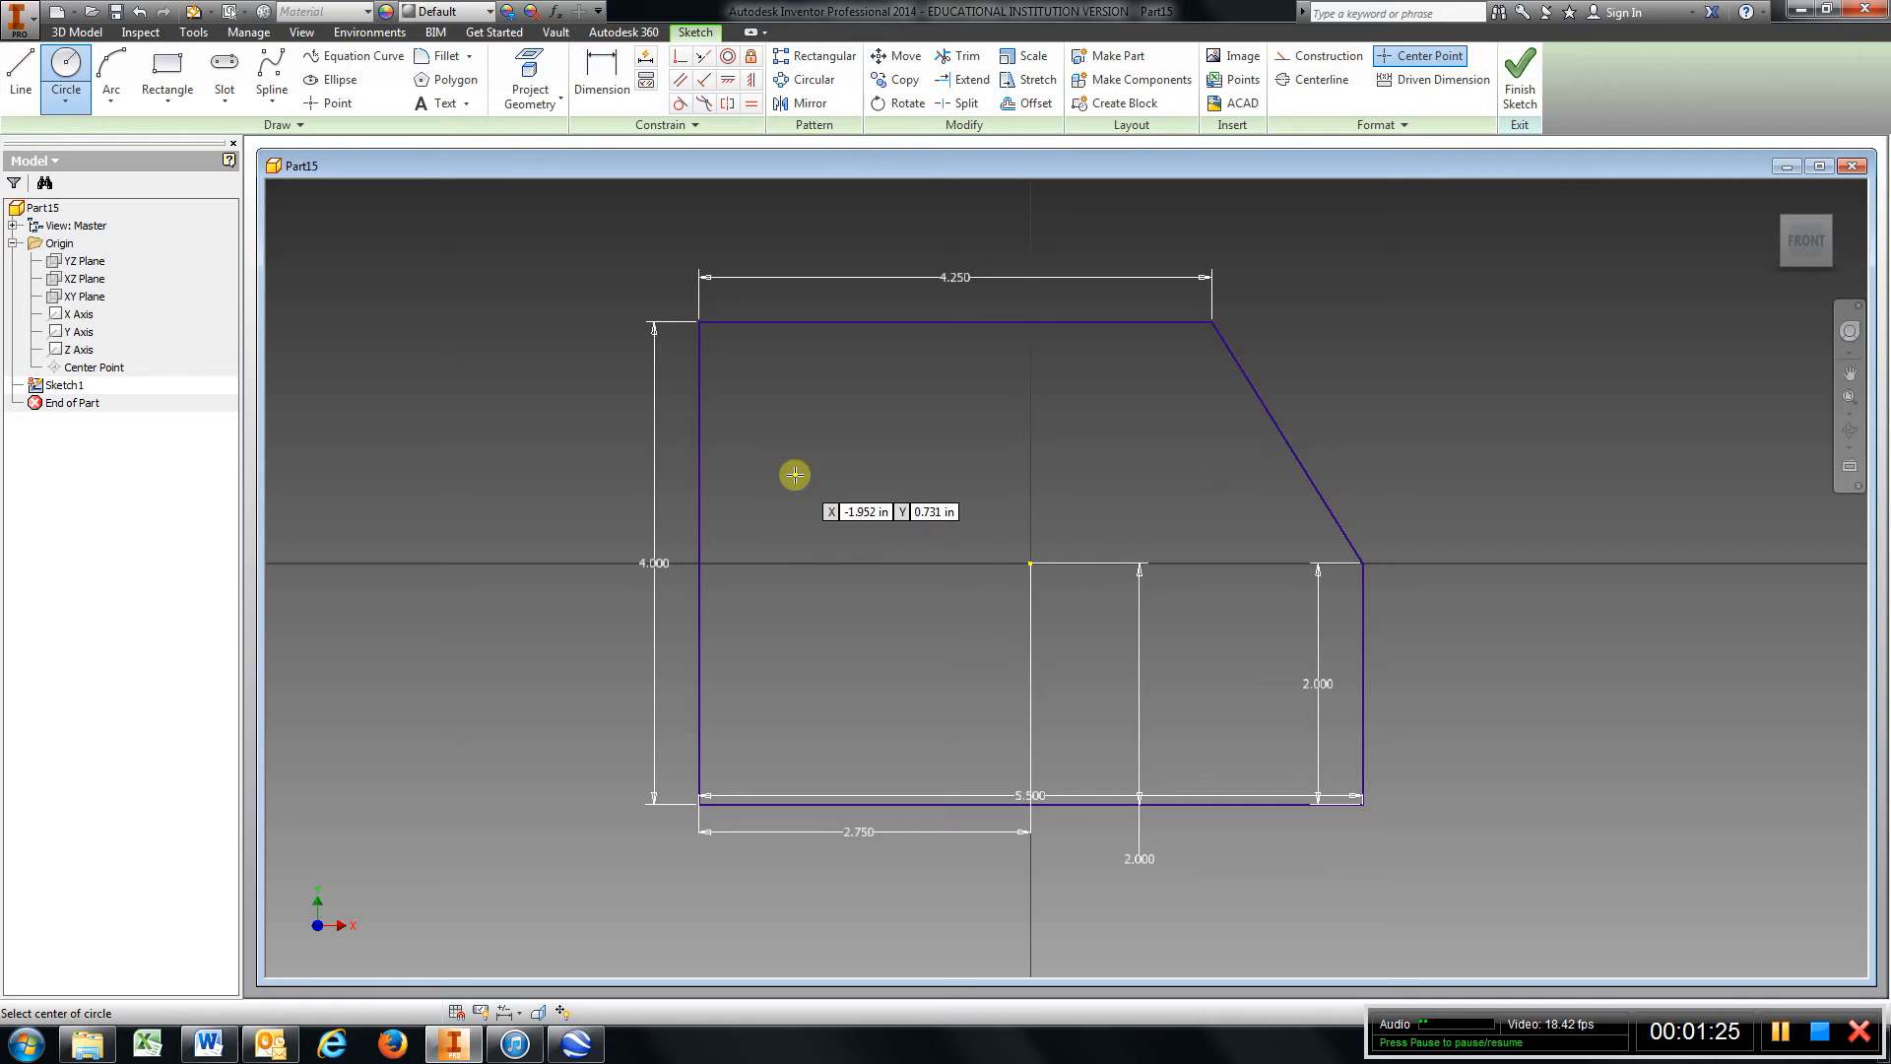
{"action": "left_click", "coordinate": [794, 474]}
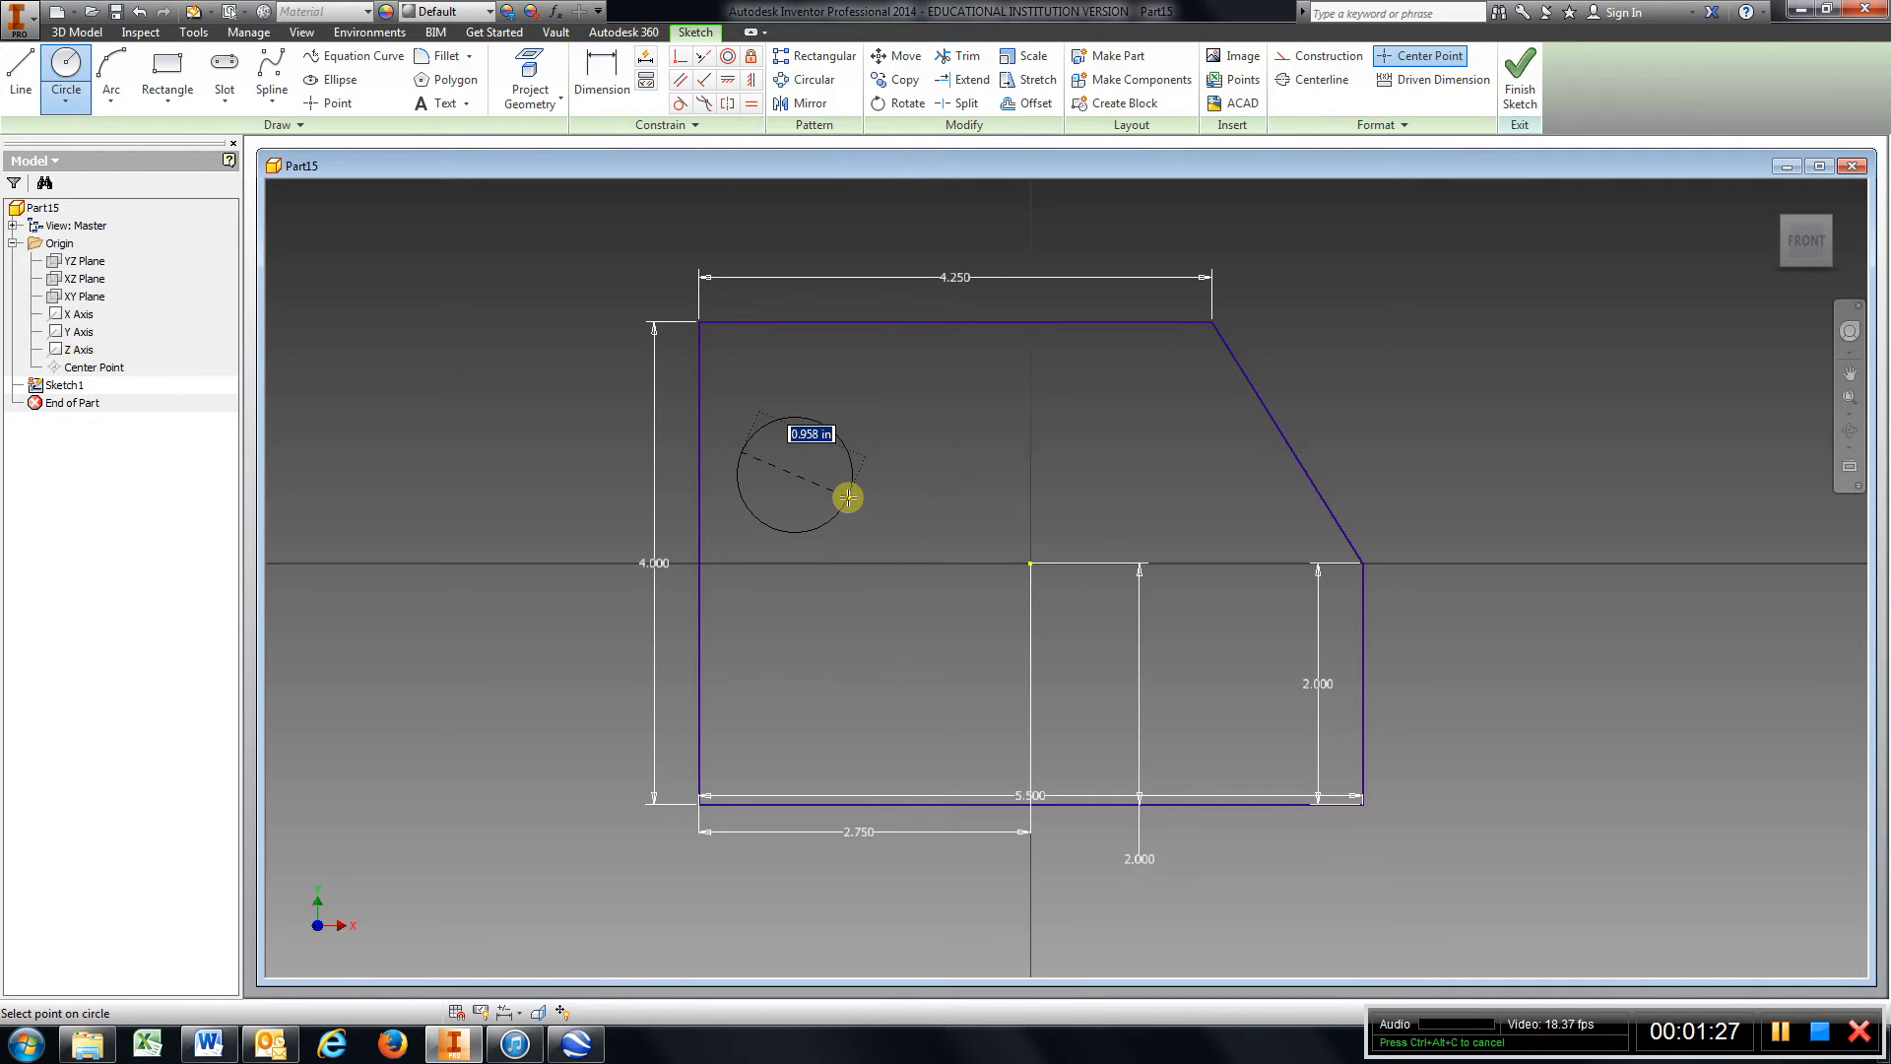
{"action": "left_click", "coordinate": [847, 499]}
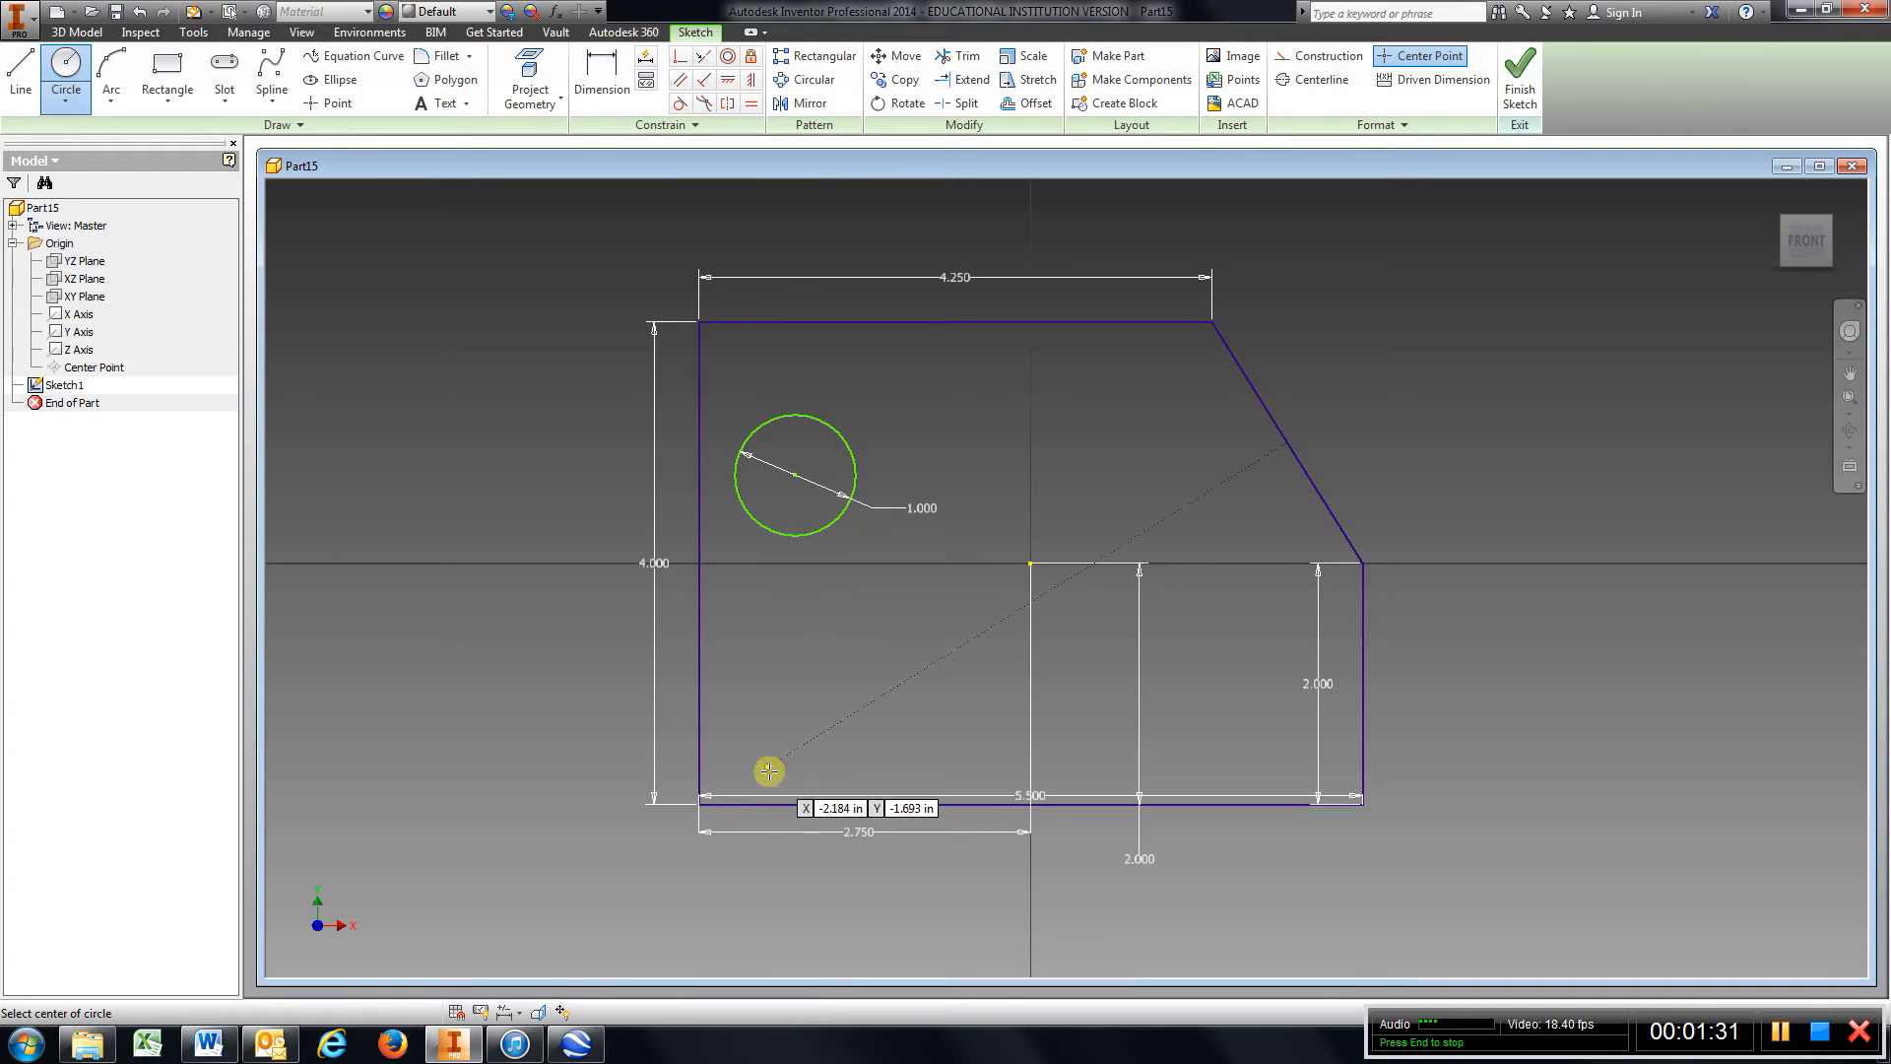
{"action": "left_click", "coordinate": [601, 79]}
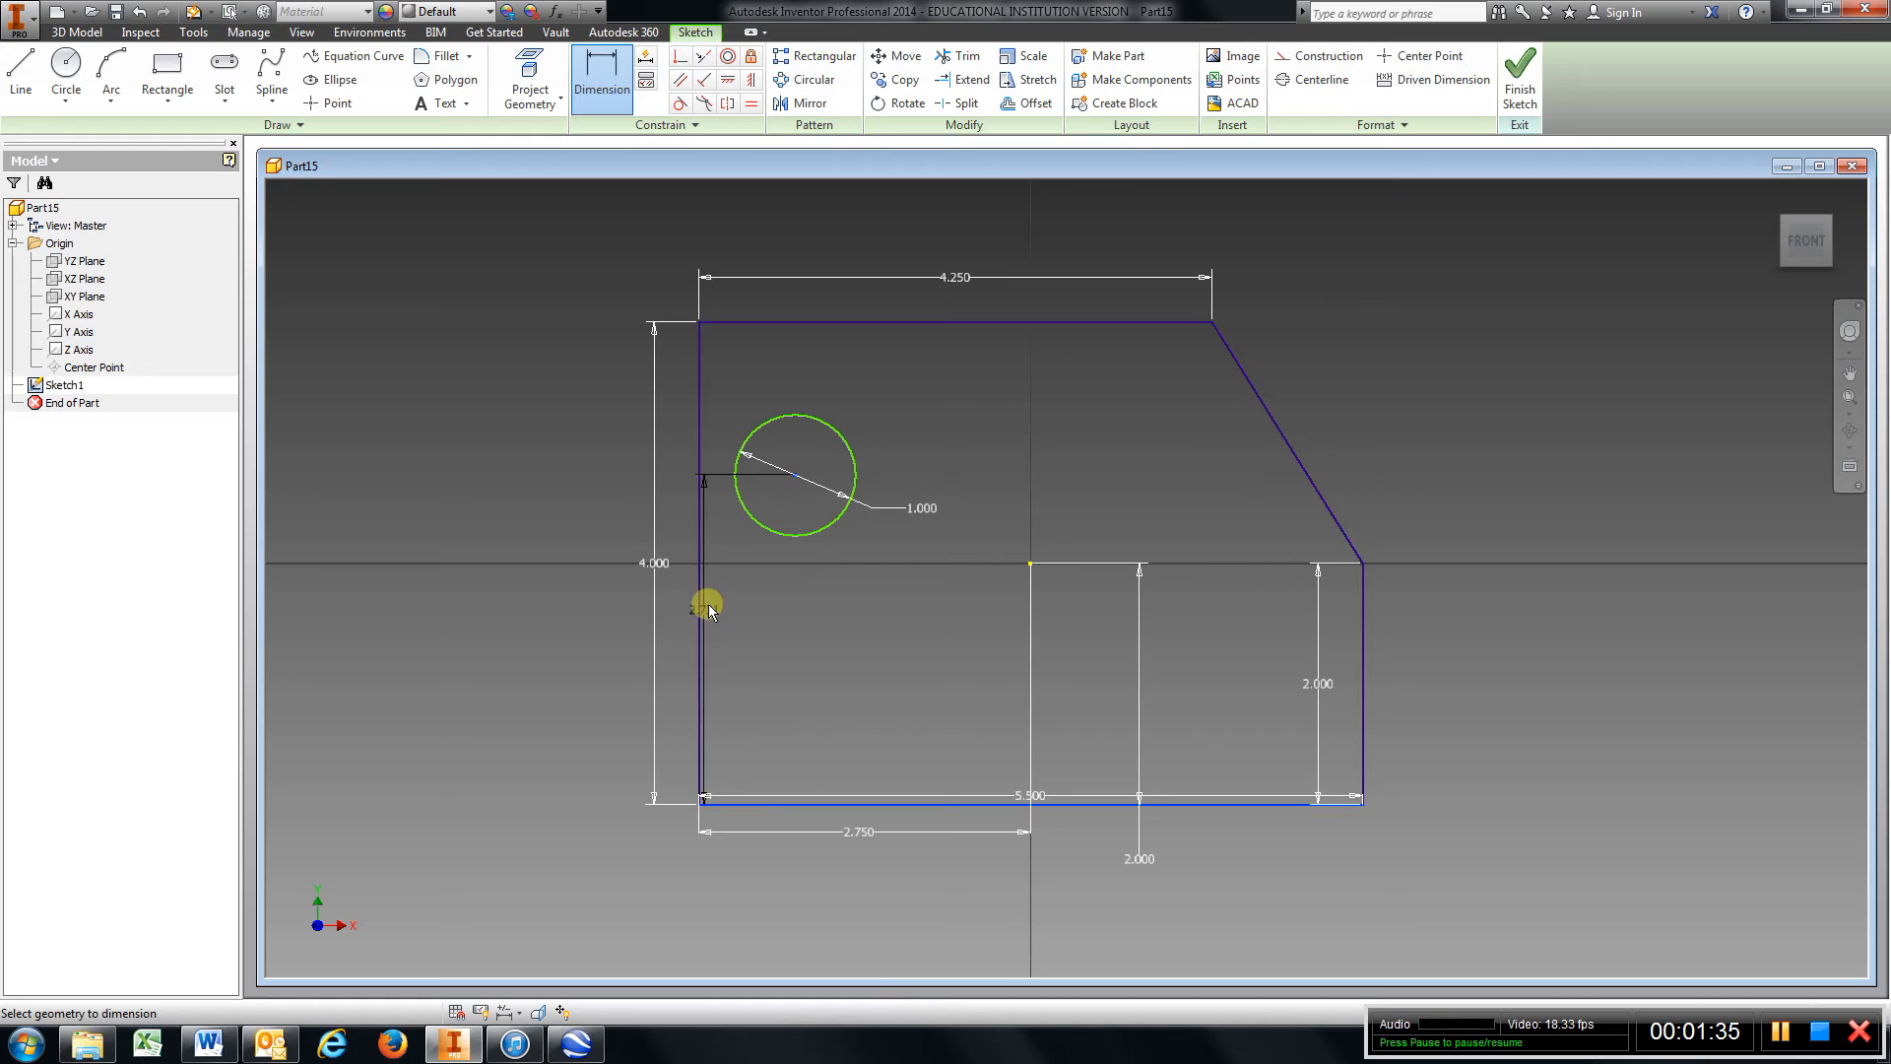
{"action": "left_click", "coordinate": [676, 621]}
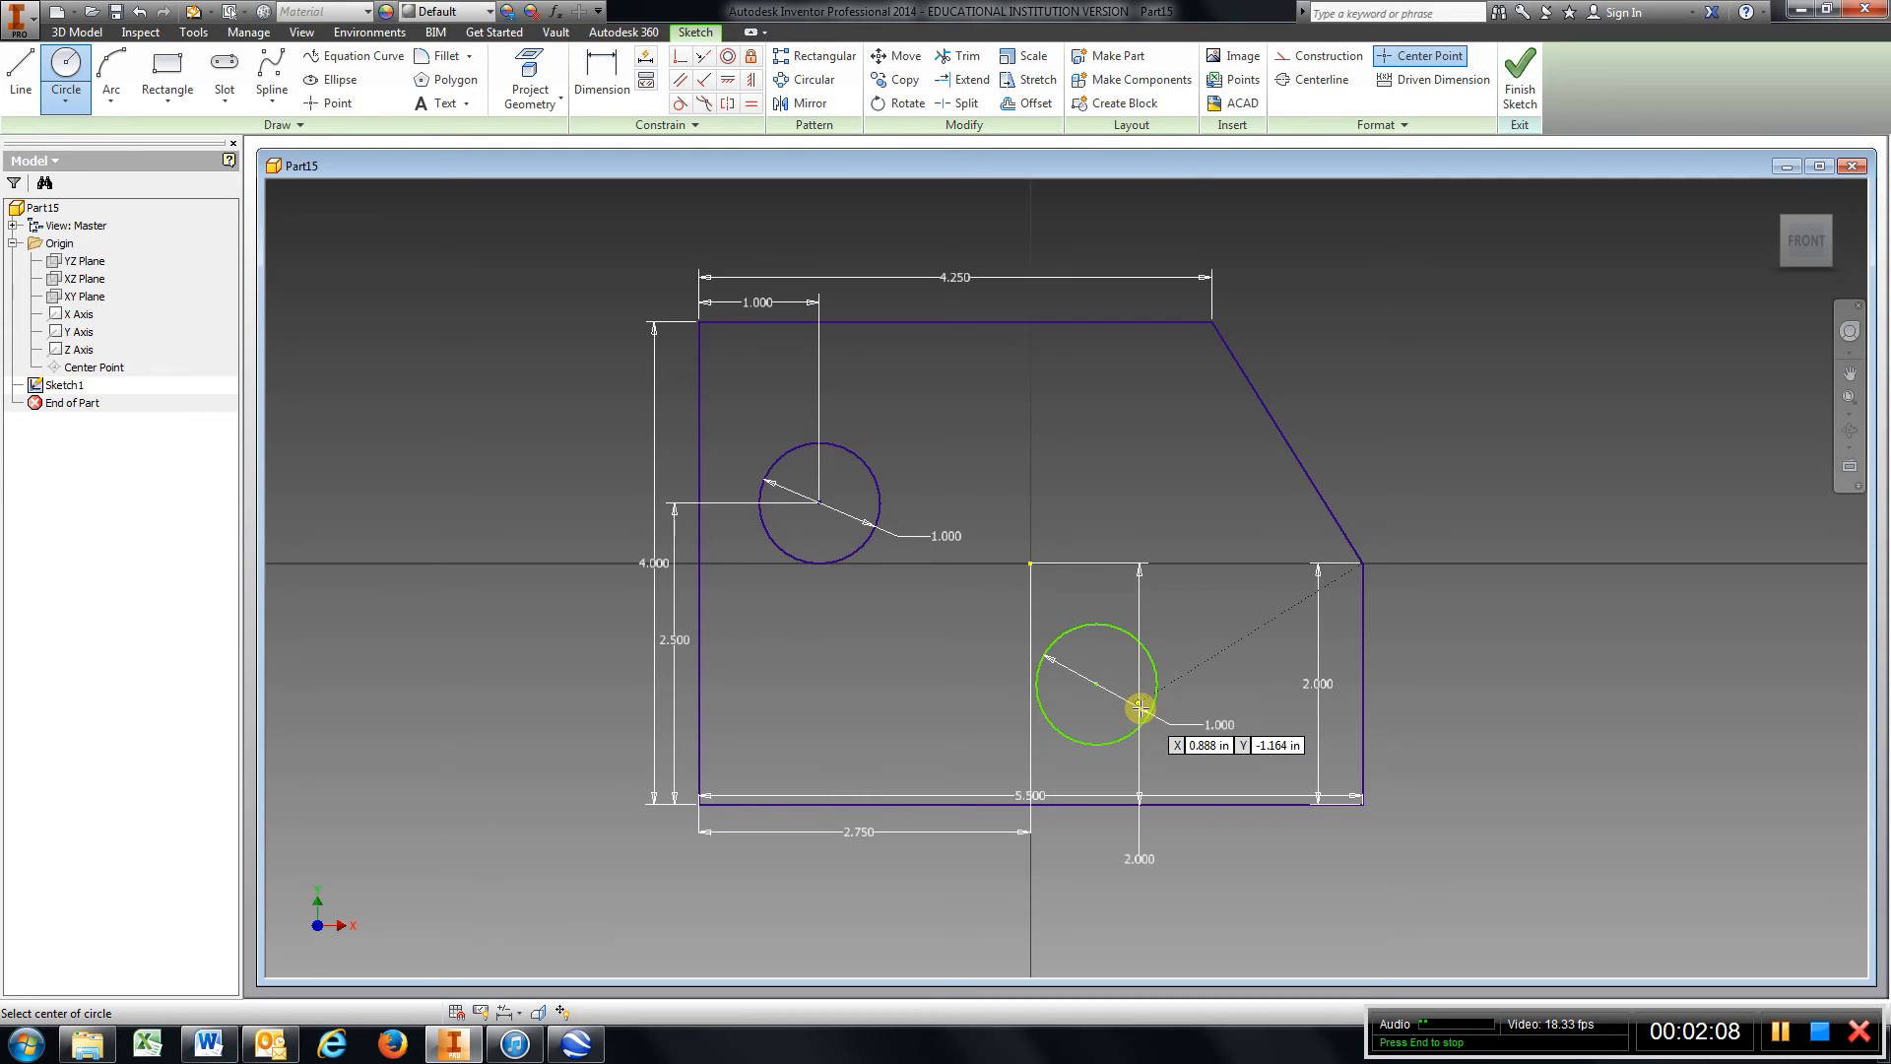
Dimension the second circle's center 3.000 from the left edge and 1.500 from the bottom
{"action": "left_click", "coordinate": [601, 79]}
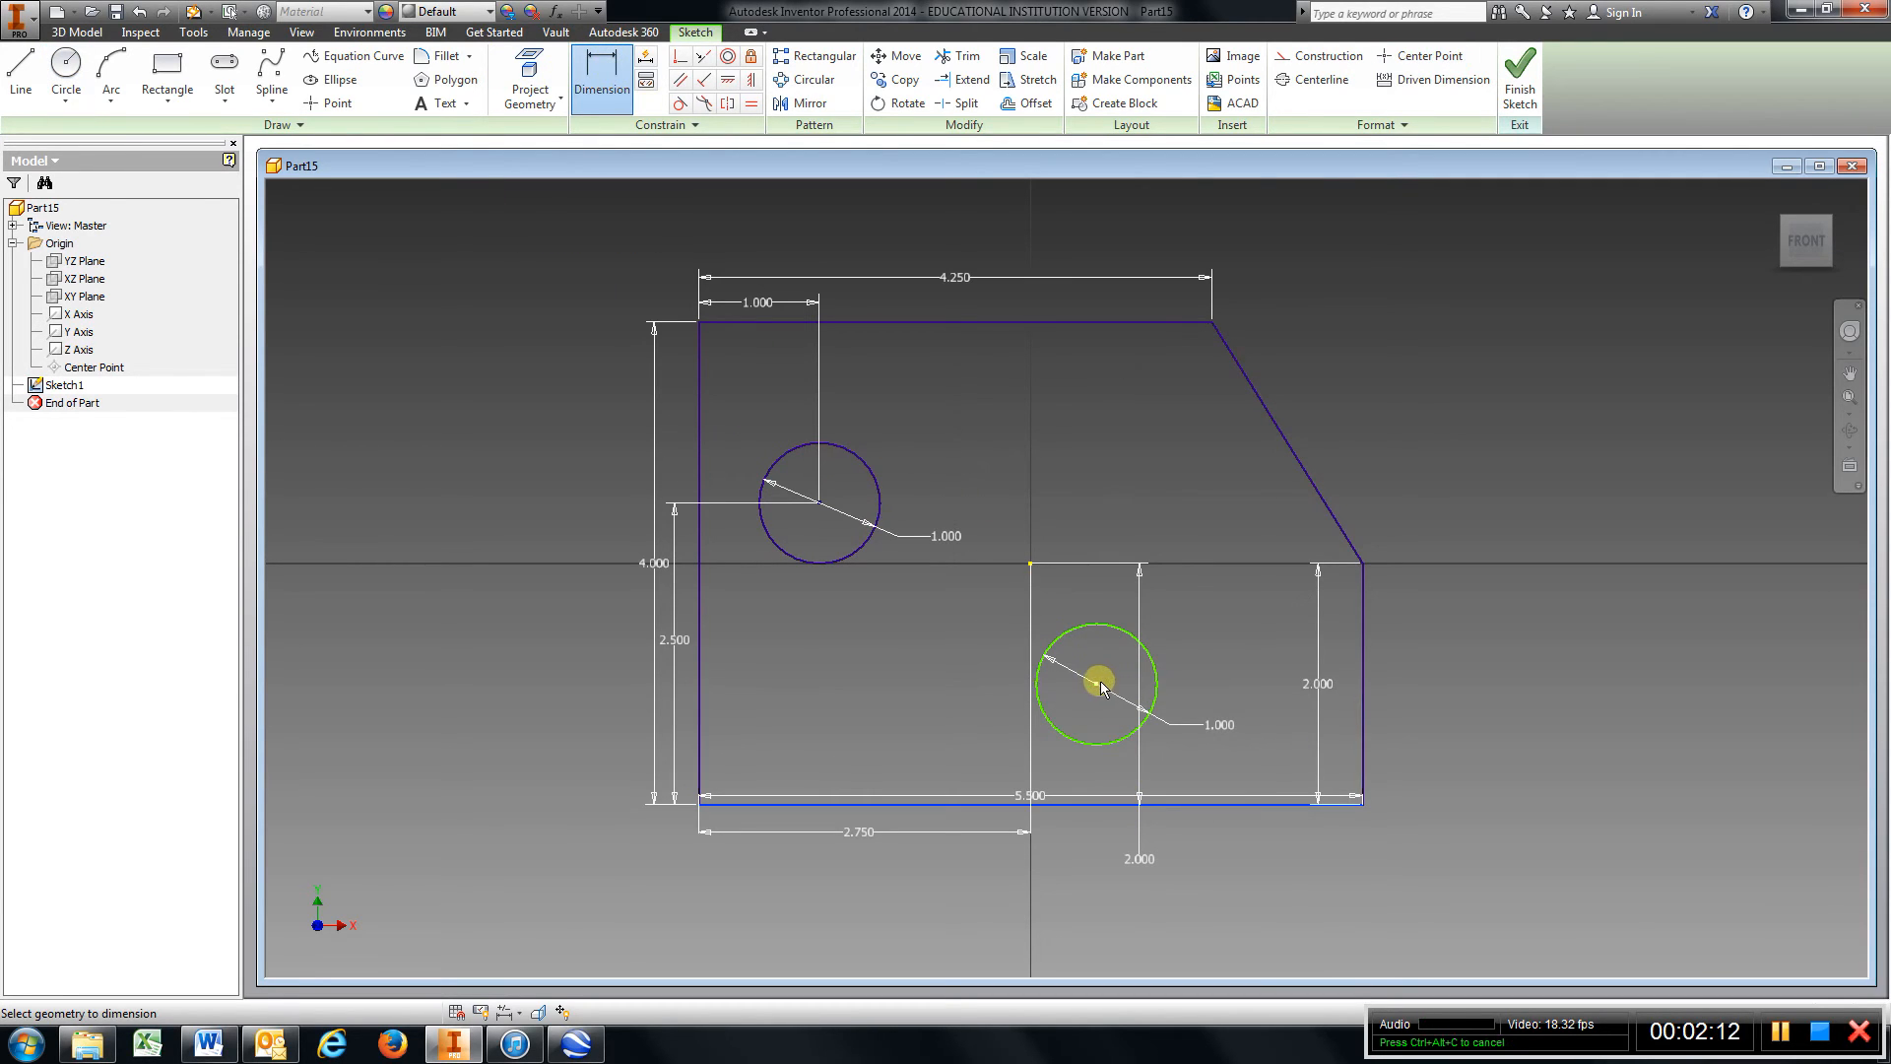
{"action": "left_click", "coordinate": [1274, 733]}
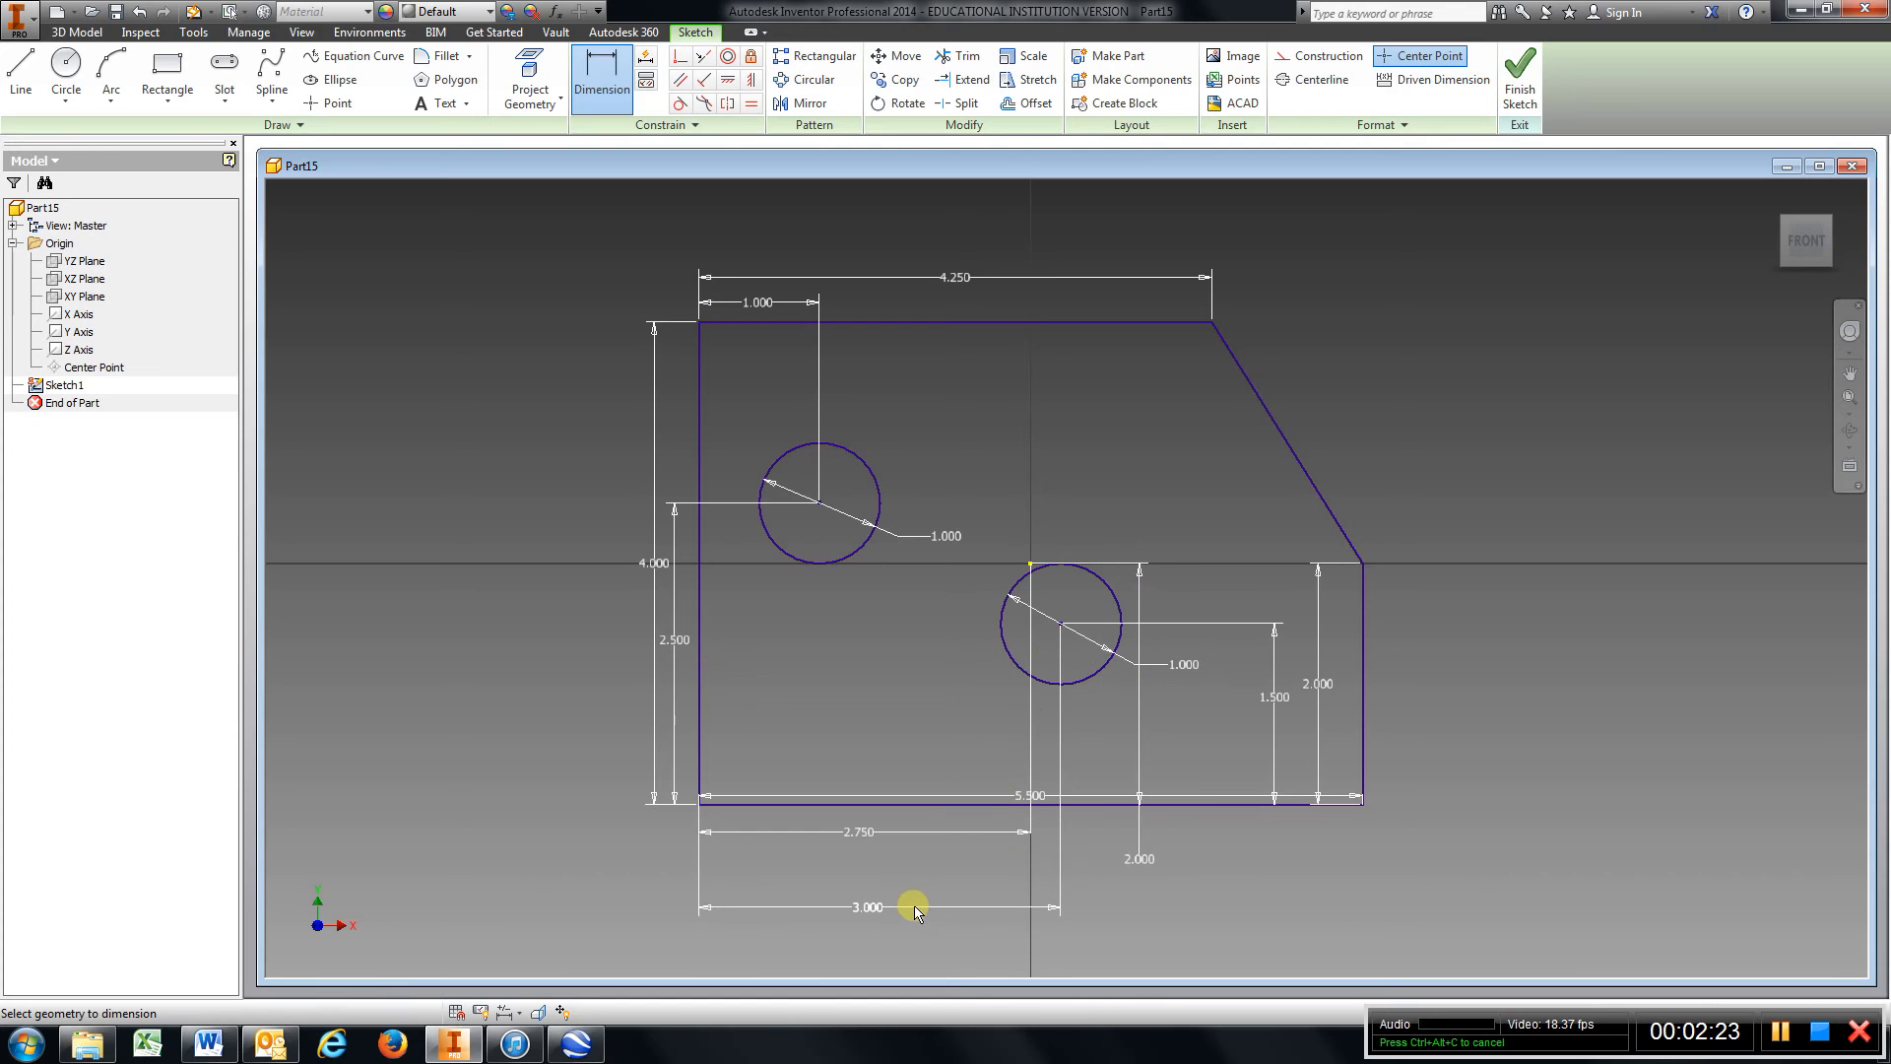
Finish the sketch and extrude the plate profile 0.25 inch into a solid with two holes
{"action": "left_click", "coordinate": [1519, 75]}
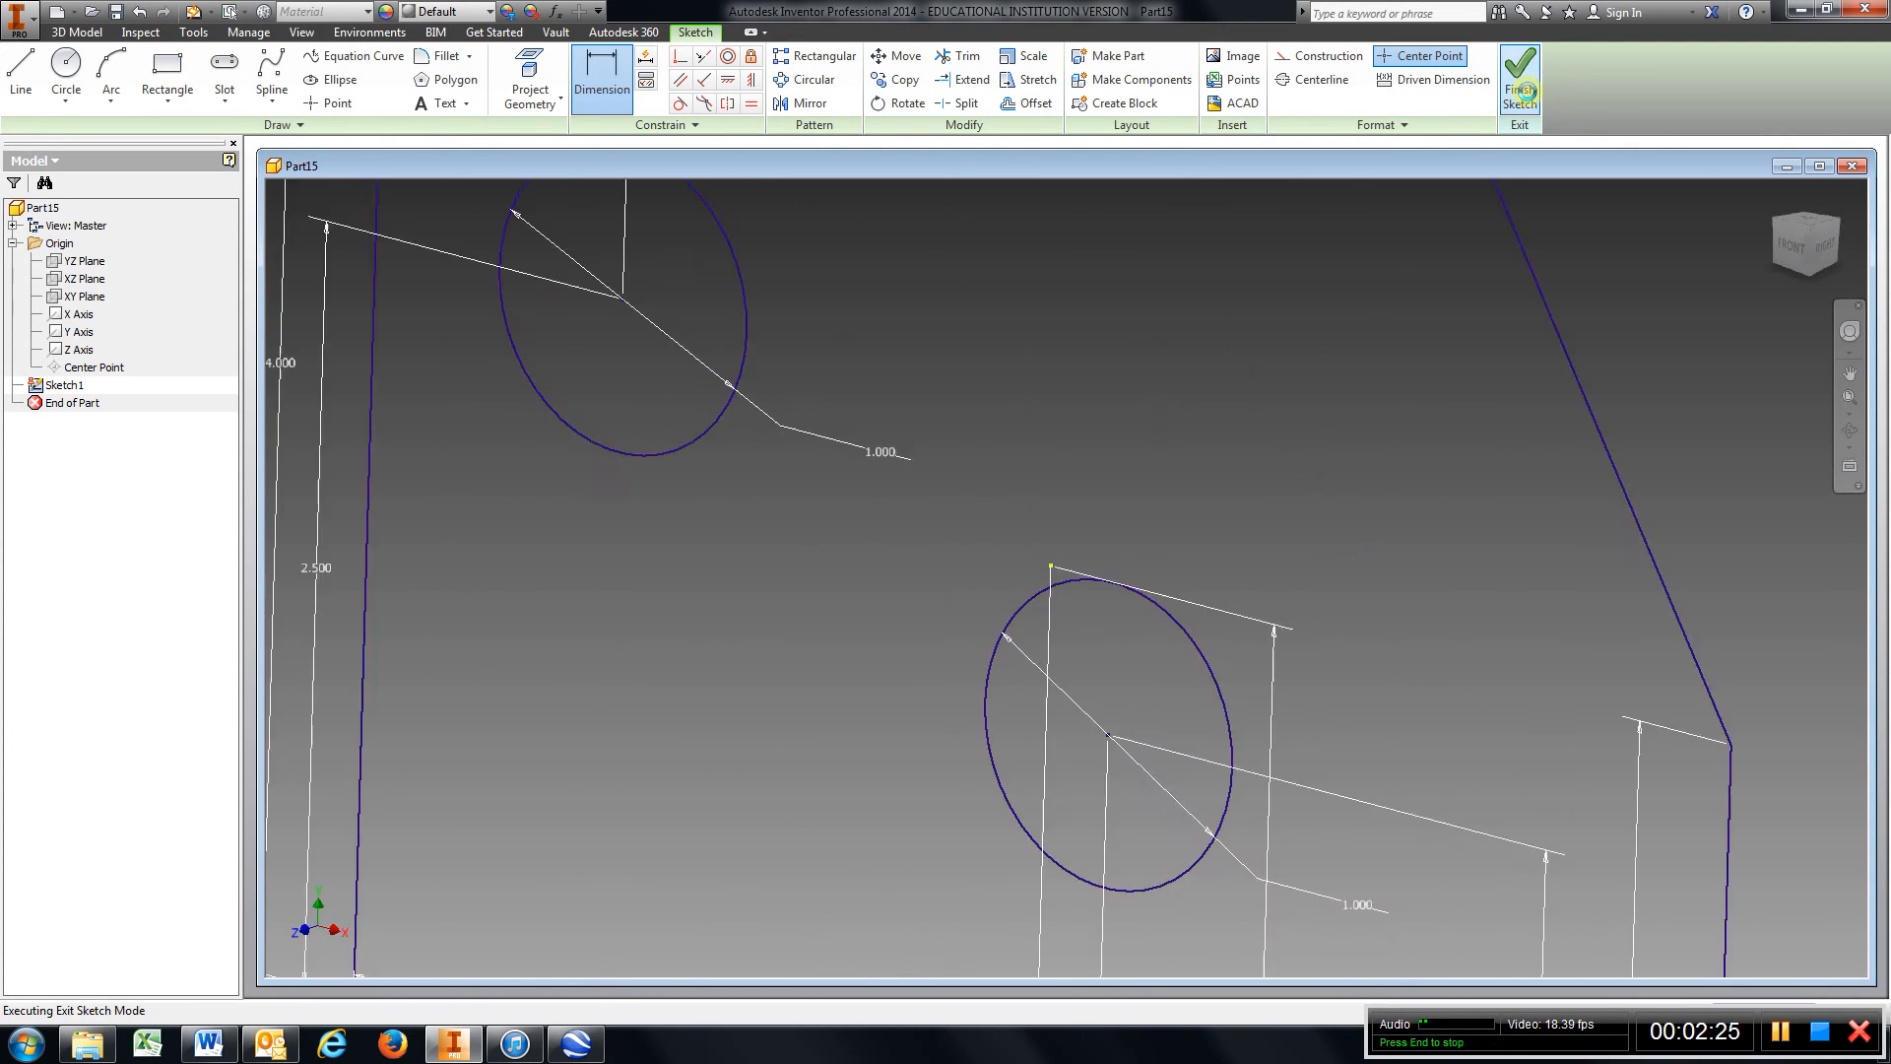
{"action": "left_click", "coordinate": [1519, 79]}
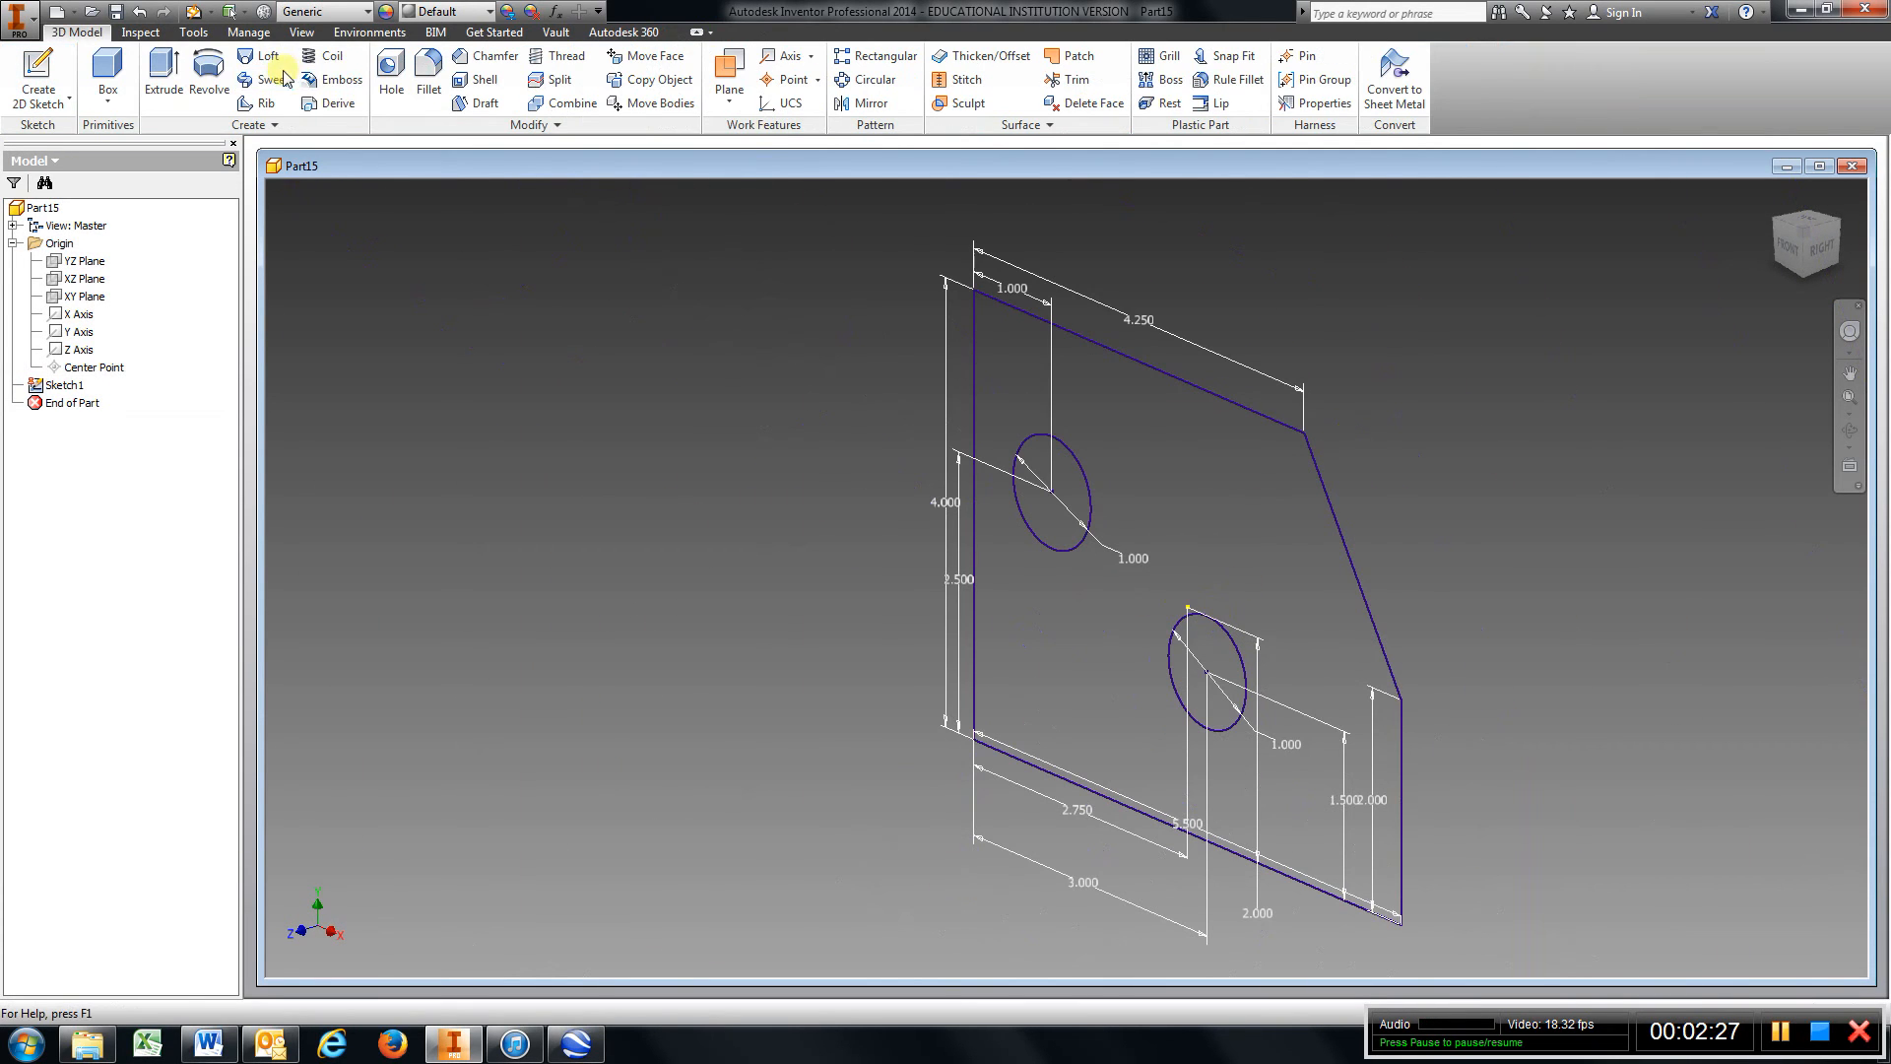
{"action": "left_click", "coordinate": [161, 72]}
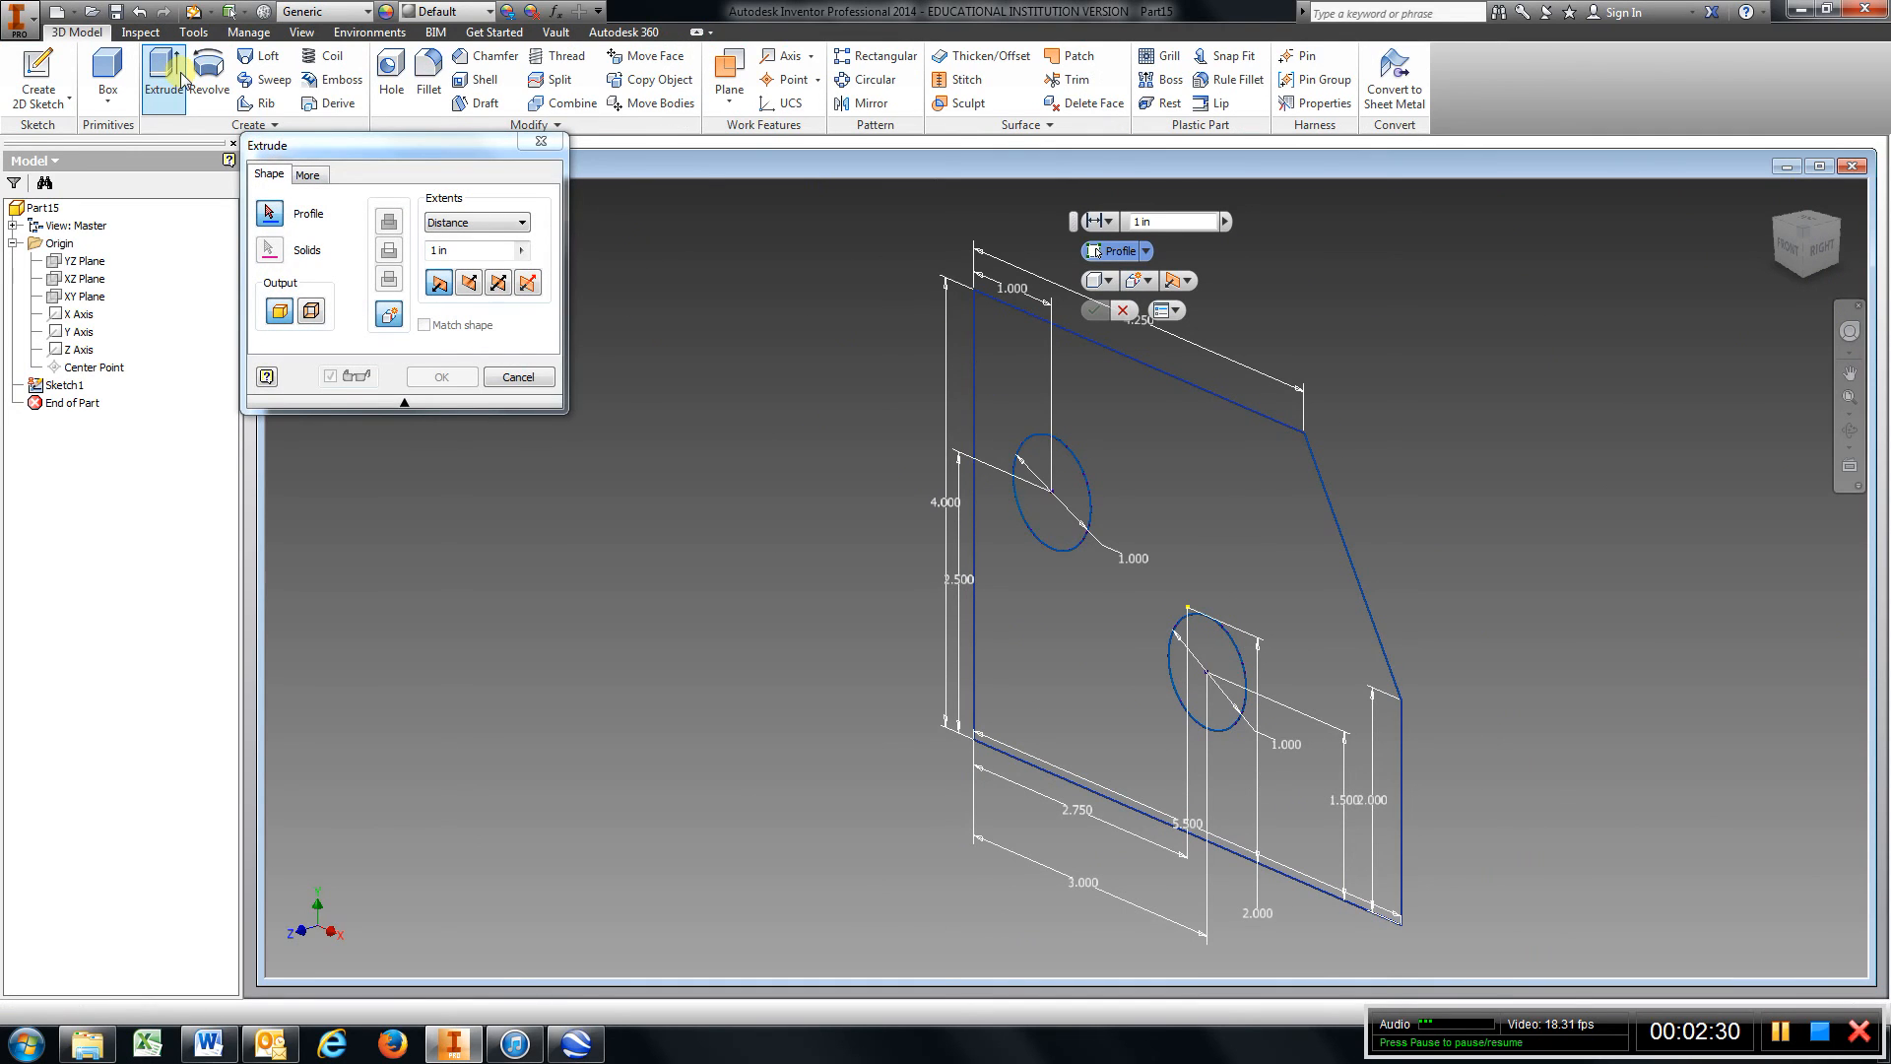
{"action": "left_click", "coordinate": [469, 251]}
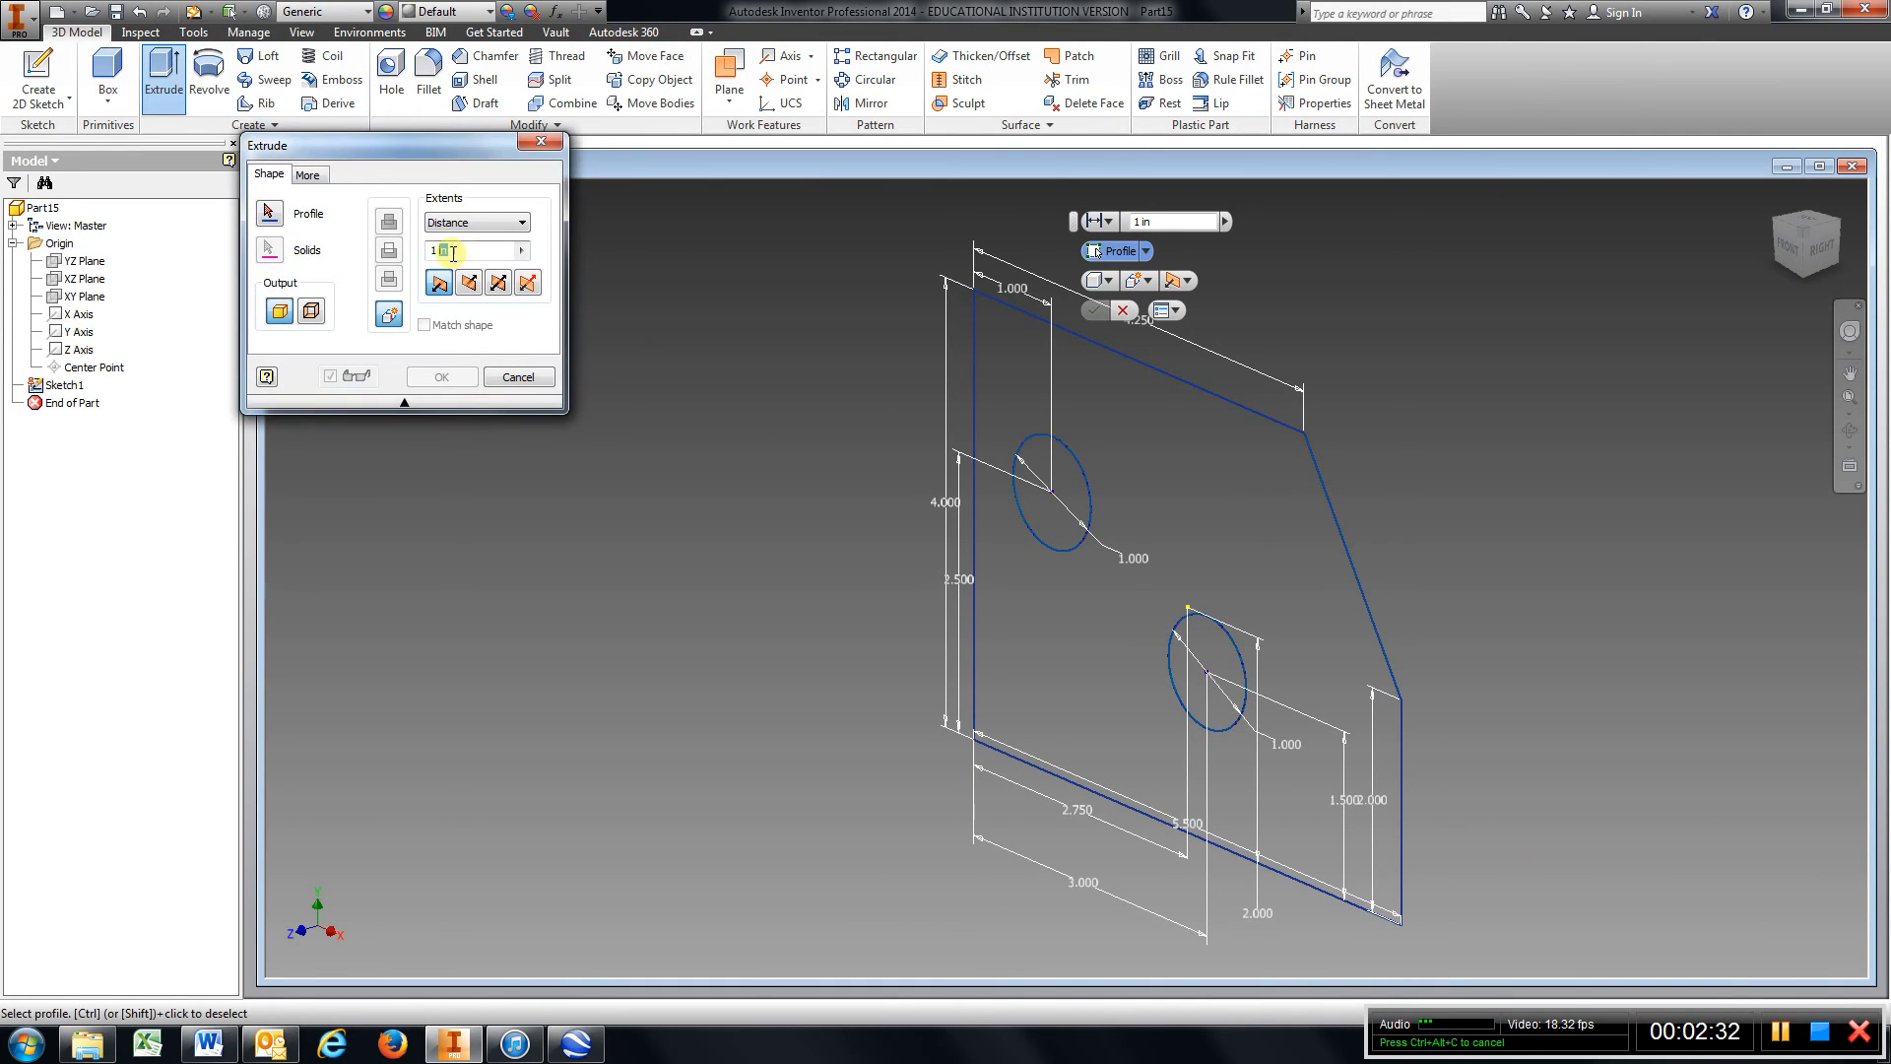
{"action": "type", "text": ".25"}
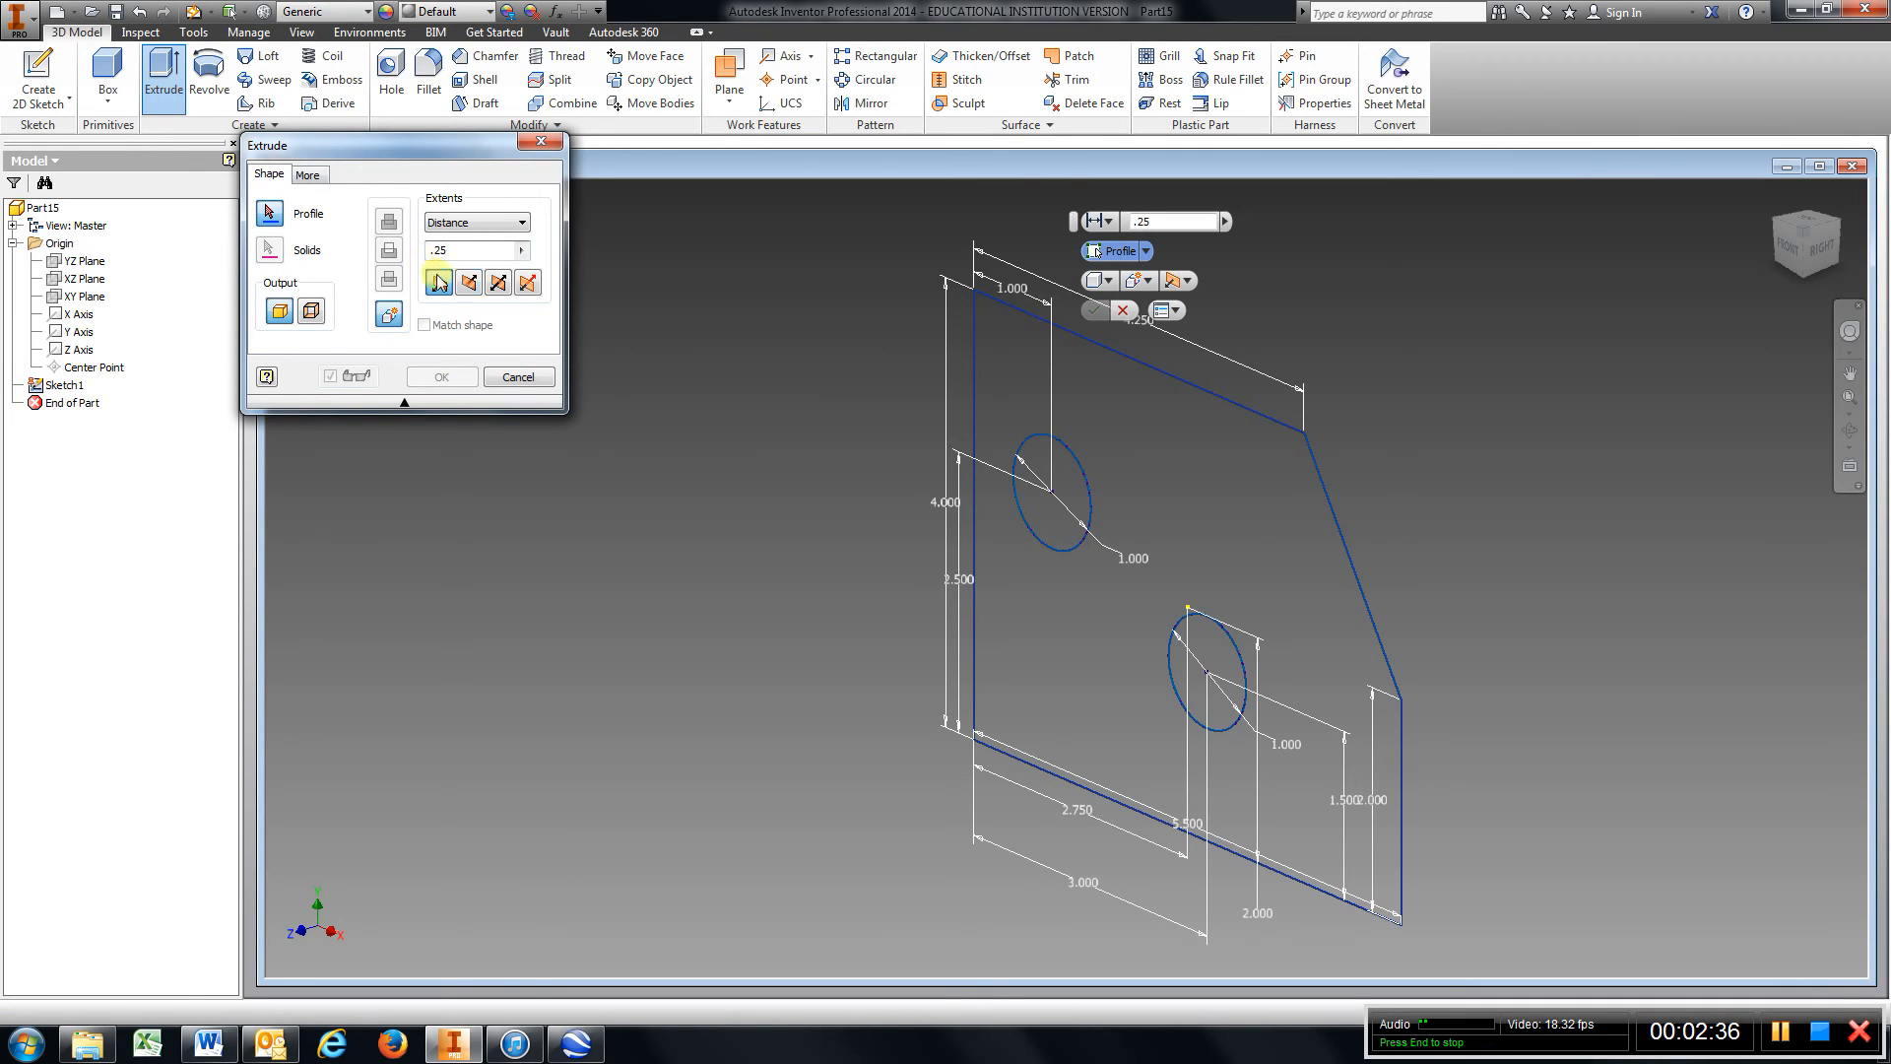
{"action": "left_click", "coordinate": [1158, 448]}
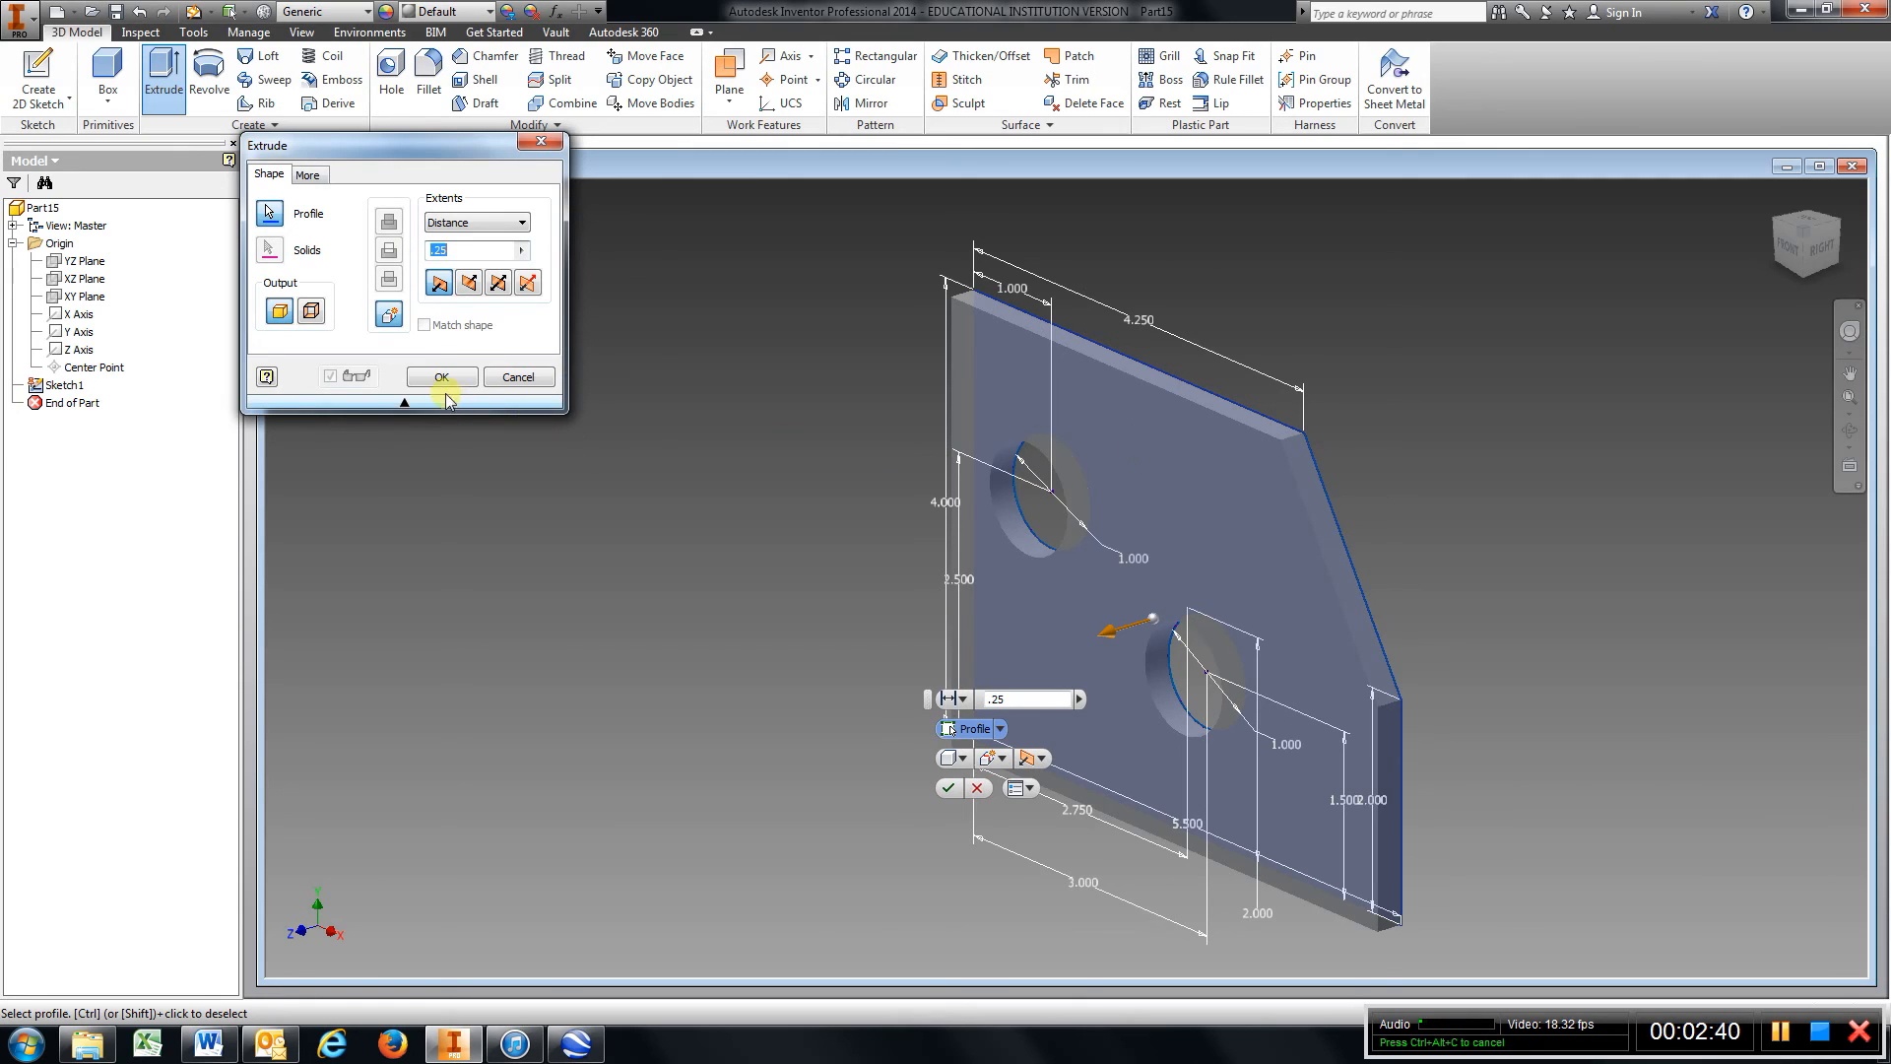
{"action": "left_click", "coordinate": [440, 376]}
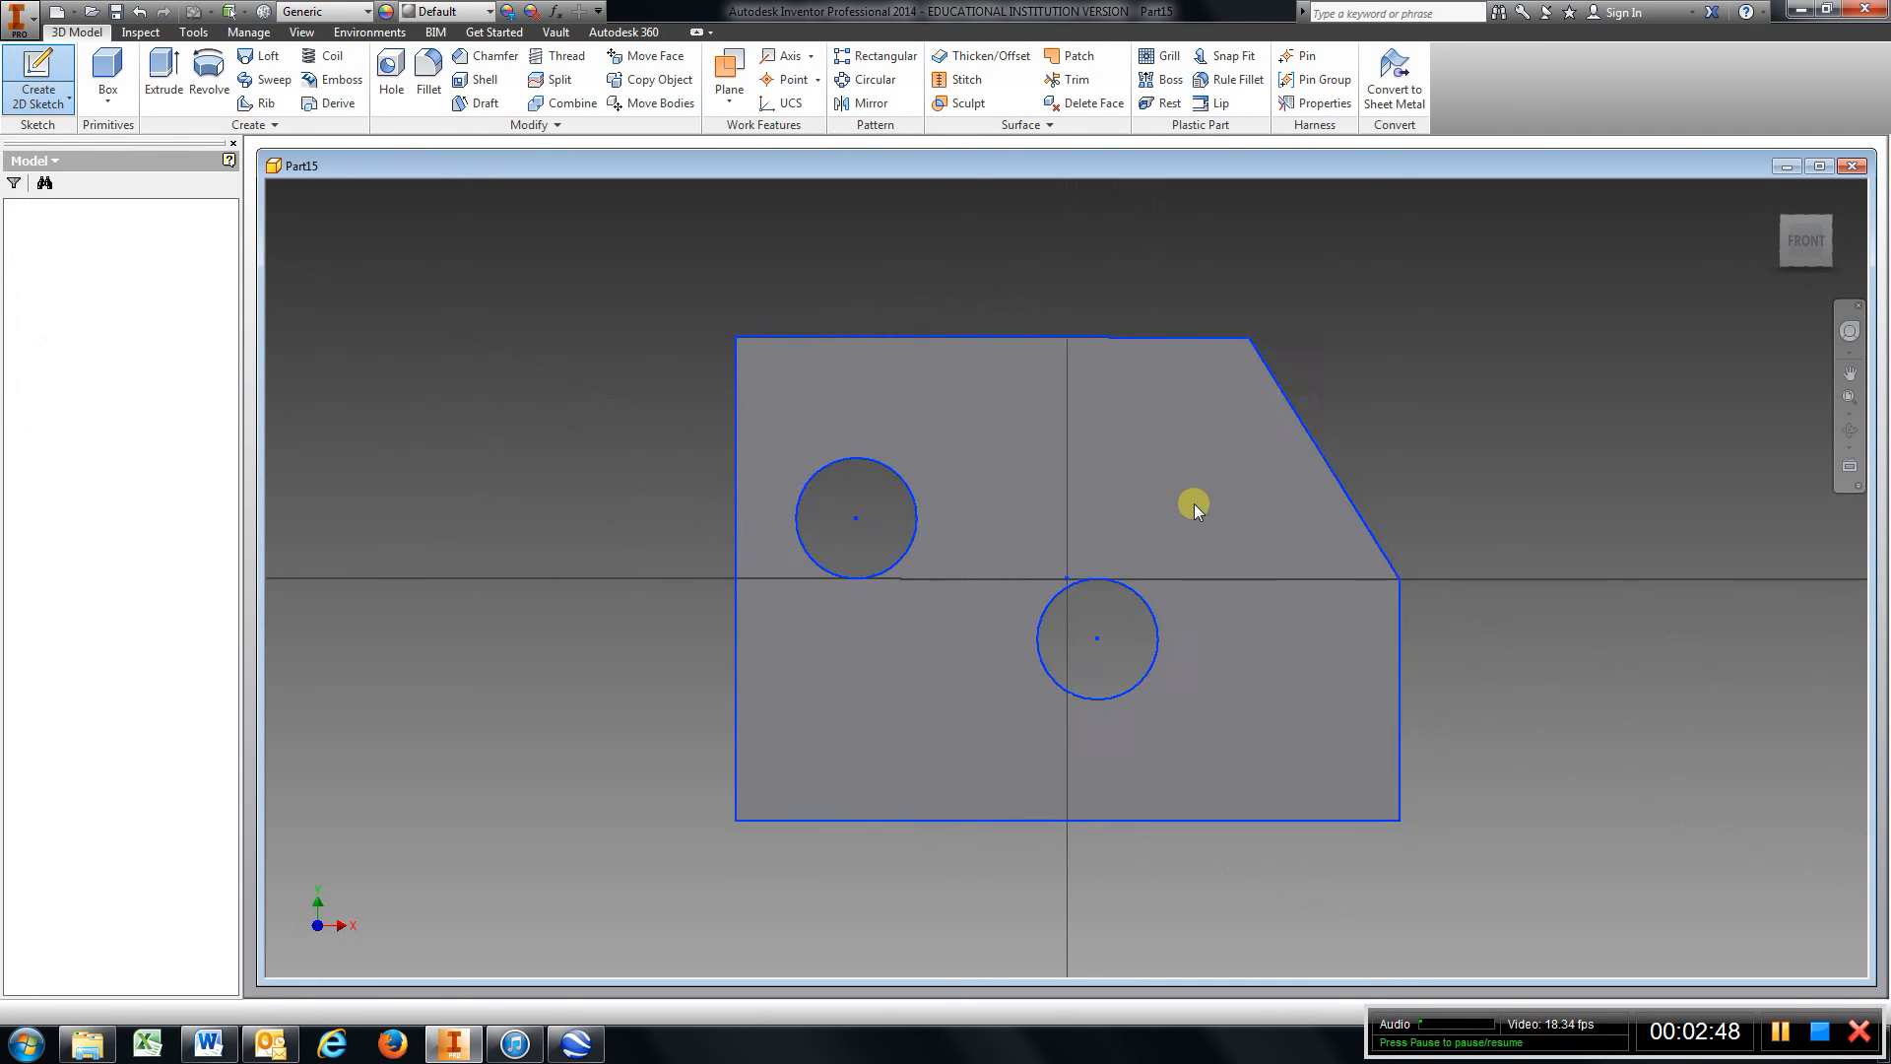
Sketch a 2.000-diameter circle concentric with the lower hole on the plate face and finish it
{"action": "left_click", "coordinate": [65, 78]}
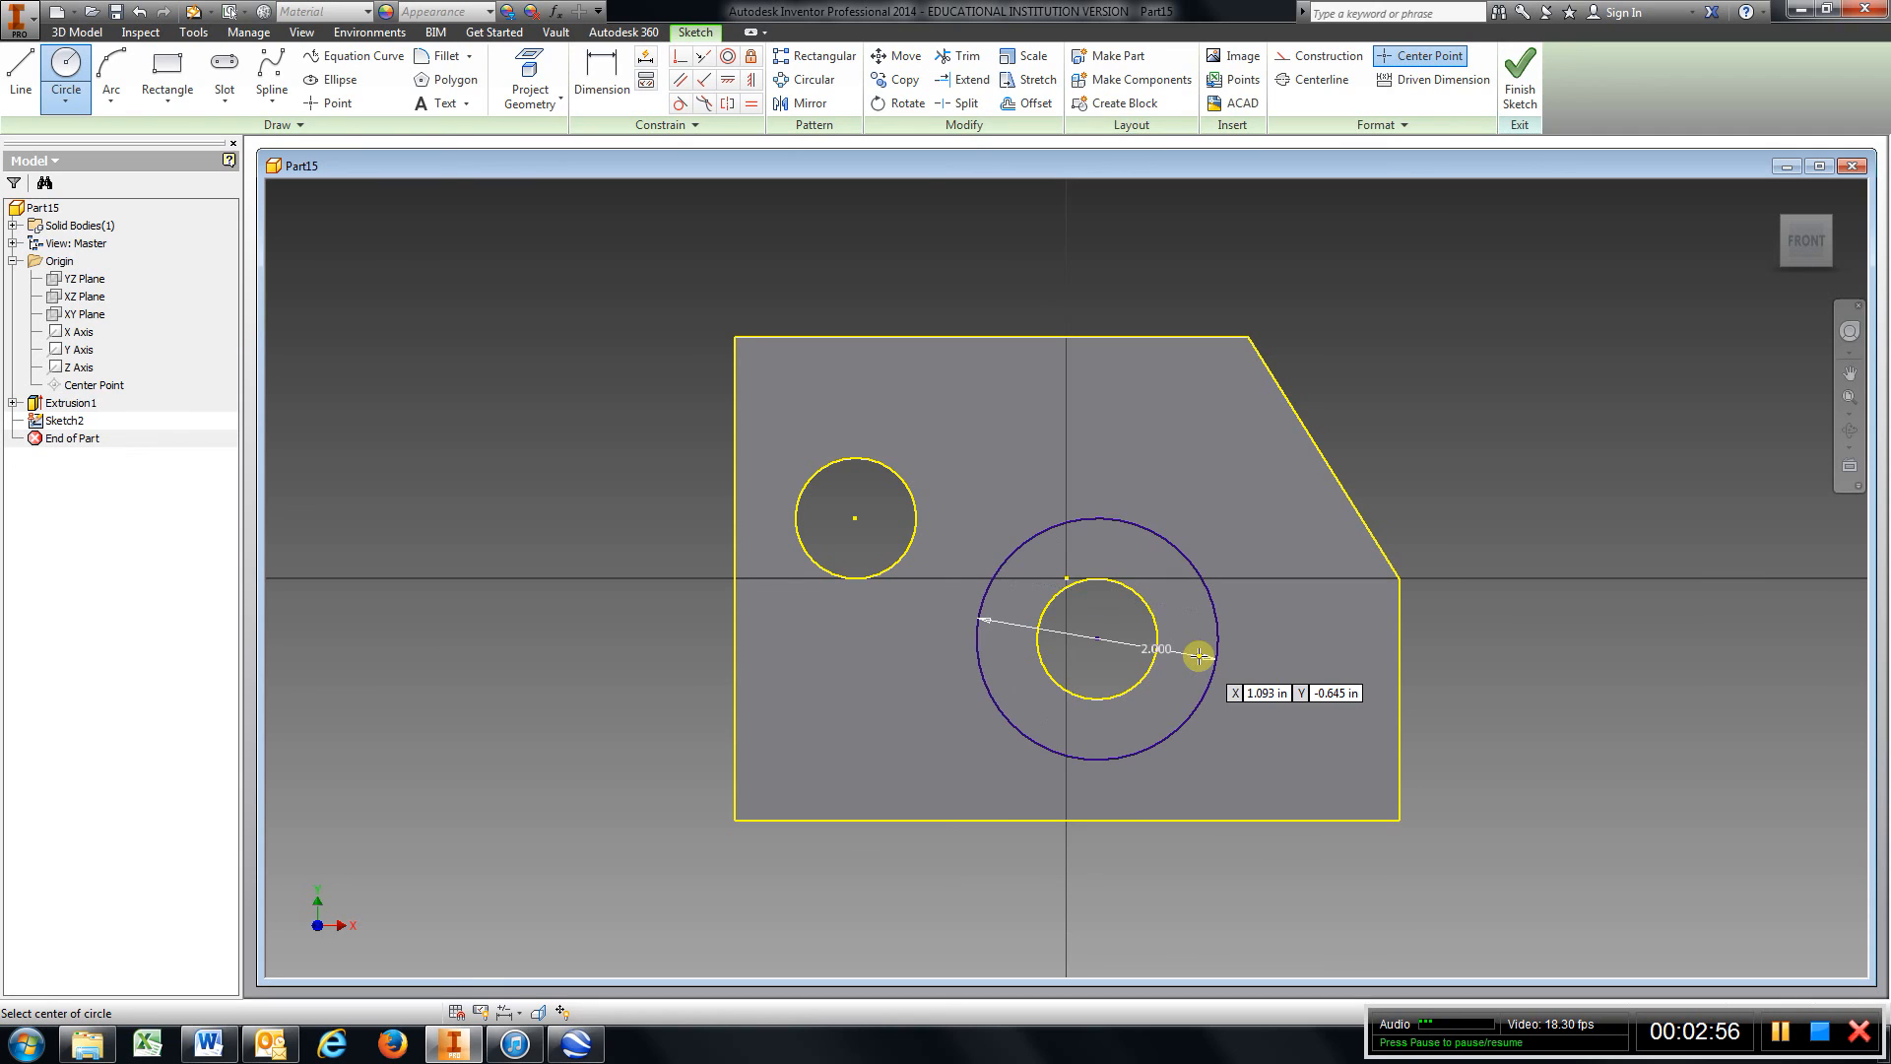
{"action": "left_click", "coordinate": [1519, 77]}
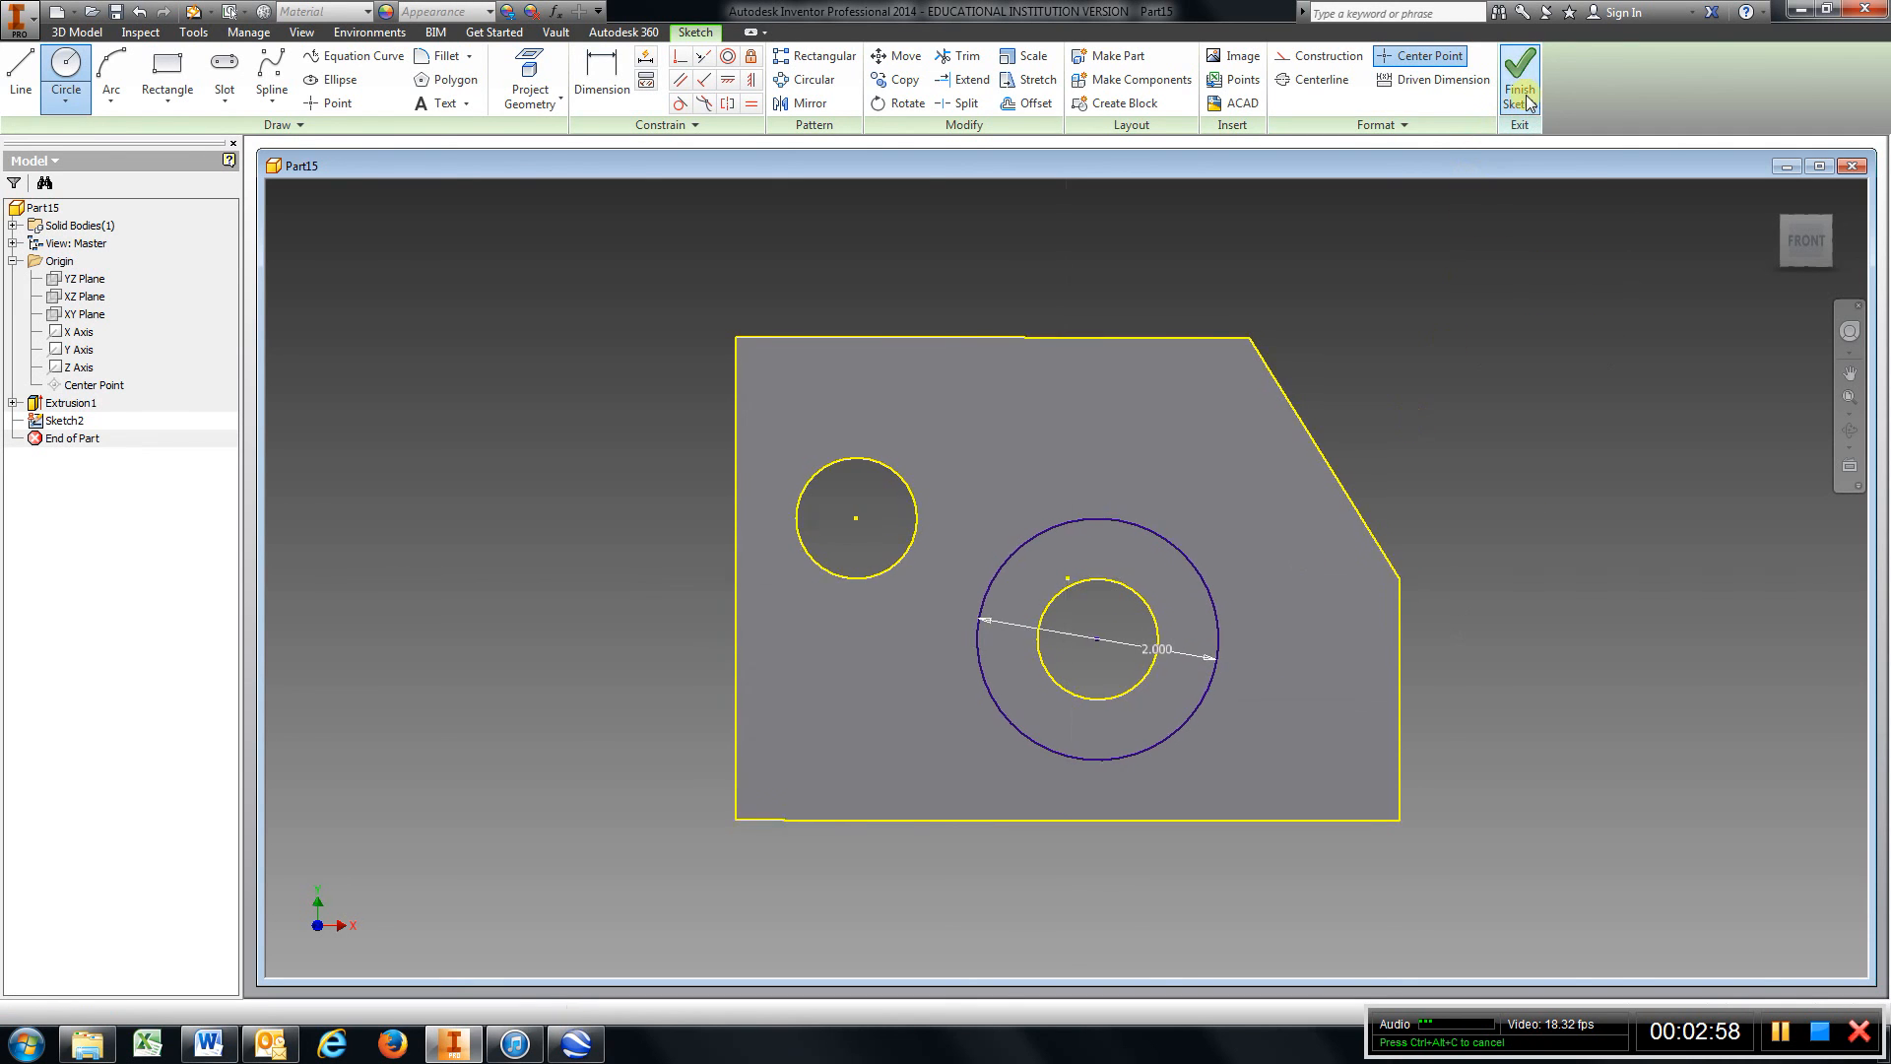
{"action": "left_click", "coordinate": [1519, 78]}
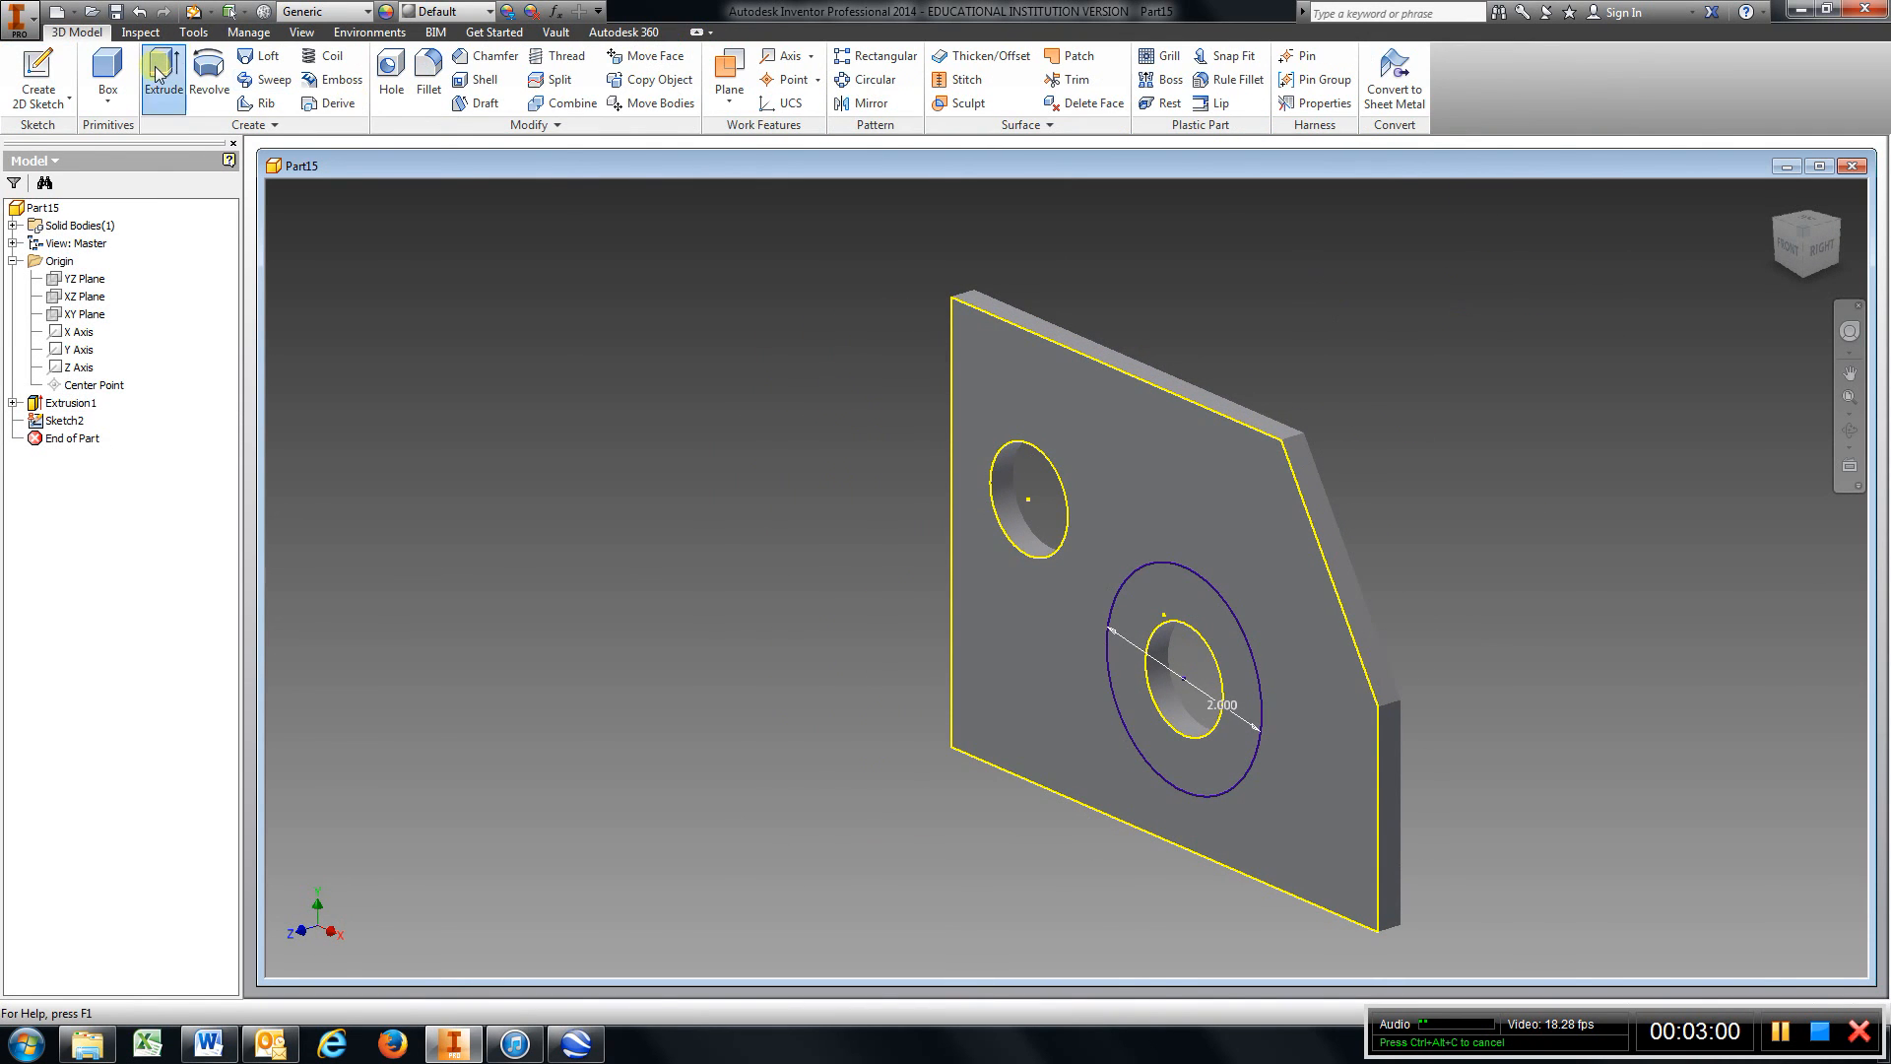
Extrude the ring between the two circles 0.25 inch into a raised boss (Extrusion2)
{"action": "left_click", "coordinate": [161, 77]}
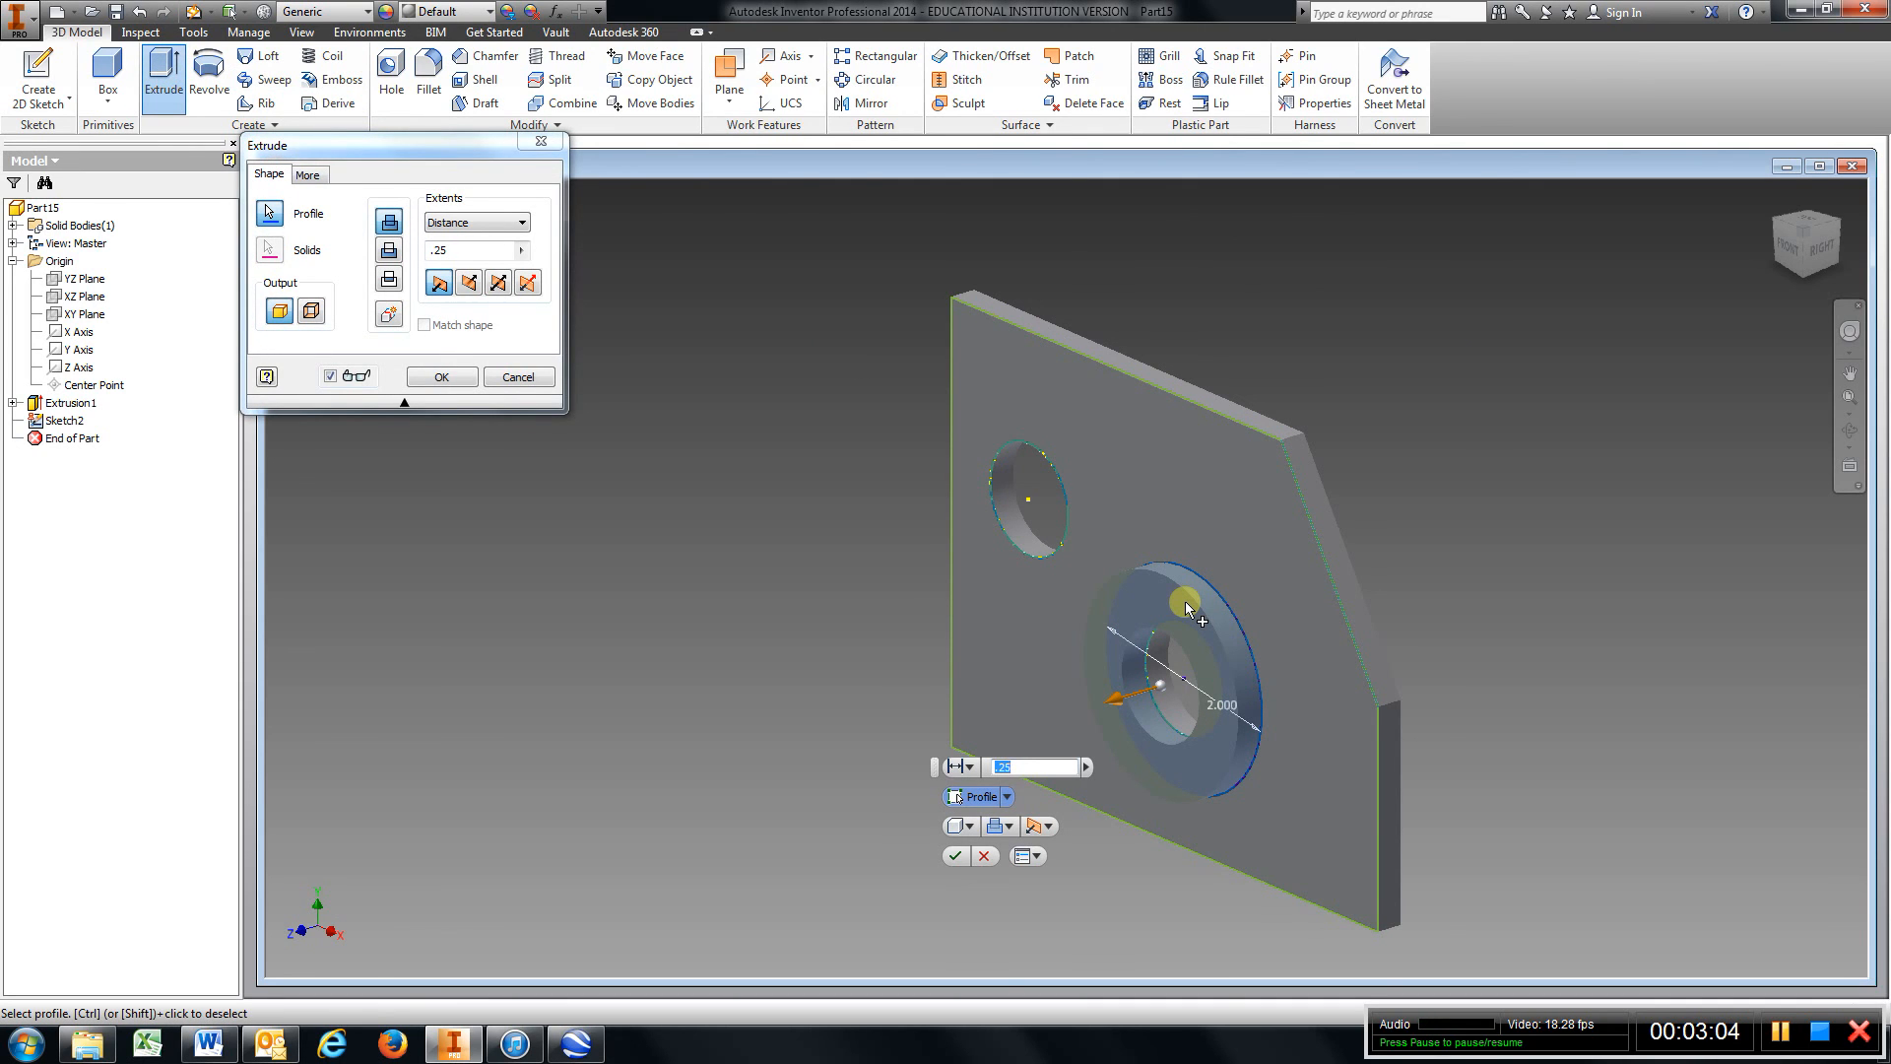
{"action": "left_click", "coordinate": [439, 376]}
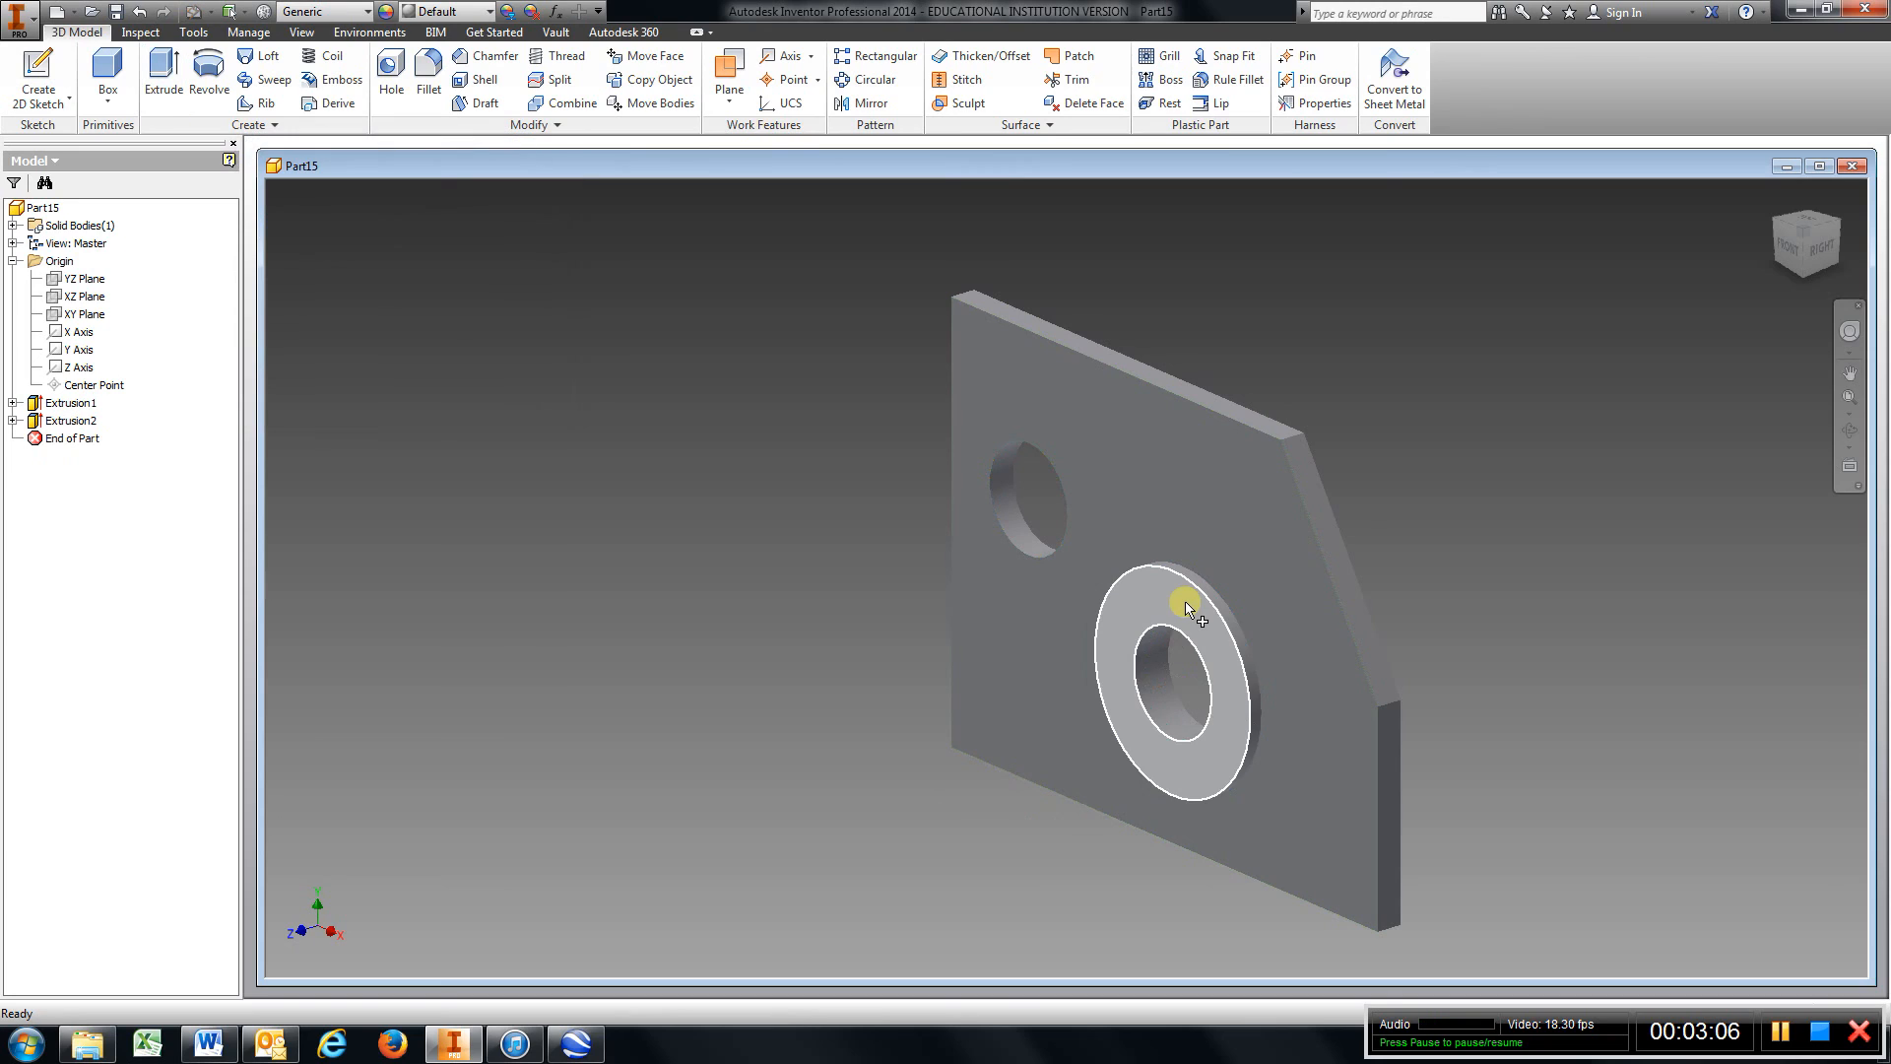